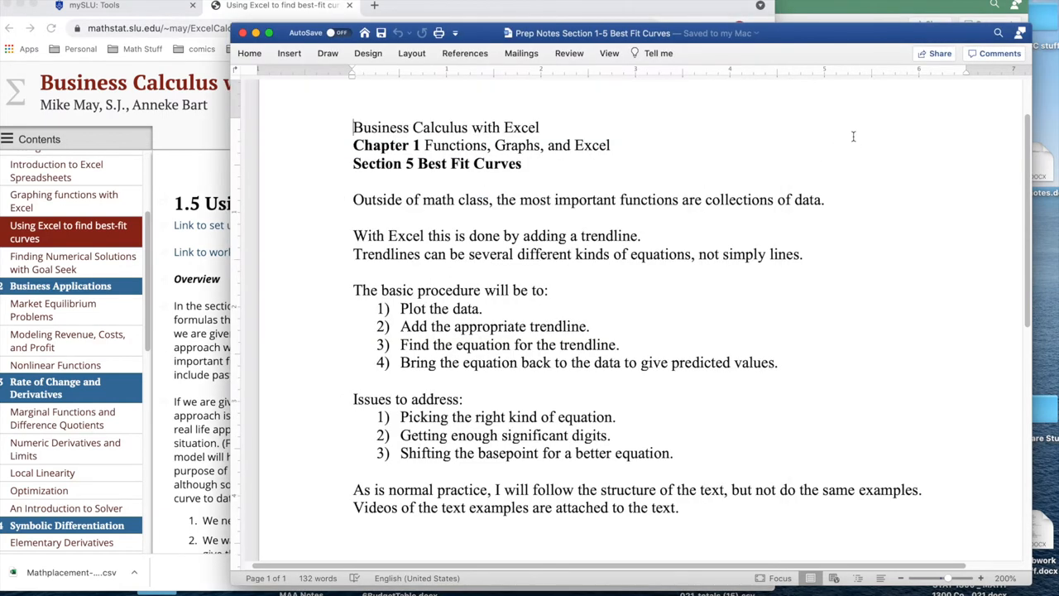
{"action": "mouse_move", "coordinate": [506, 205]}
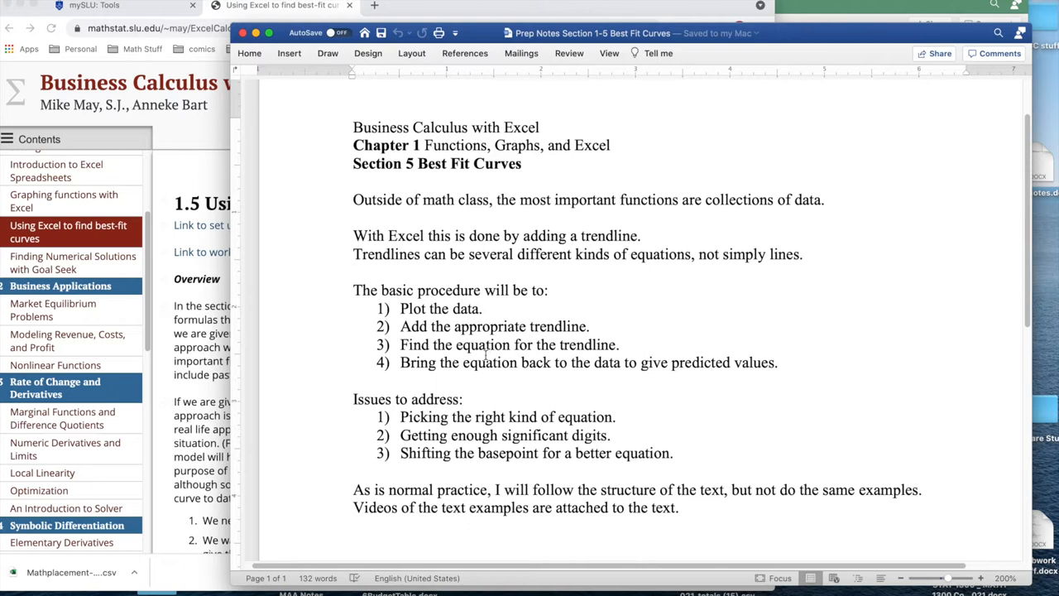
{"action": "mouse_move", "coordinate": [484, 358]}
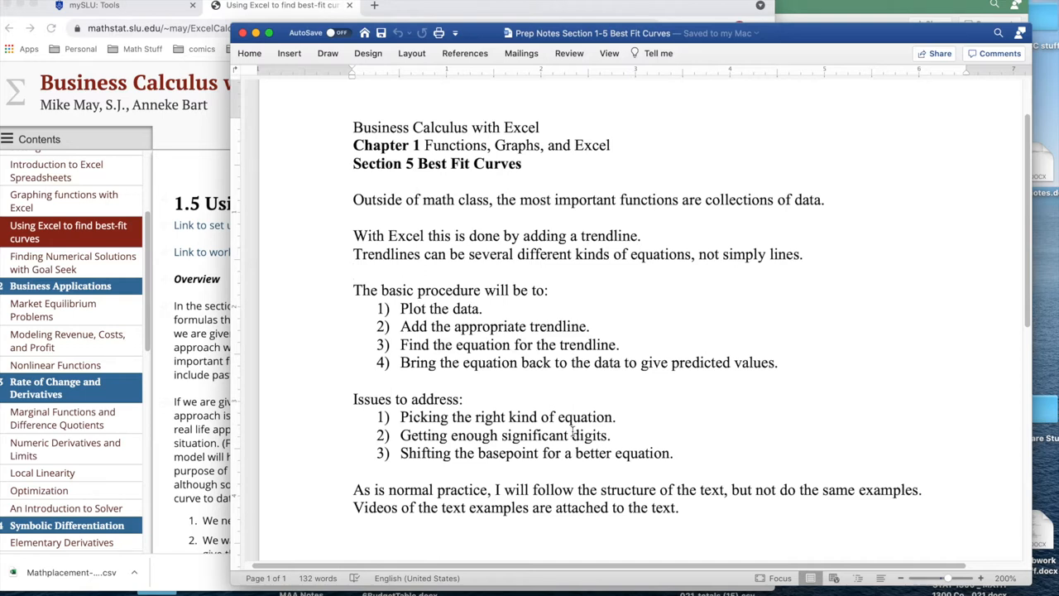
{"action": "mouse_move", "coordinate": [780, 159]}
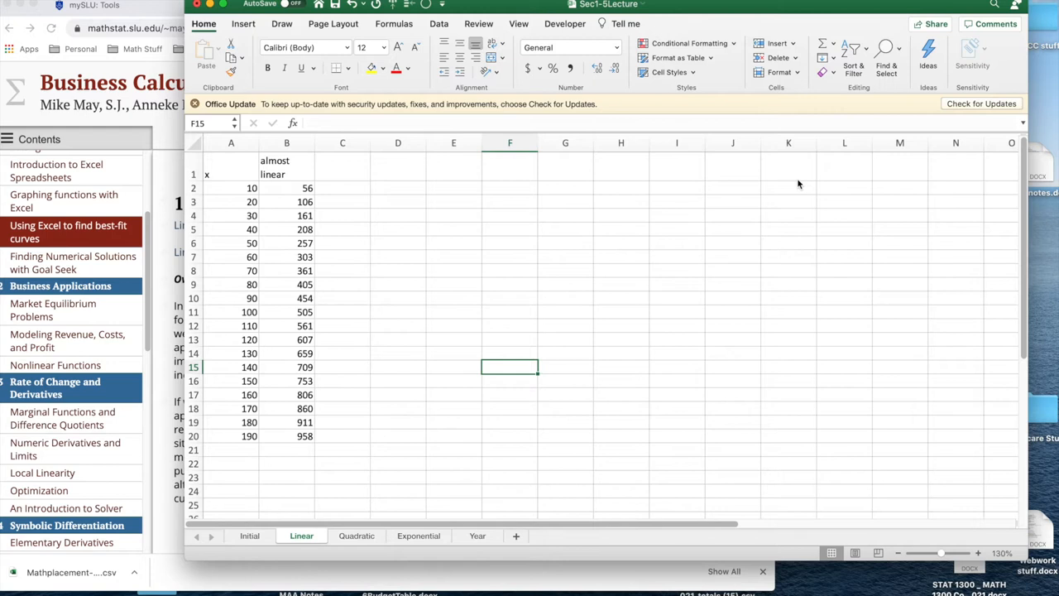
{"action": "mouse_move", "coordinate": [526, 174]}
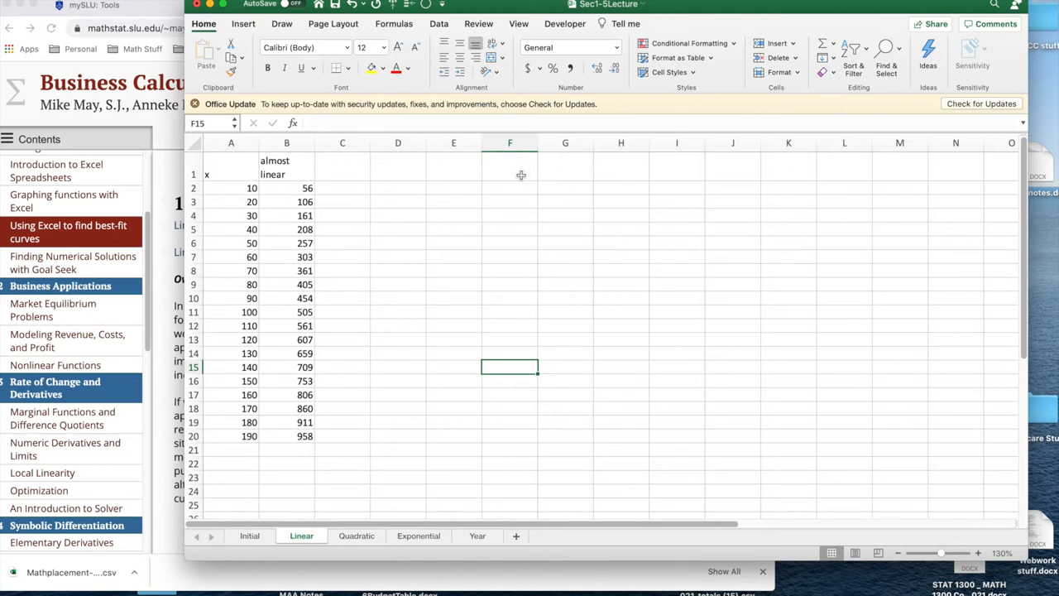
{"action": "mouse_move", "coordinate": [302, 173]}
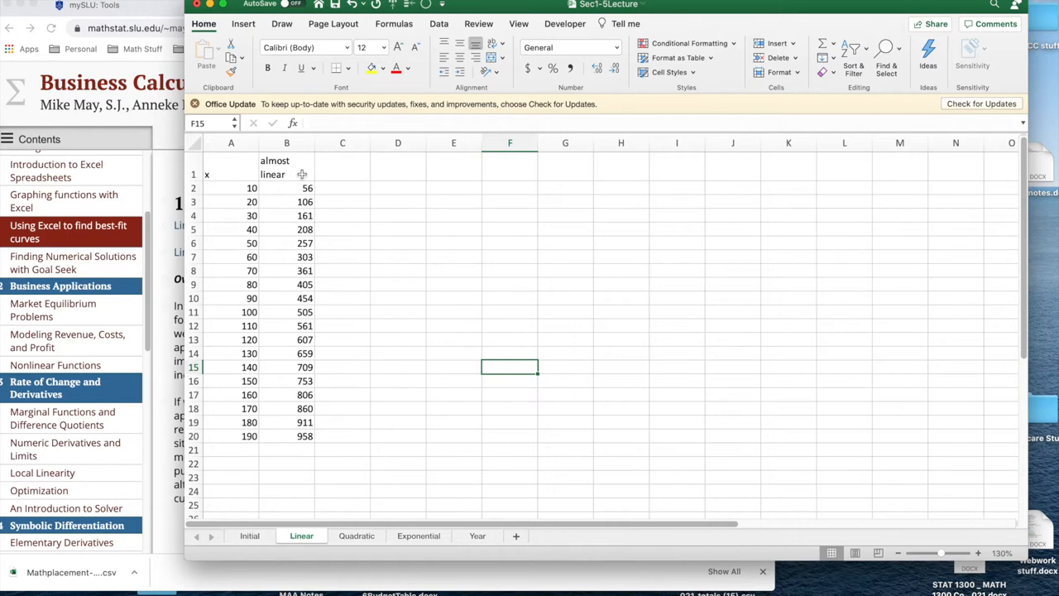
{"action": "mouse_move", "coordinate": [257, 418]}
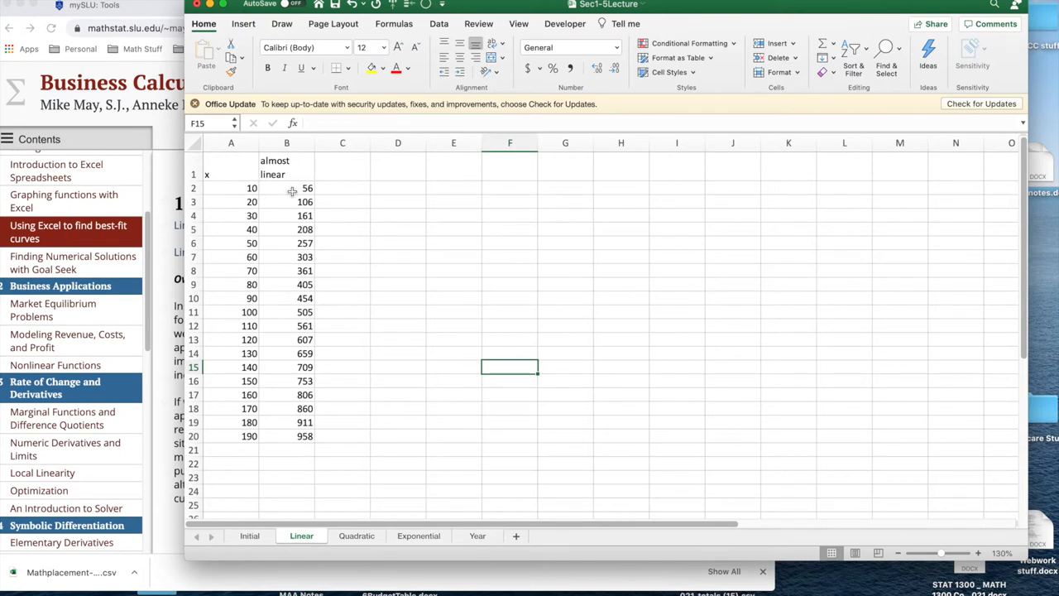
{"action": "mouse_move", "coordinate": [269, 286]}
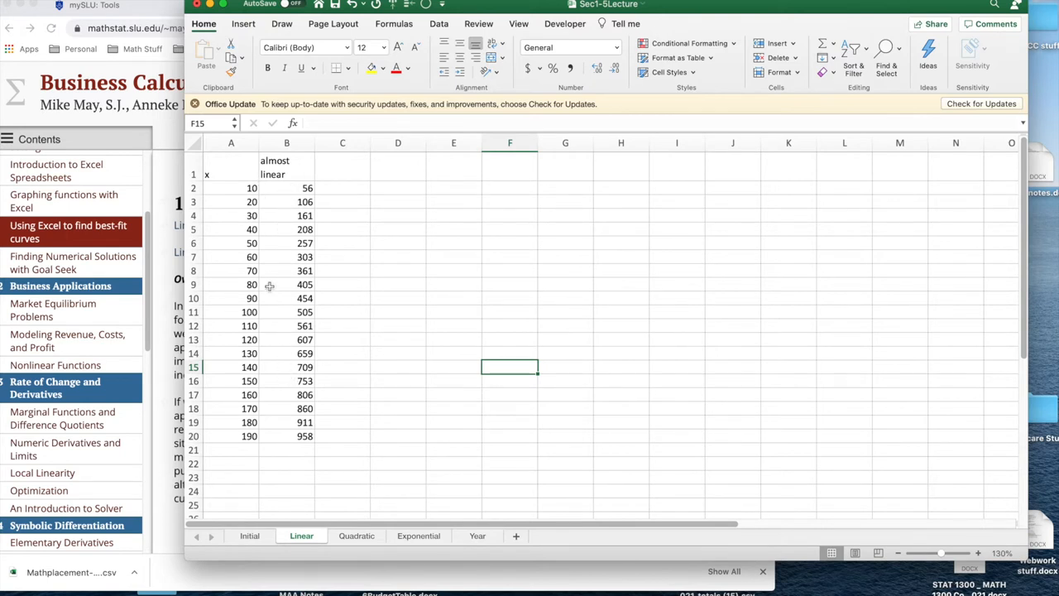
Select the x and almost linear data in A1:B20 on the Linear sheet
{"action": "left_click", "coordinate": [231, 174]}
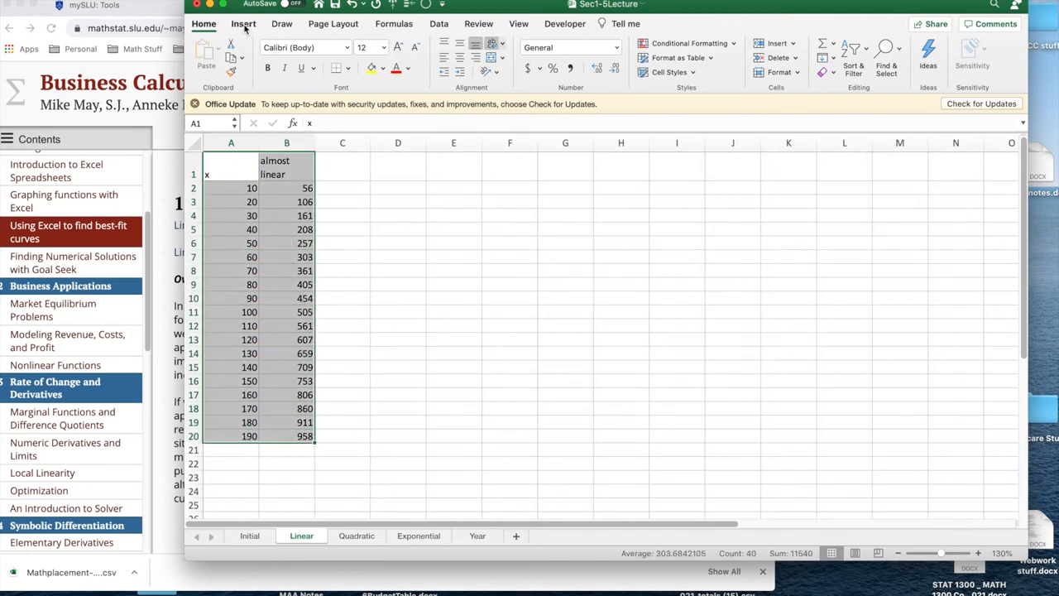
Insert a plain scatter chart plotting almost linear values against x
{"action": "left_click", "coordinate": [243, 24]}
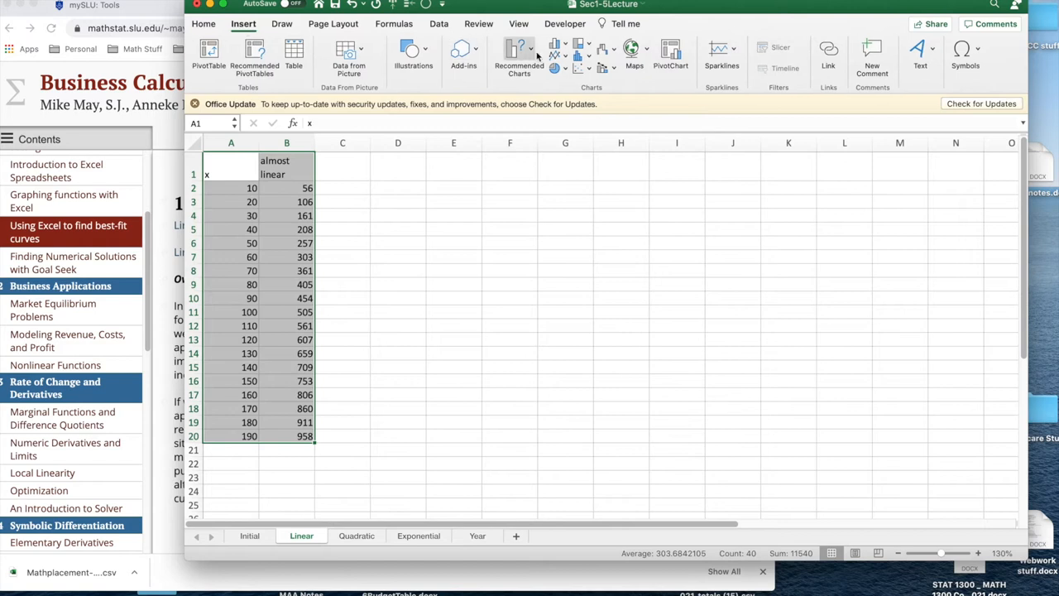
{"action": "left_click", "coordinate": [579, 48]}
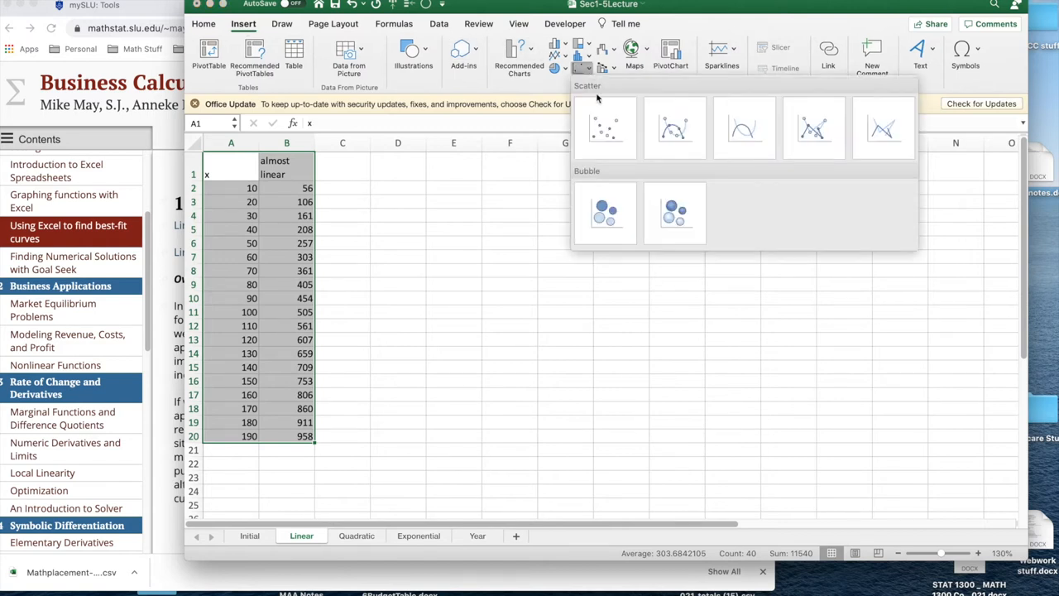
{"action": "left_click", "coordinate": [605, 129]}
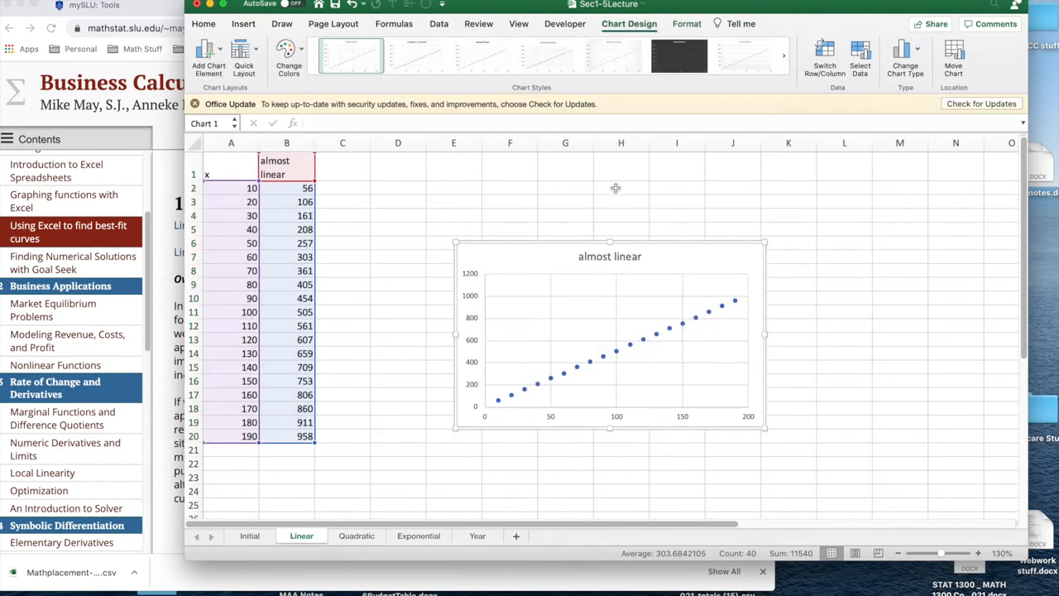
{"action": "mouse_move", "coordinate": [608, 346]}
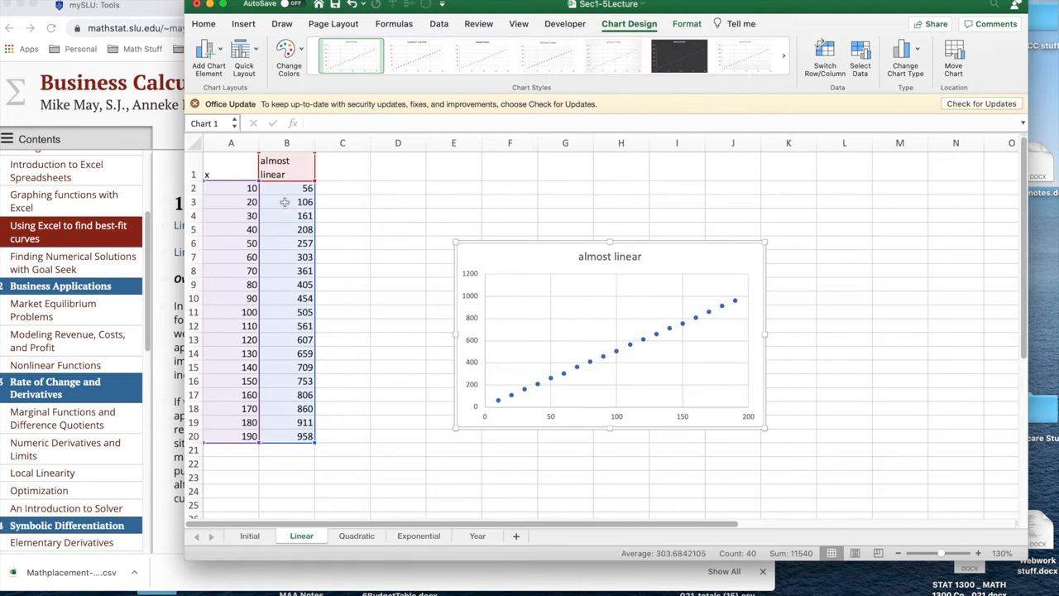
{"action": "mouse_move", "coordinate": [513, 304]}
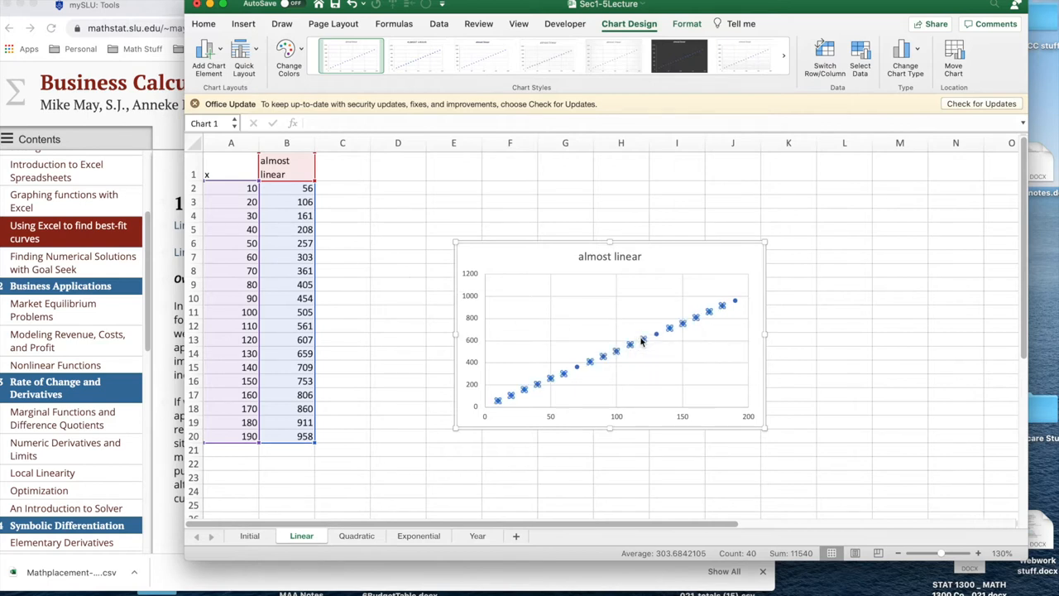
Add a linear trendline to the series displaying its equation y = 5.0084x + 6.5263
{"action": "right_click", "coordinate": [644, 339]}
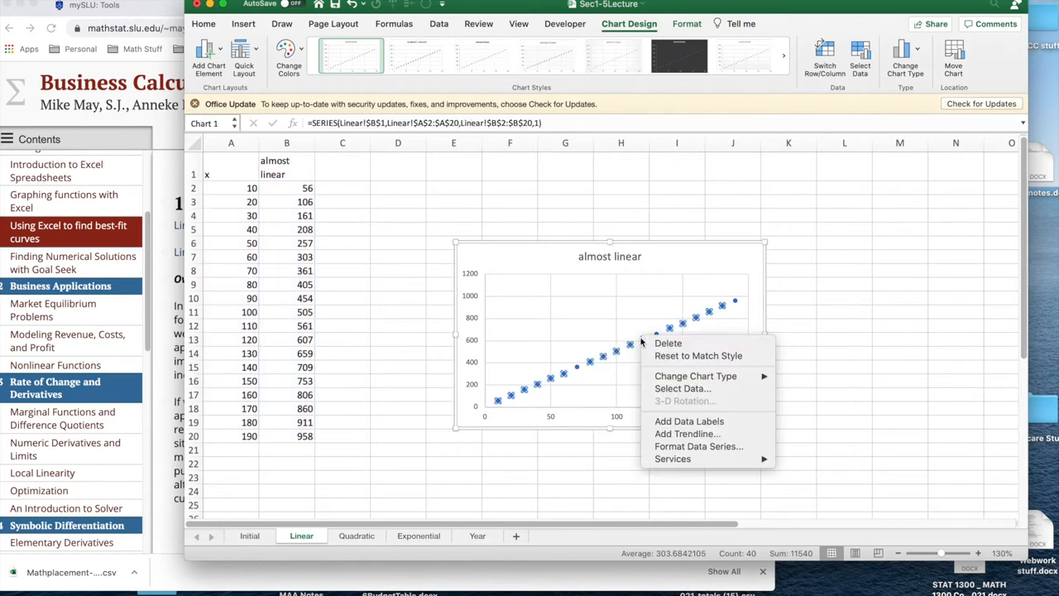
{"action": "mouse_move", "coordinate": [686, 434]}
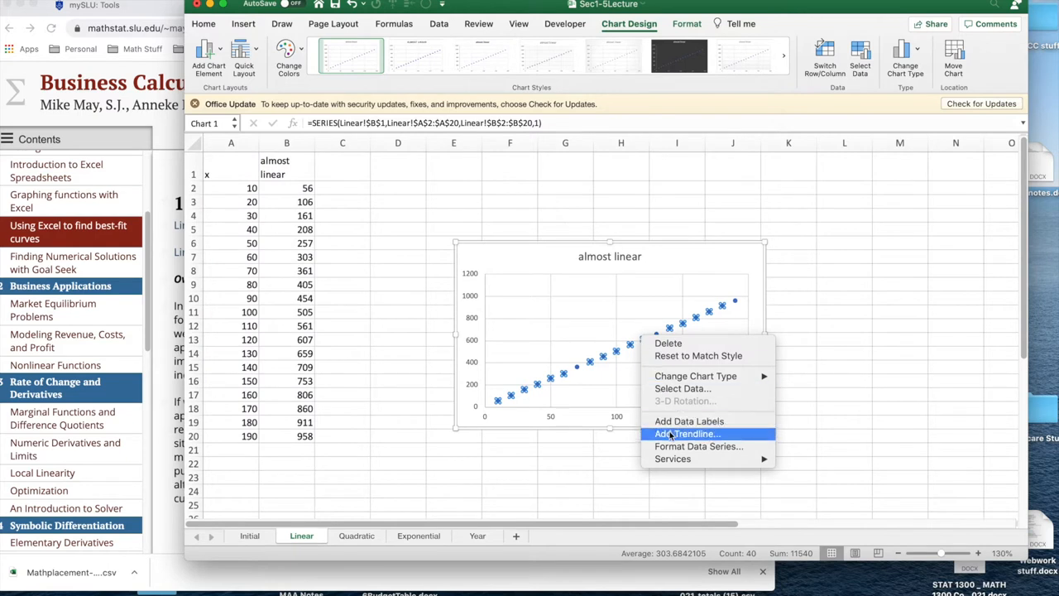
{"action": "left_click", "coordinate": [687, 434]}
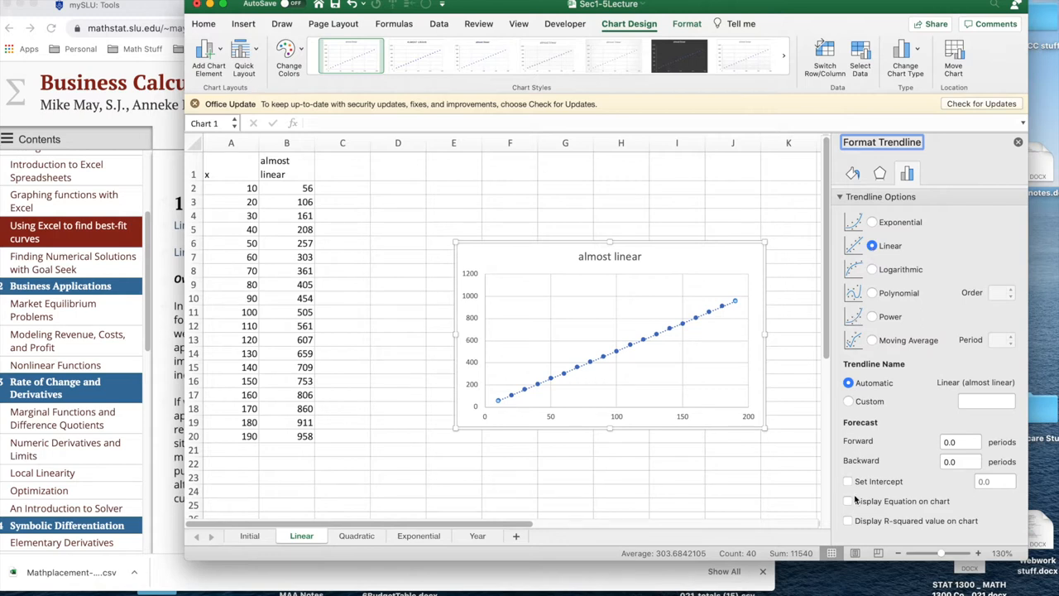
{"action": "left_click", "coordinate": [848, 500]}
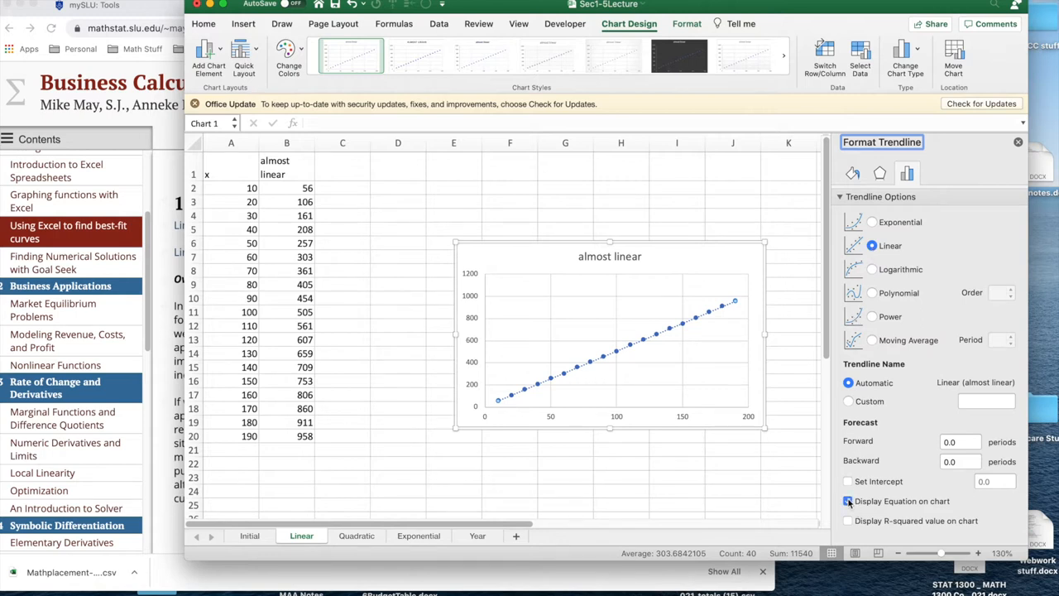
{"action": "left_click", "coordinate": [847, 500]}
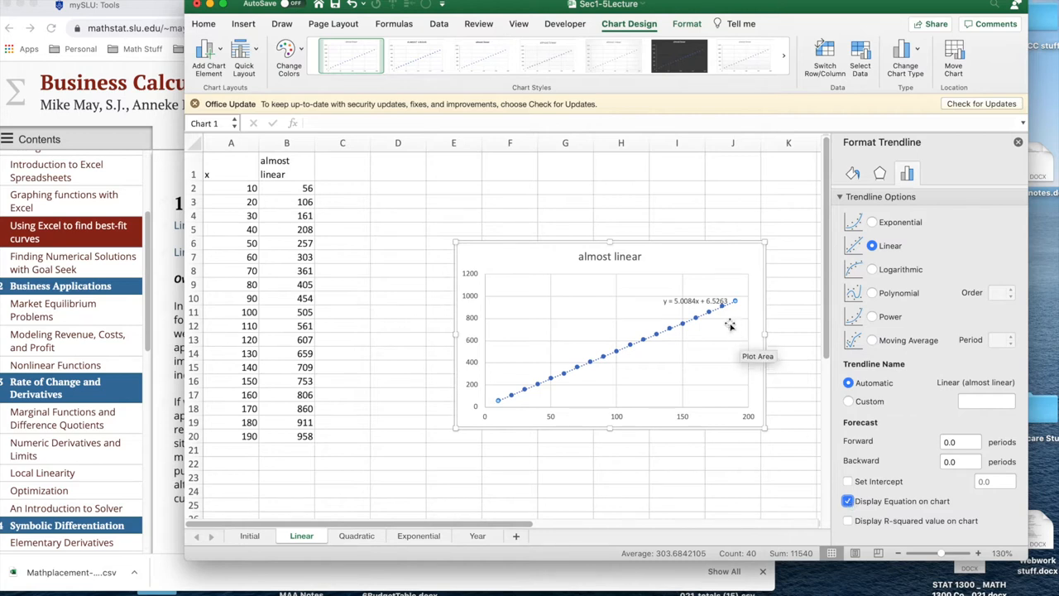
{"action": "mouse_move", "coordinate": [997, 226]}
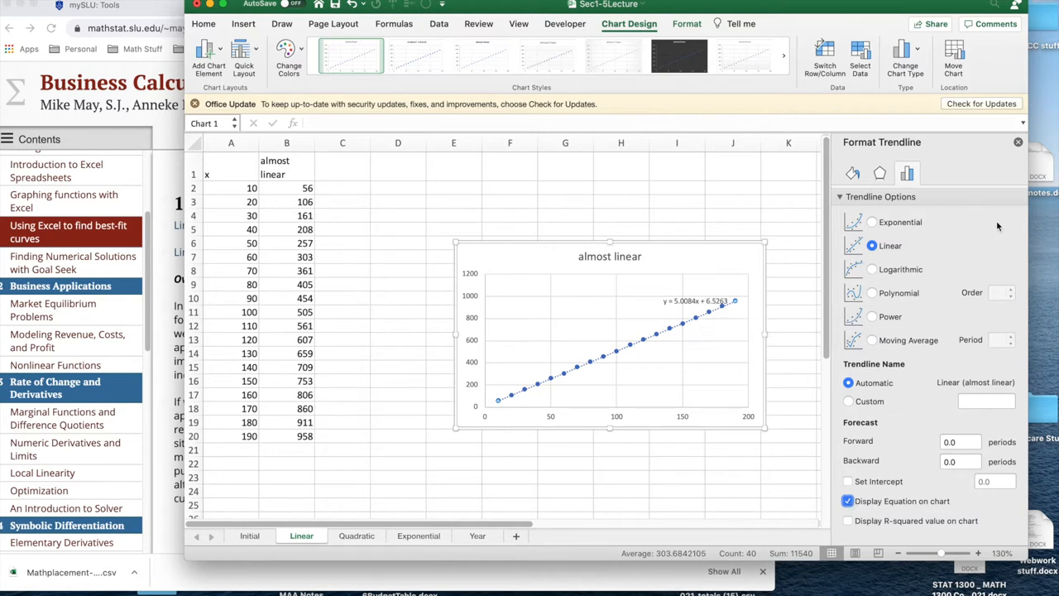
{"action": "left_click", "coordinate": [1018, 142]}
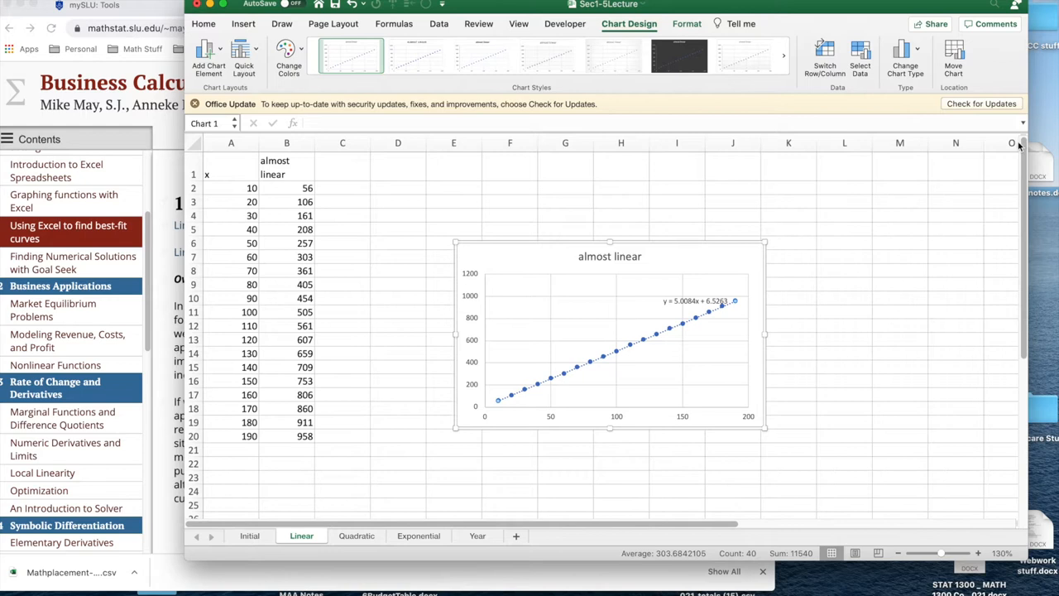
Set the trendline equation label's font size to 14 point
{"action": "left_click", "coordinate": [696, 300]}
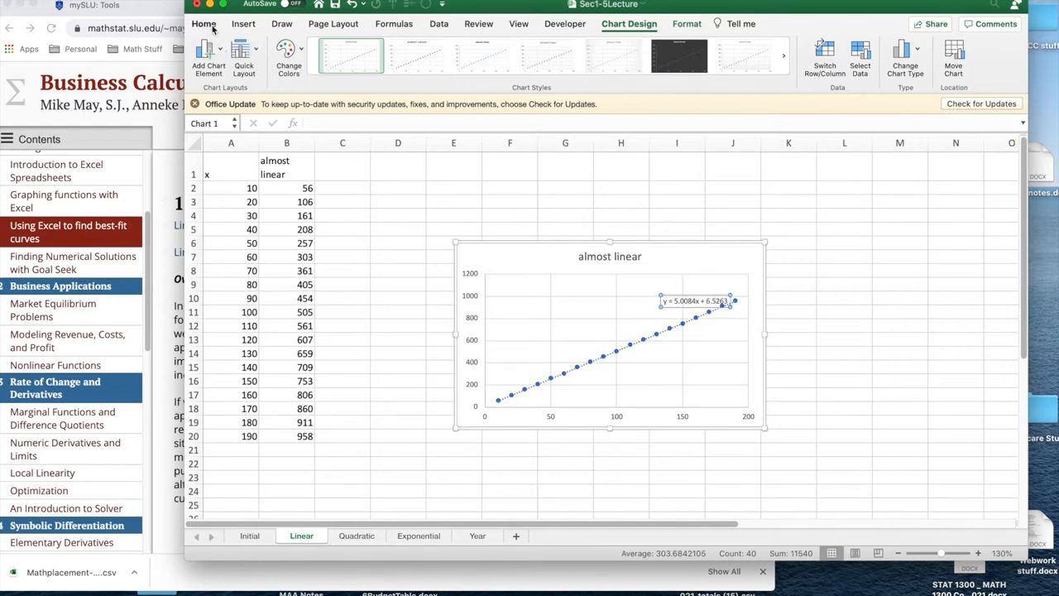
{"action": "left_click", "coordinate": [203, 23]}
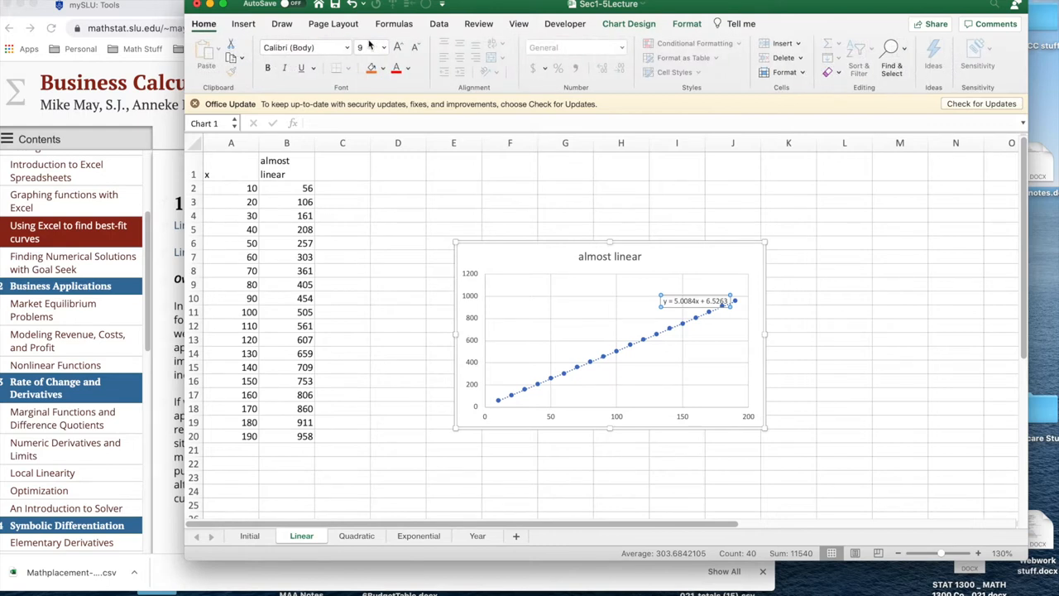
{"action": "left_click", "coordinate": [382, 47]}
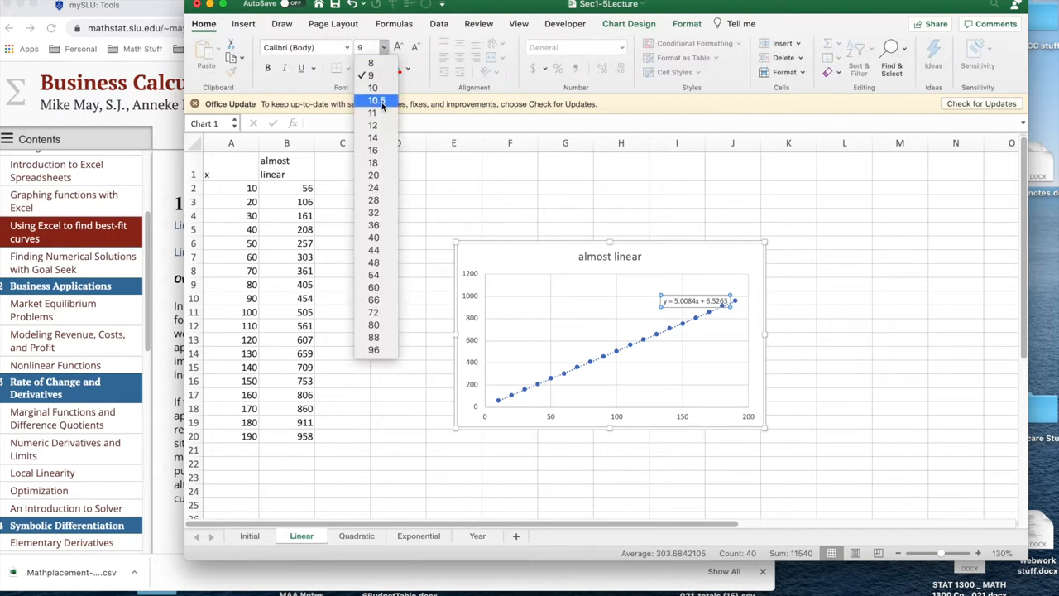
{"action": "left_click", "coordinate": [374, 137]}
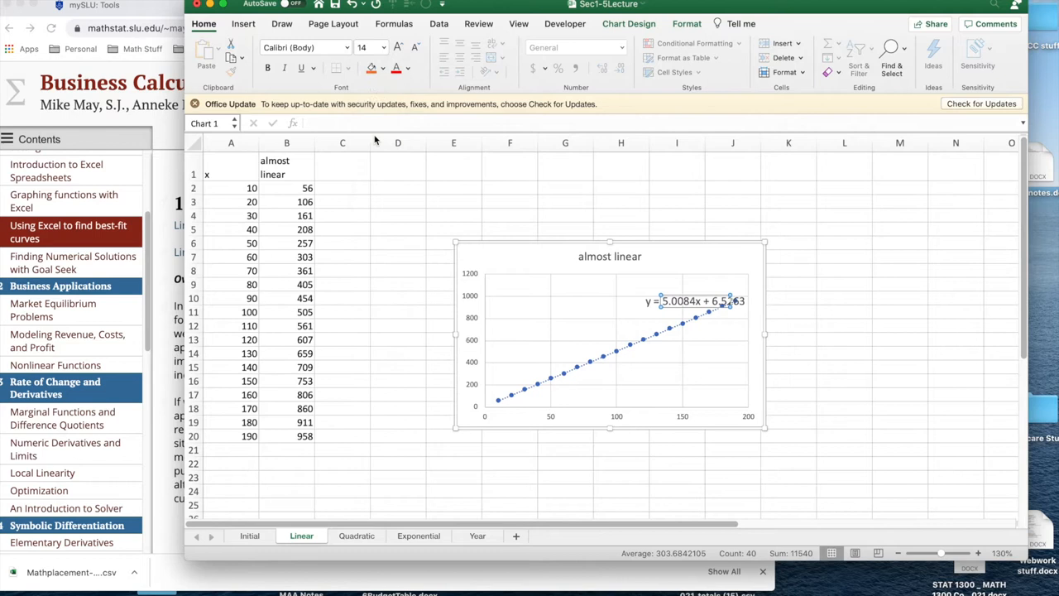
{"action": "left_click", "coordinate": [693, 300]}
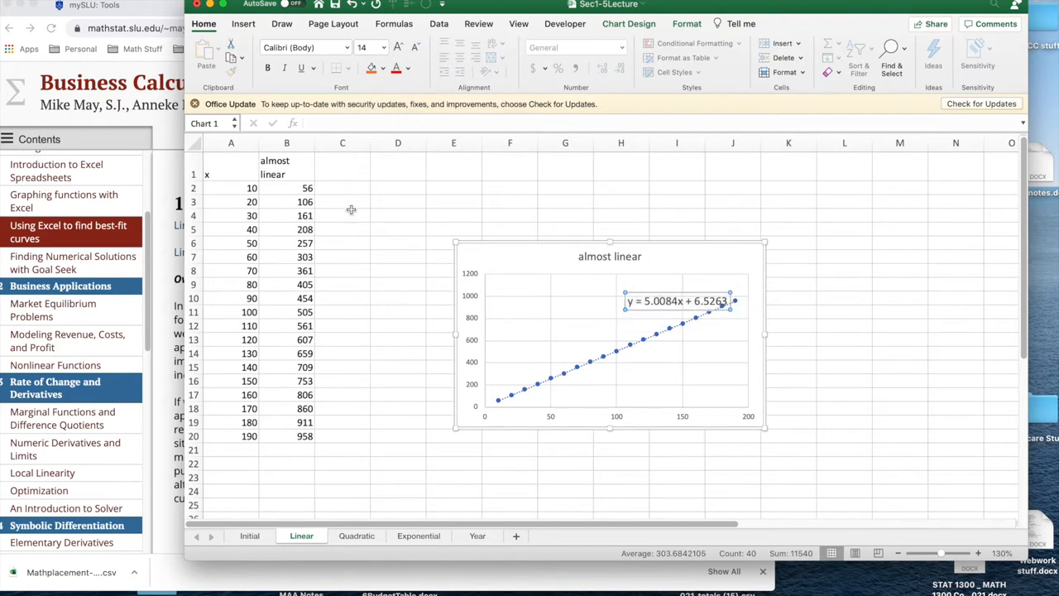
Type the 'Predicted value' column heading
{"action": "type", "text": "P"}
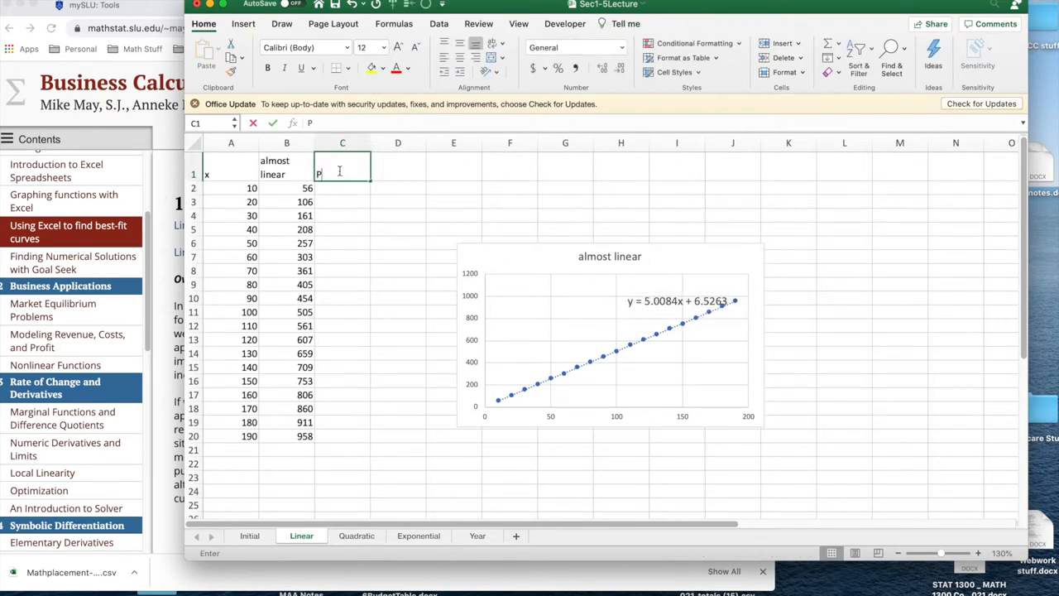
{"action": "type", "text": "redicted"}
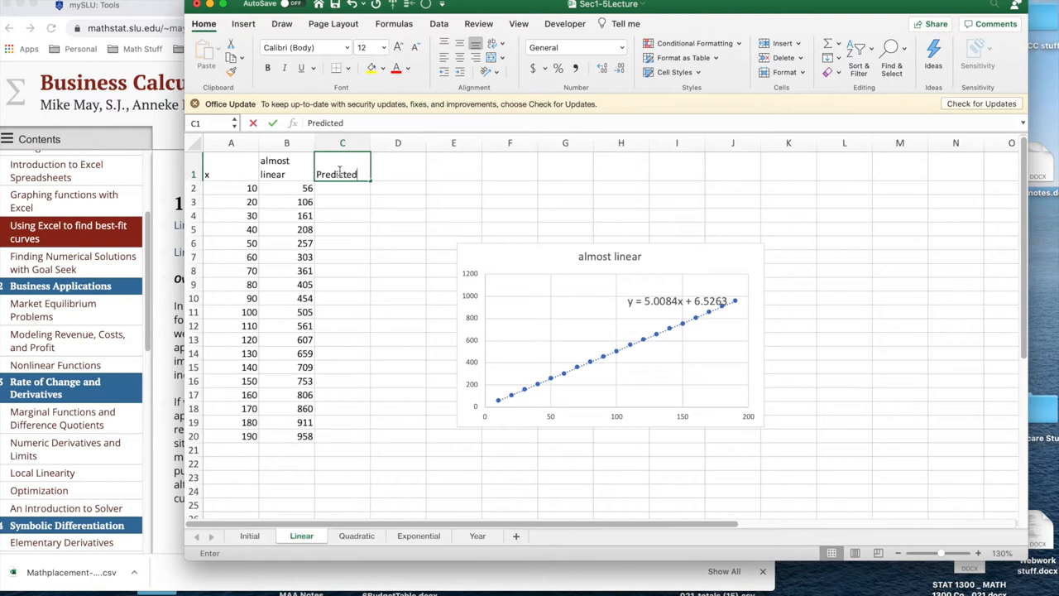
{"action": "type", "text": "value"}
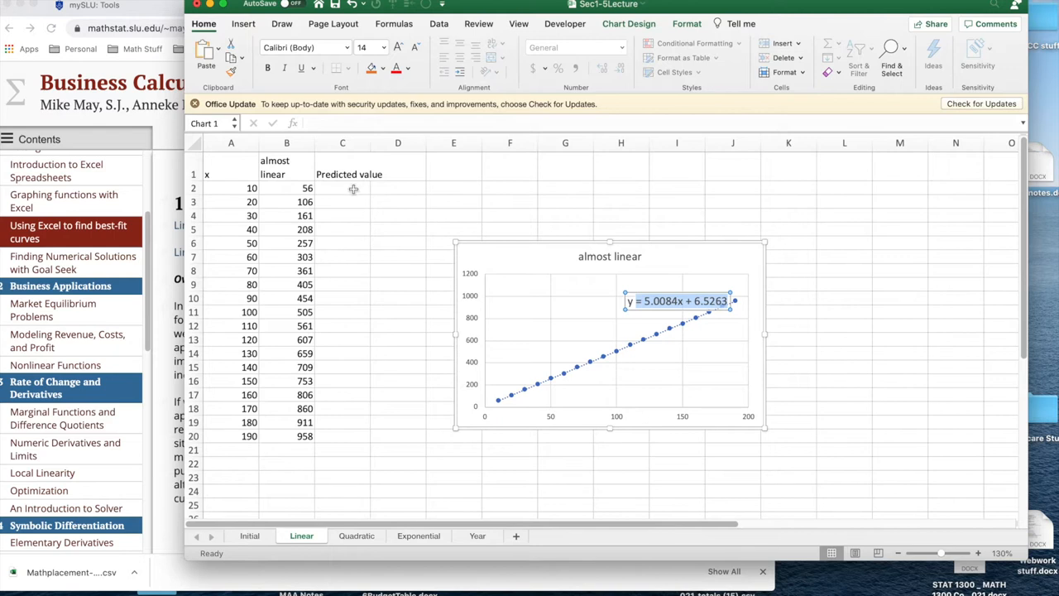
Enter =5.0084*A2+6.5263 in C2 and fill it down to C20
{"action": "left_click", "coordinate": [342, 188]}
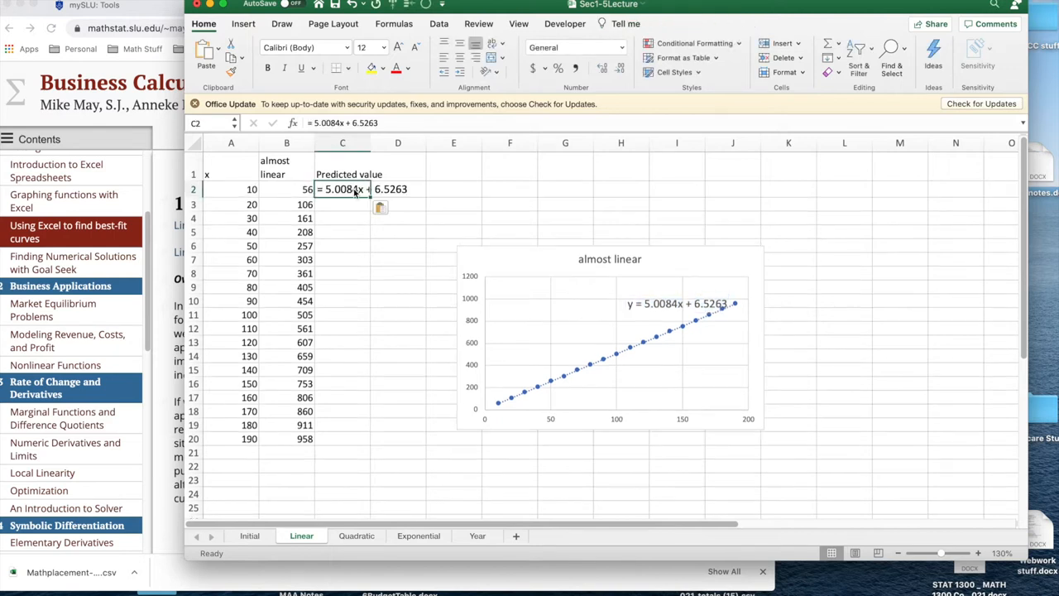
{"action": "mouse_move", "coordinate": [698, 277]}
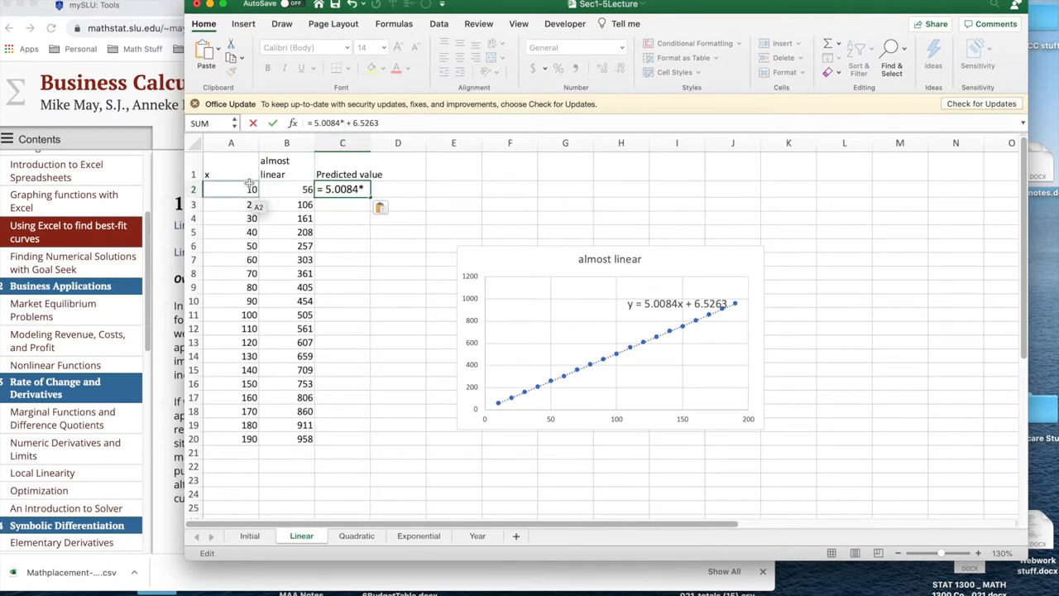
{"action": "left_click", "coordinate": [252, 188]}
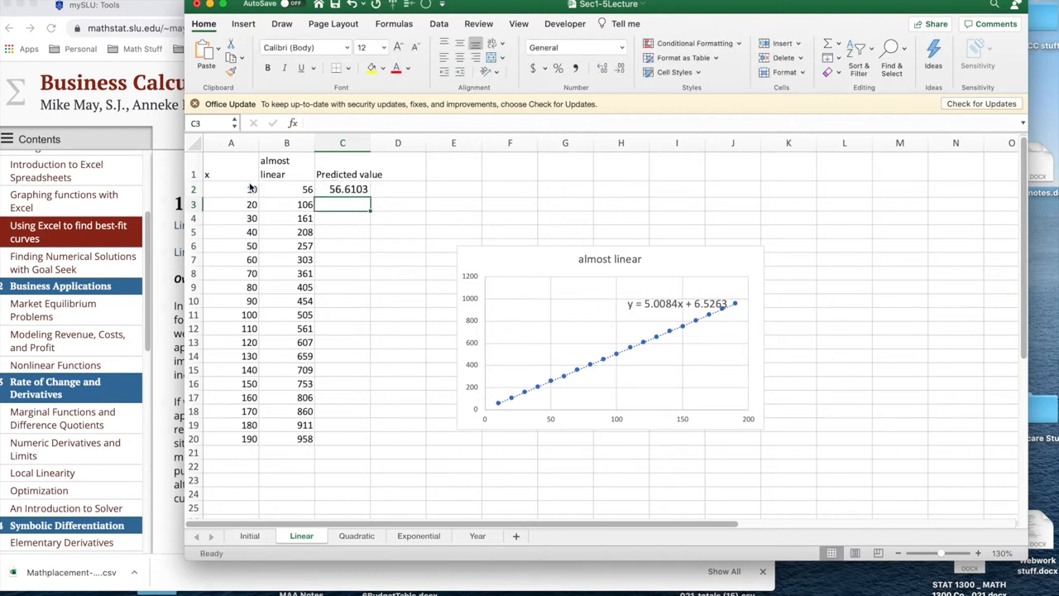
{"action": "left_click", "coordinate": [342, 189]}
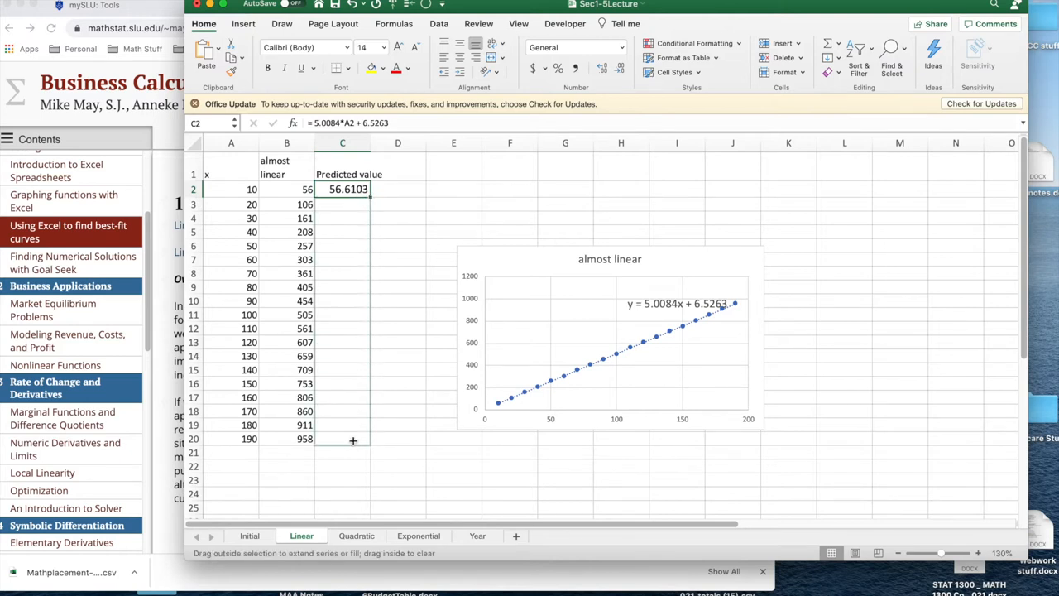
{"action": "left_click_drag", "start_coordinate": [353, 188], "coordinate": [353, 484]}
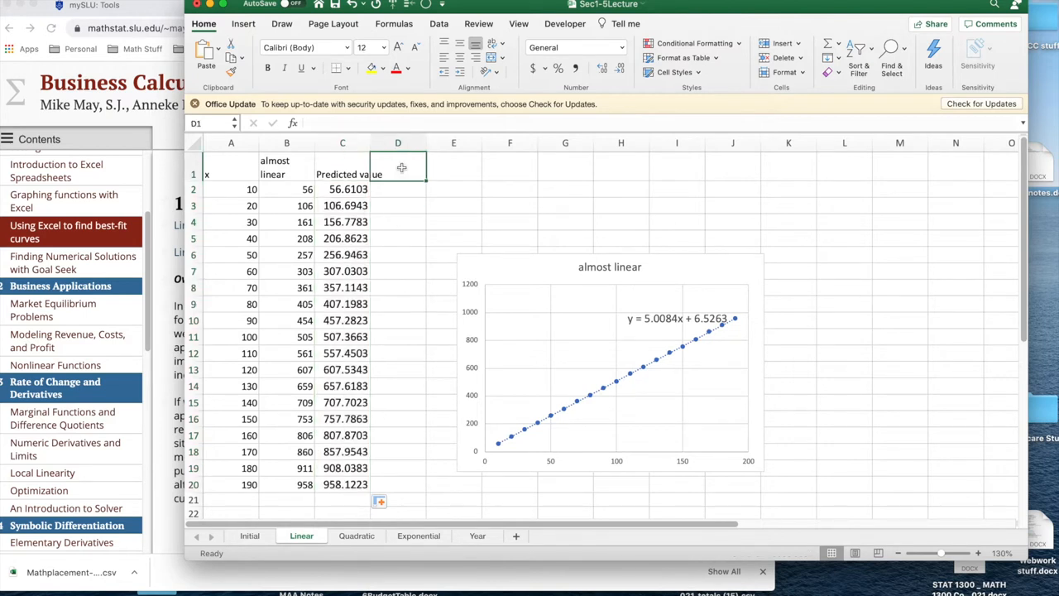
Head column D 'Difference' and start the D2 formula referencing B2
{"action": "type", "text": "Difference"}
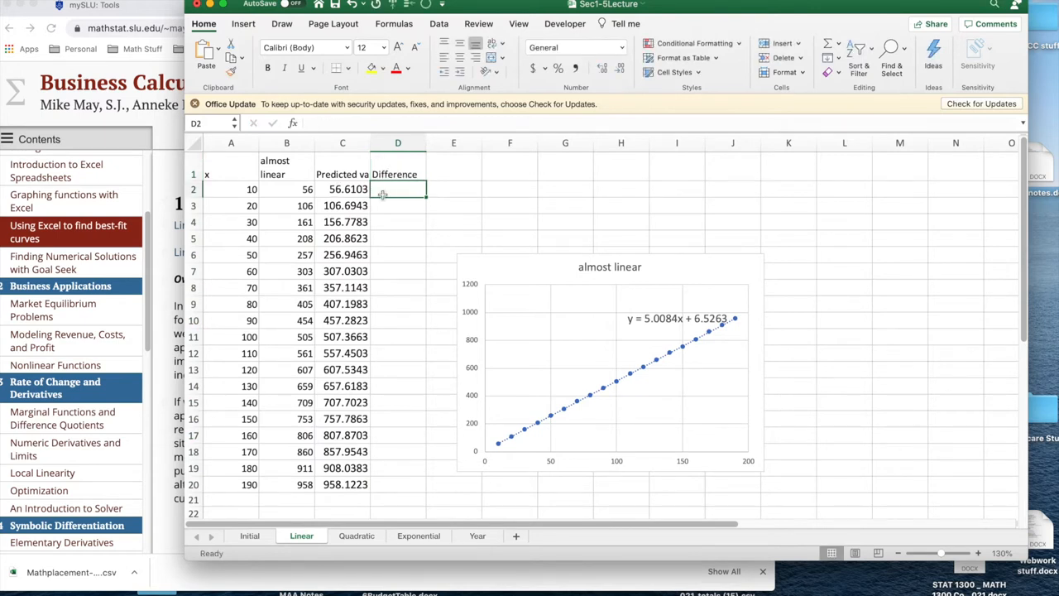
{"action": "type", "text": "="}
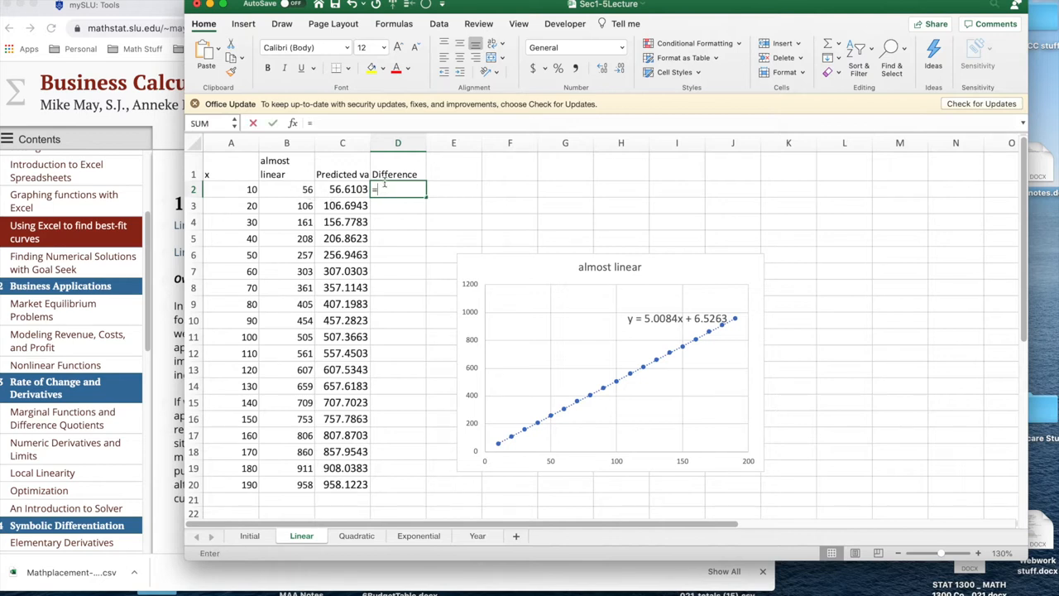
{"action": "left_click", "coordinate": [286, 189]}
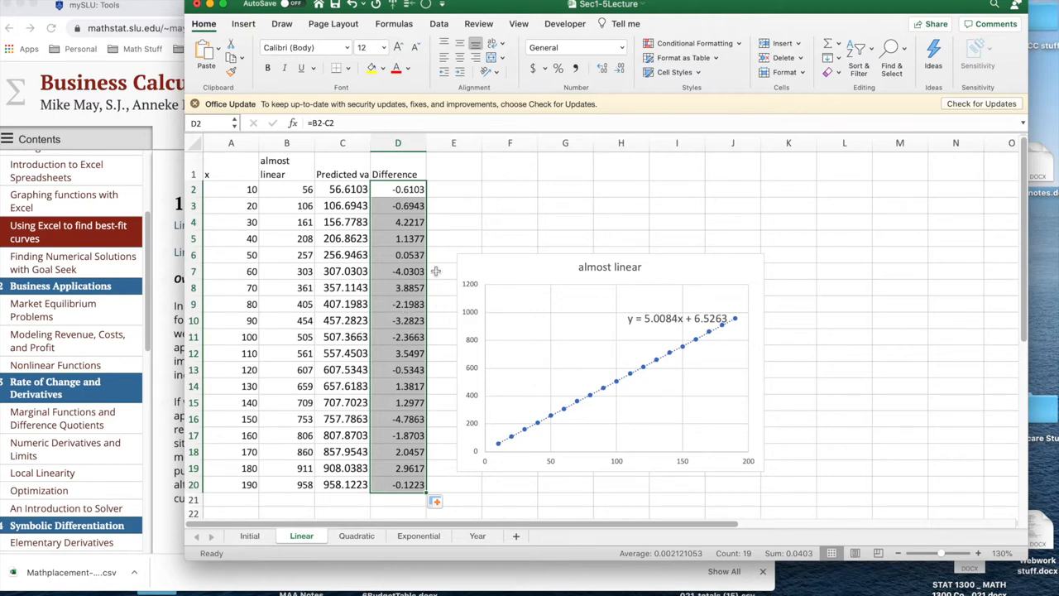
{"action": "mouse_move", "coordinate": [360, 265]}
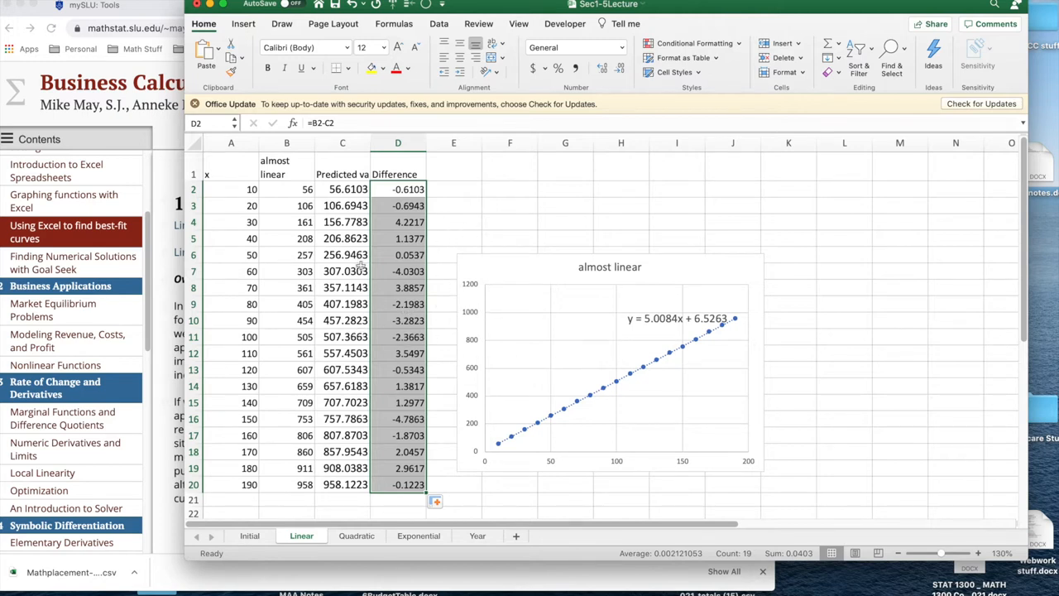
{"action": "mouse_move", "coordinate": [281, 203]}
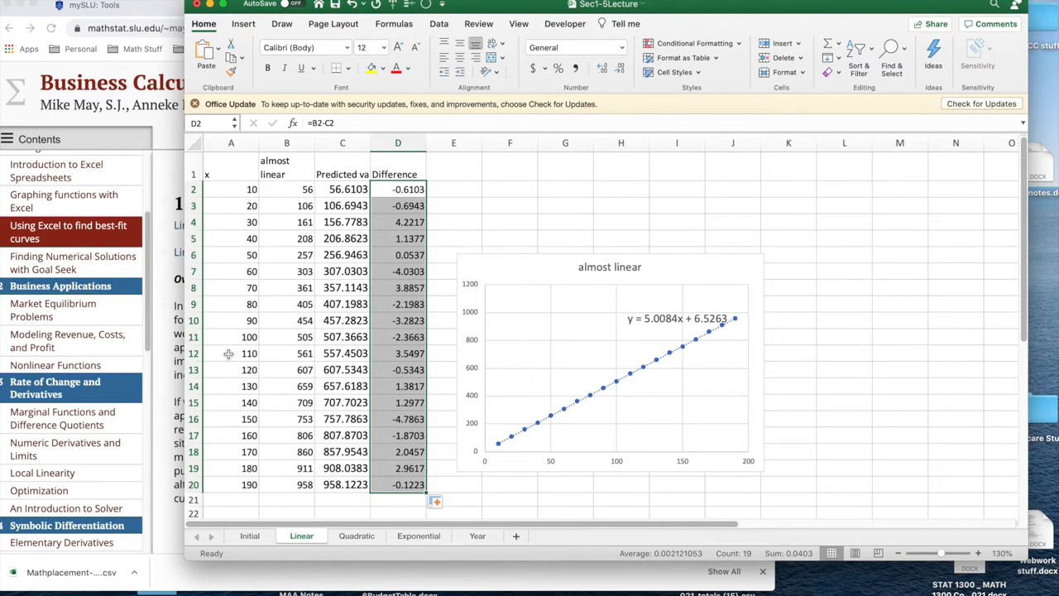
{"action": "mouse_move", "coordinate": [645, 369]}
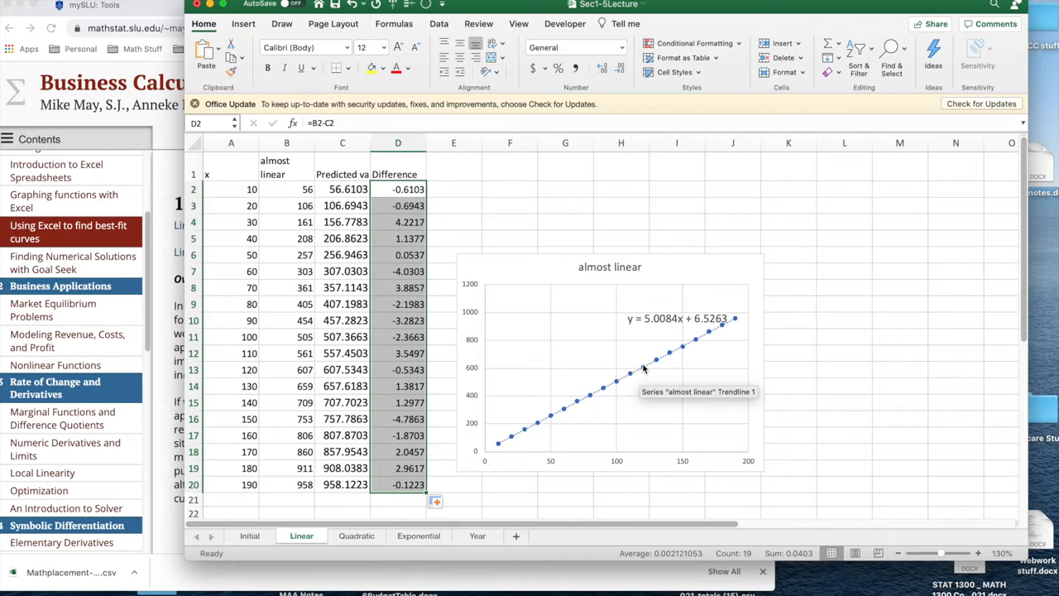
{"action": "mouse_move", "coordinate": [252, 306]}
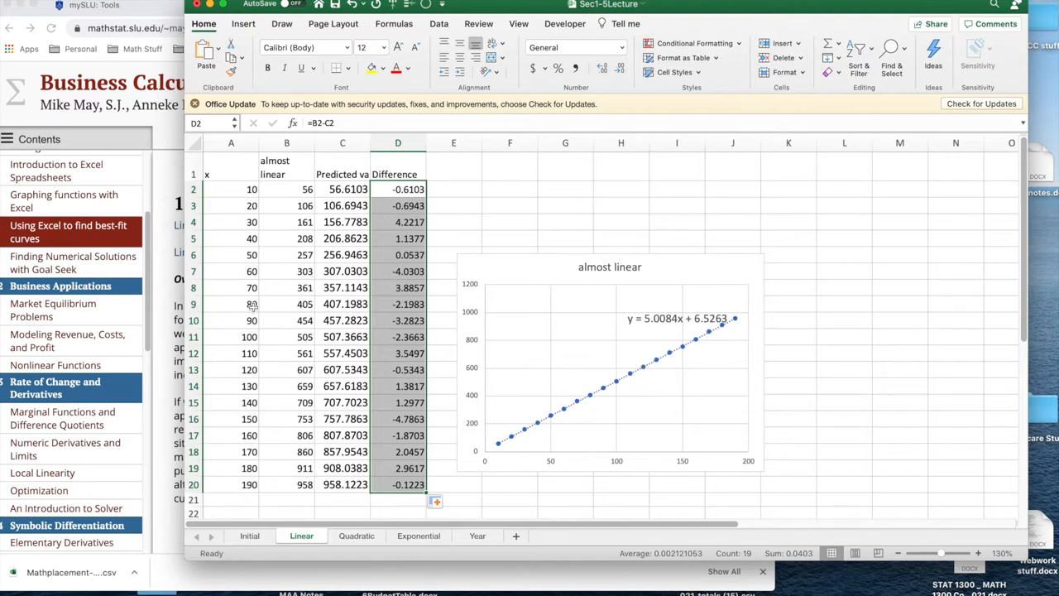
{"action": "mouse_move", "coordinate": [252, 337]}
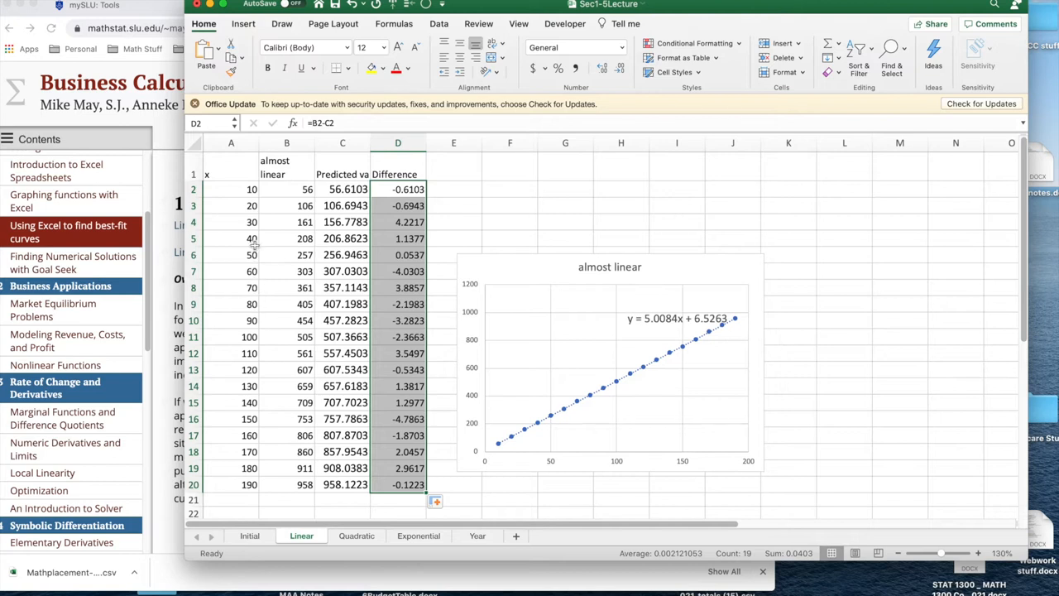
{"action": "mouse_move", "coordinate": [253, 373]}
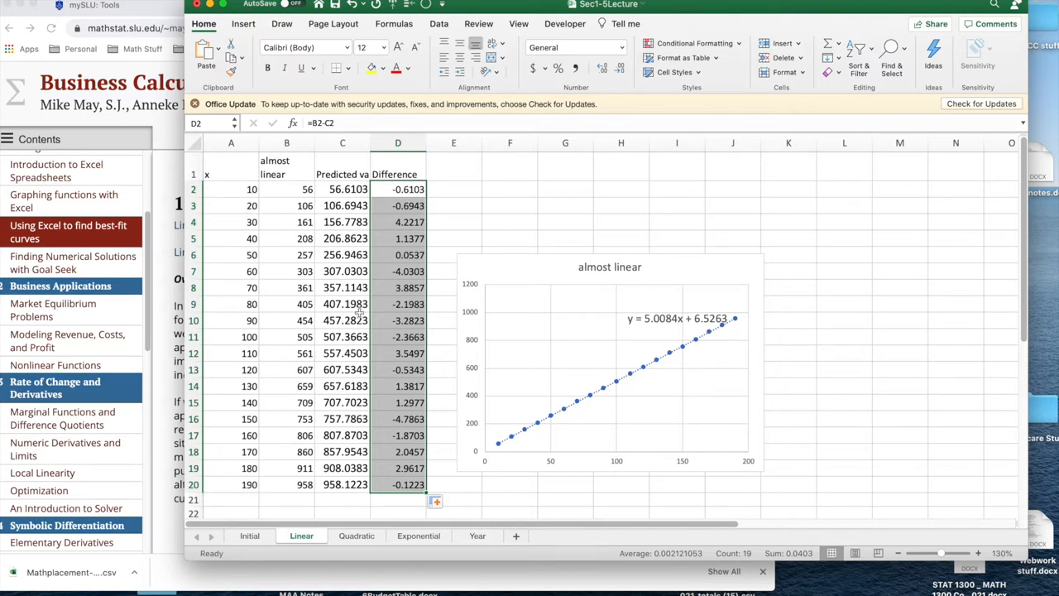
{"action": "mouse_move", "coordinate": [386, 287]}
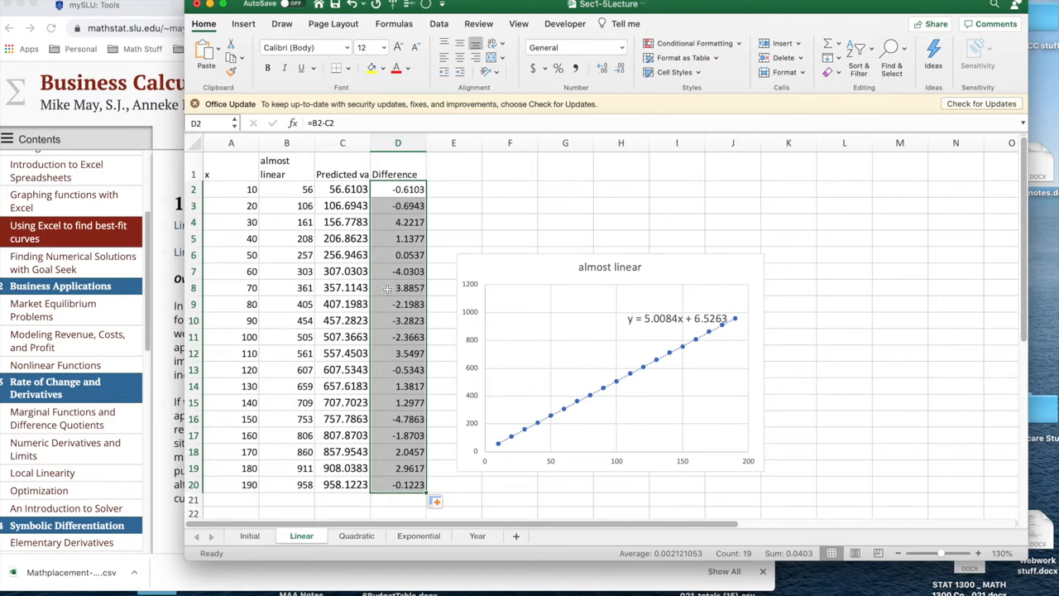
{"action": "mouse_move", "coordinate": [342, 490]}
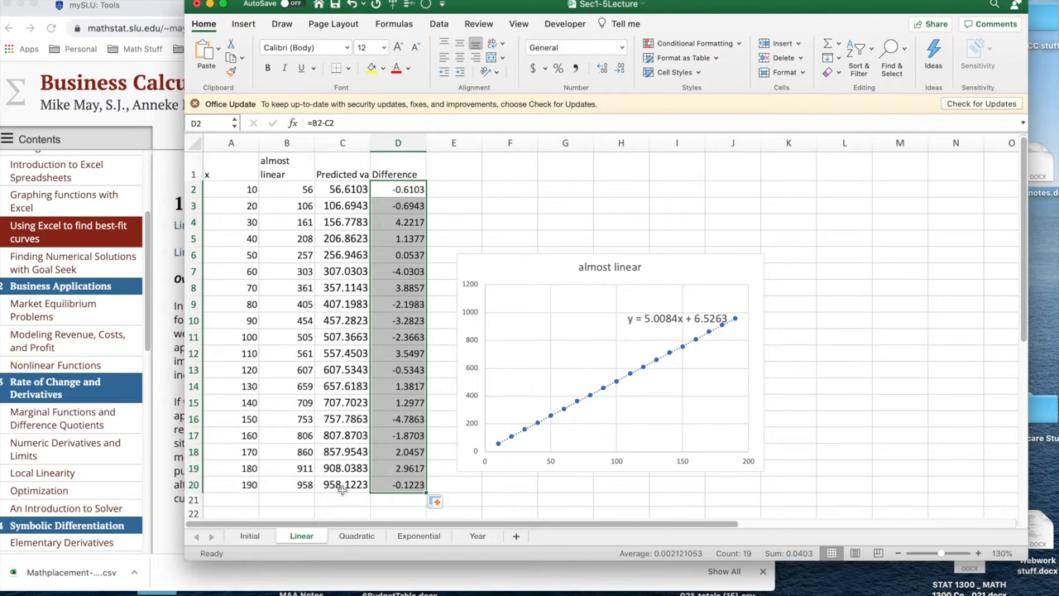
Switch to the Quadratic sheet and select the x and almost quad data A1:B20
{"action": "left_click", "coordinate": [357, 536]}
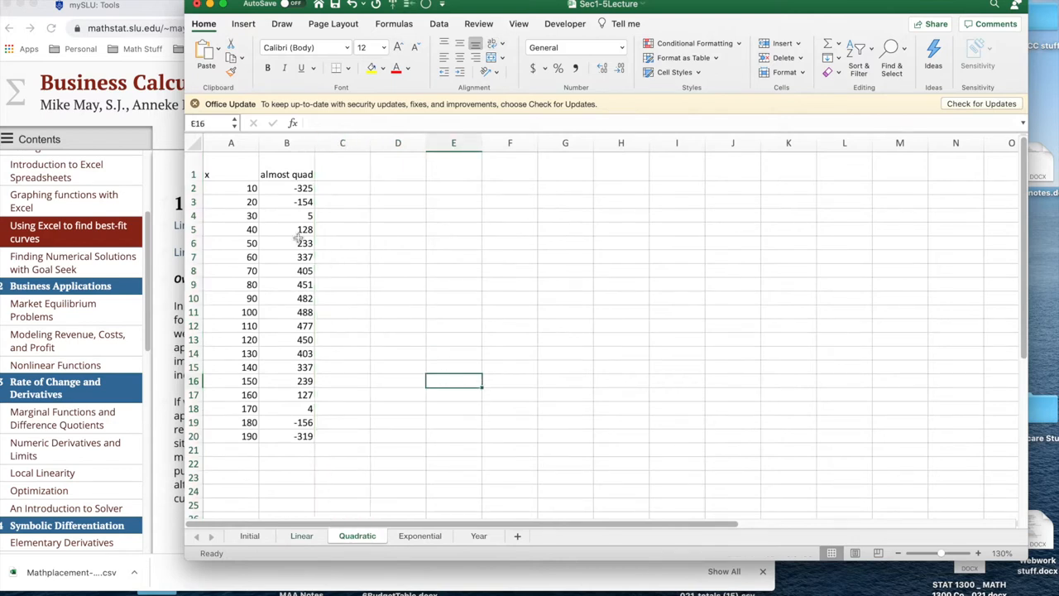
{"action": "left_click_drag", "start_coordinate": [231, 174], "coordinate": [286, 284]}
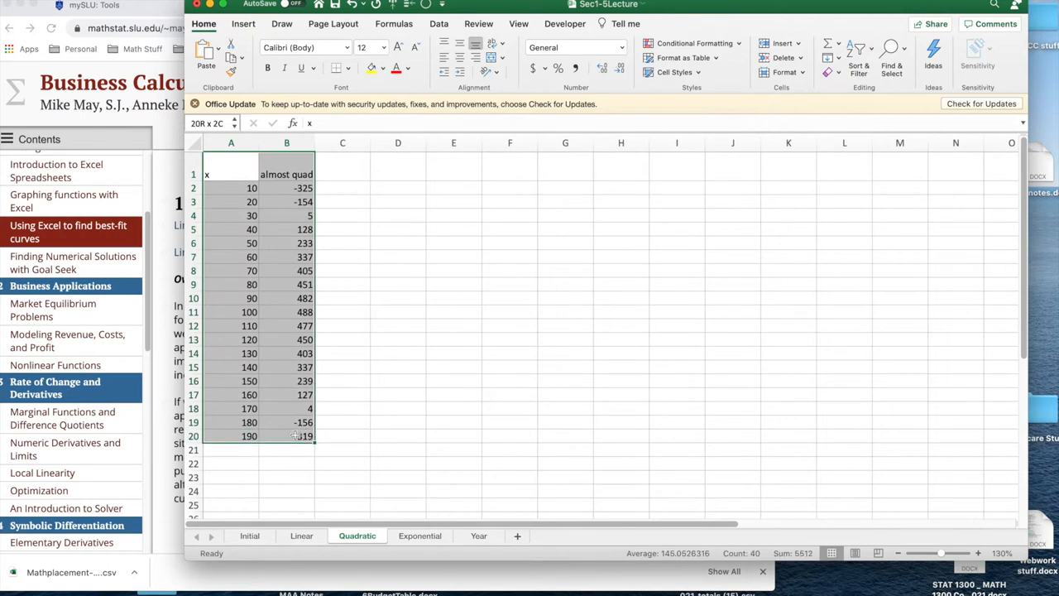
{"action": "left_click", "coordinate": [230, 173]}
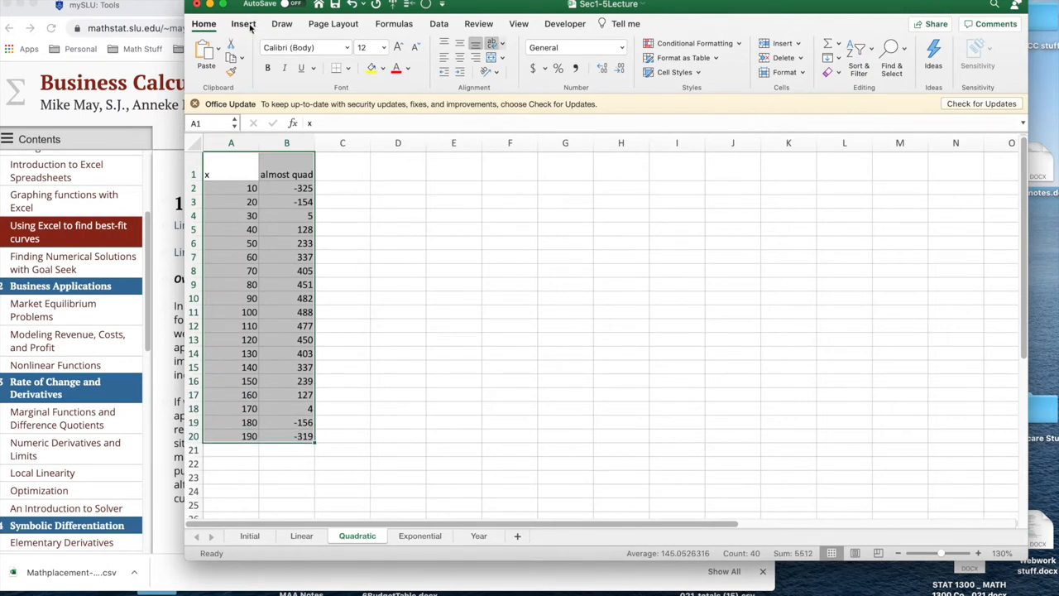
Insert a plain scatter chart of almost quad versus x and select its points
{"action": "left_click", "coordinate": [243, 23]}
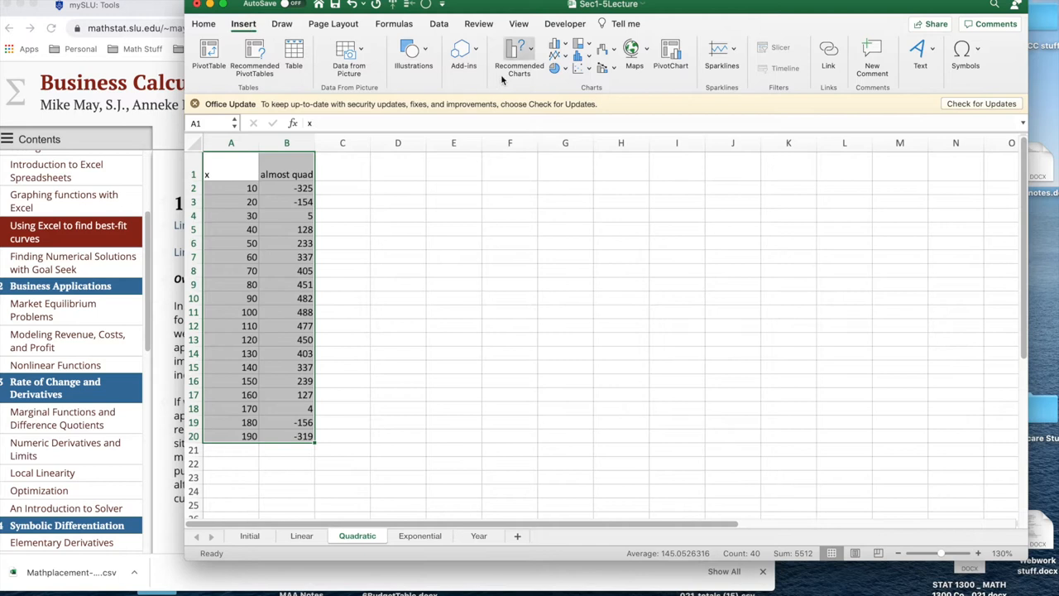
{"action": "left_click", "coordinate": [581, 58]}
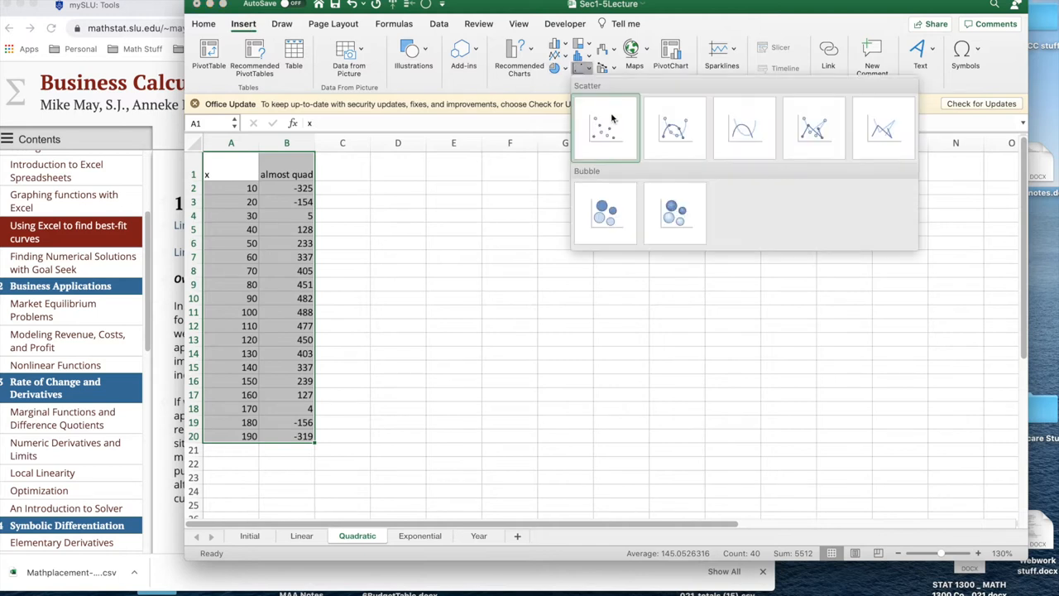
{"action": "left_click", "coordinate": [605, 126]}
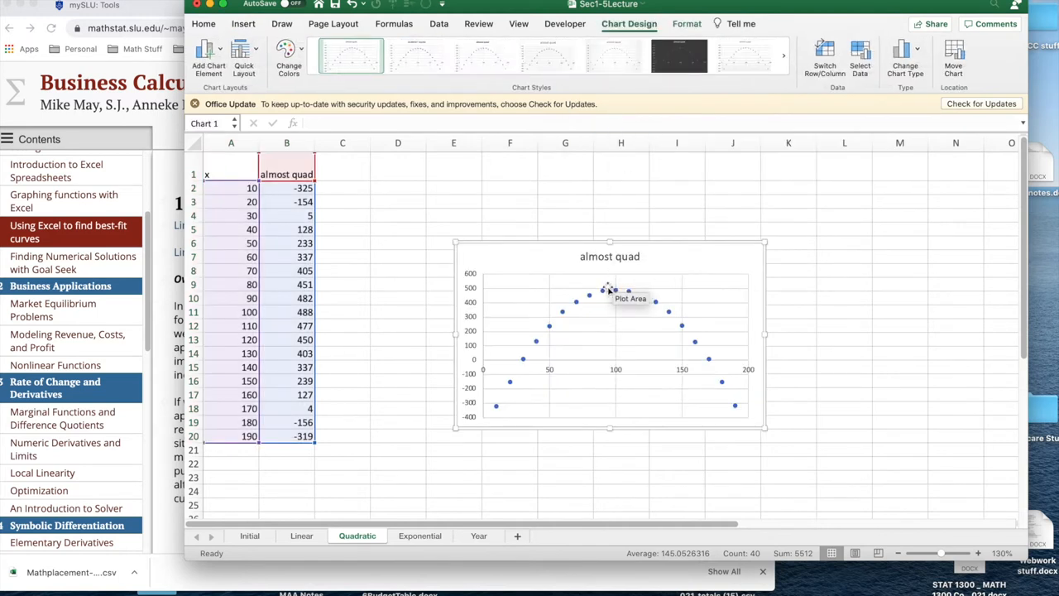
{"action": "left_click", "coordinate": [602, 291]}
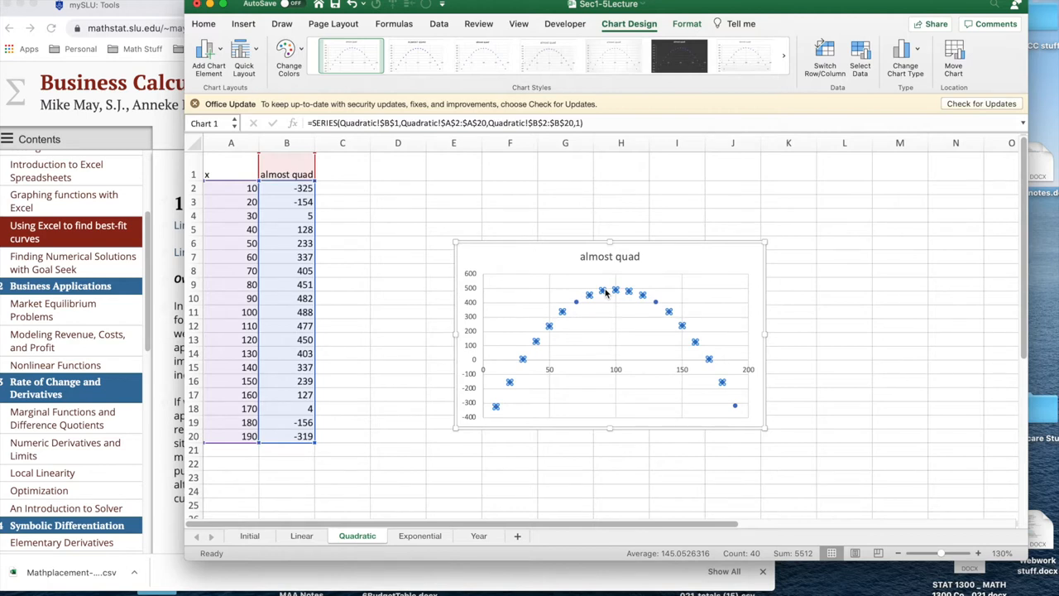
Add an order-2 polynomial trendline showing y = -0.1005x² + 20.105x - 514.06
{"action": "right_click", "coordinate": [603, 291]}
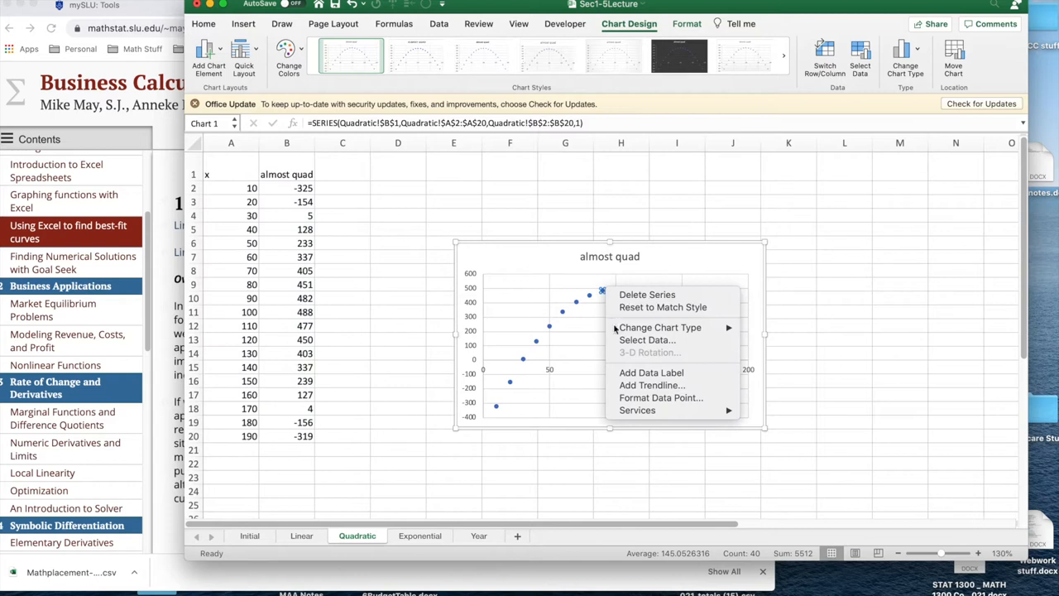
{"action": "left_click", "coordinate": [628, 389]}
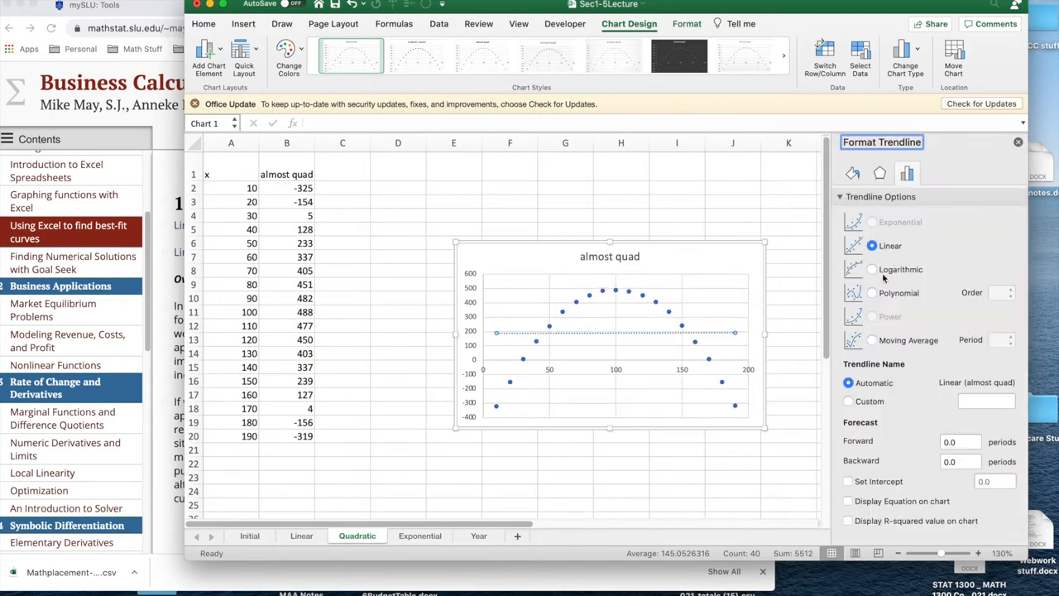
{"action": "left_click", "coordinate": [871, 292]}
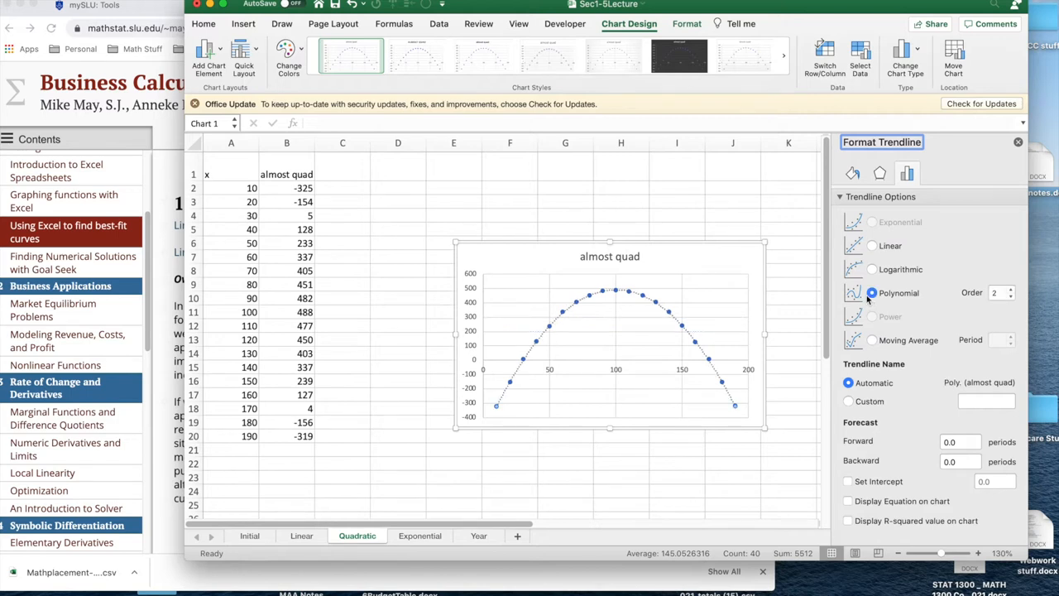
{"action": "mouse_move", "coordinate": [1008, 300]}
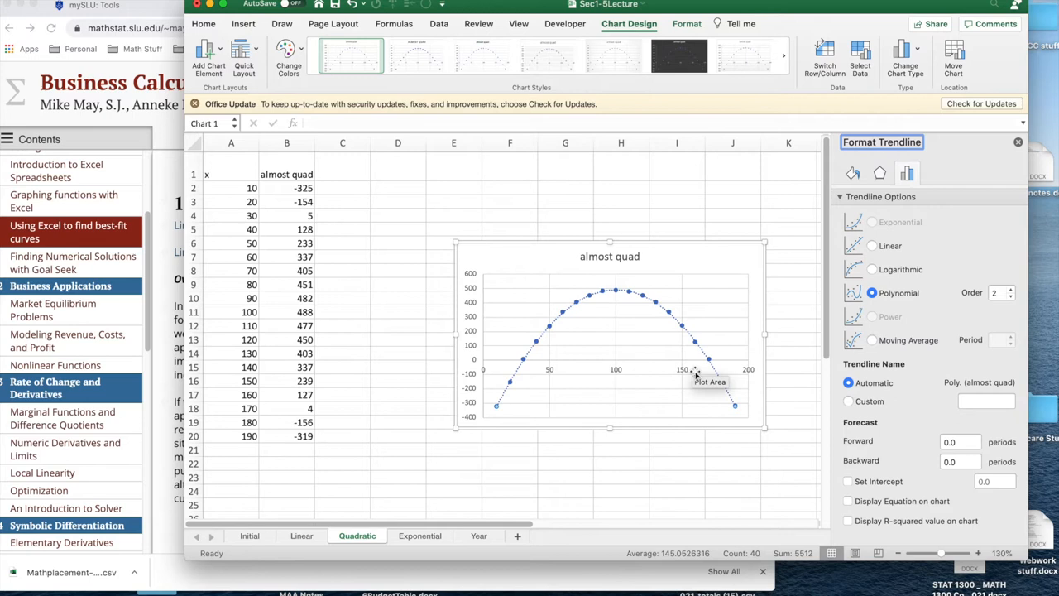
{"action": "mouse_move", "coordinate": [857, 504]}
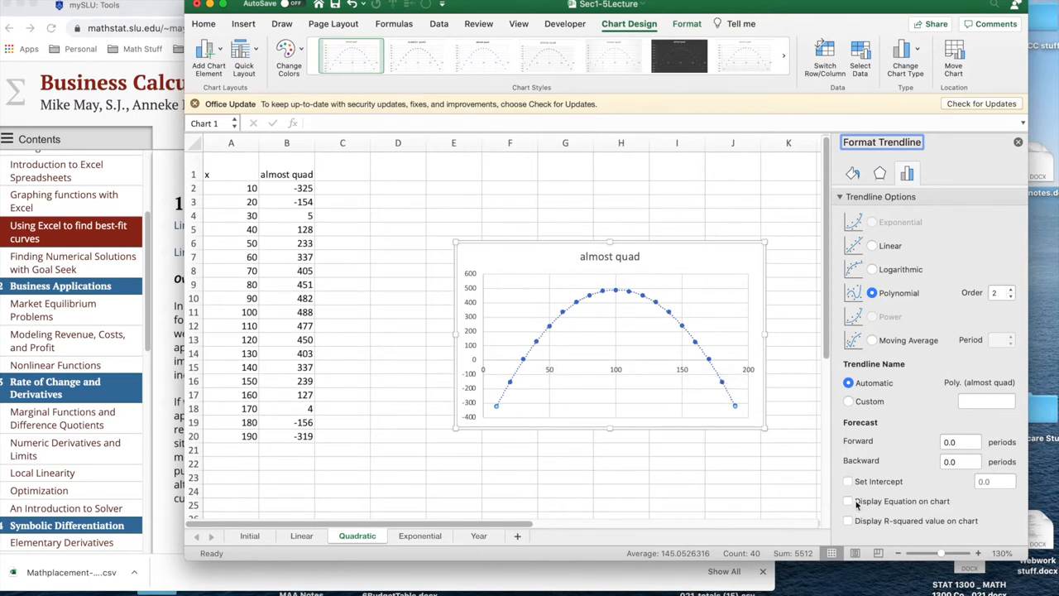
{"action": "left_click", "coordinate": [848, 501]}
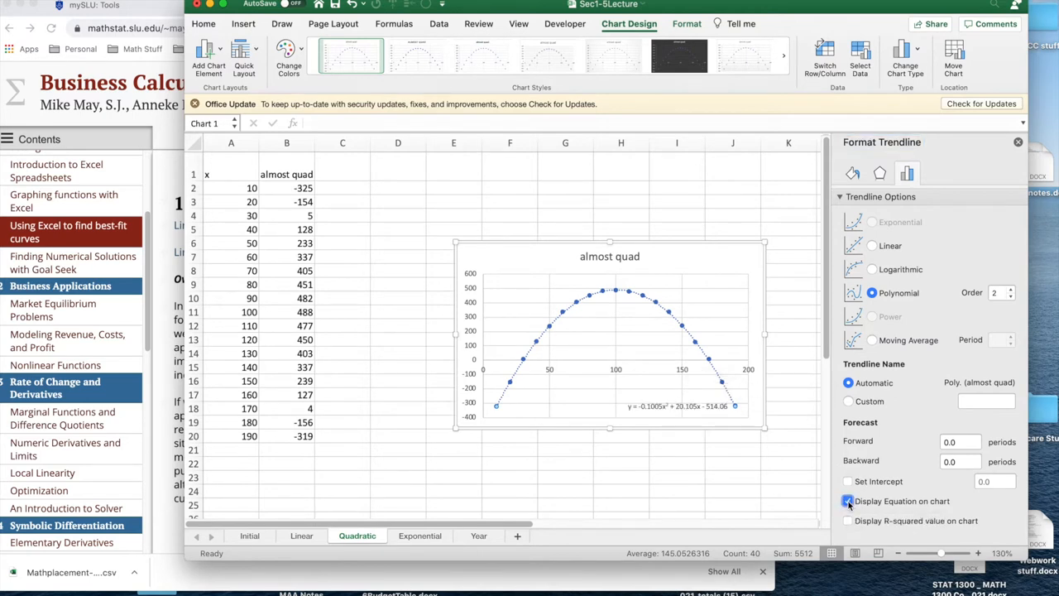
{"action": "left_click", "coordinate": [383, 47]}
{"action": "type", "text": "Predicted"}
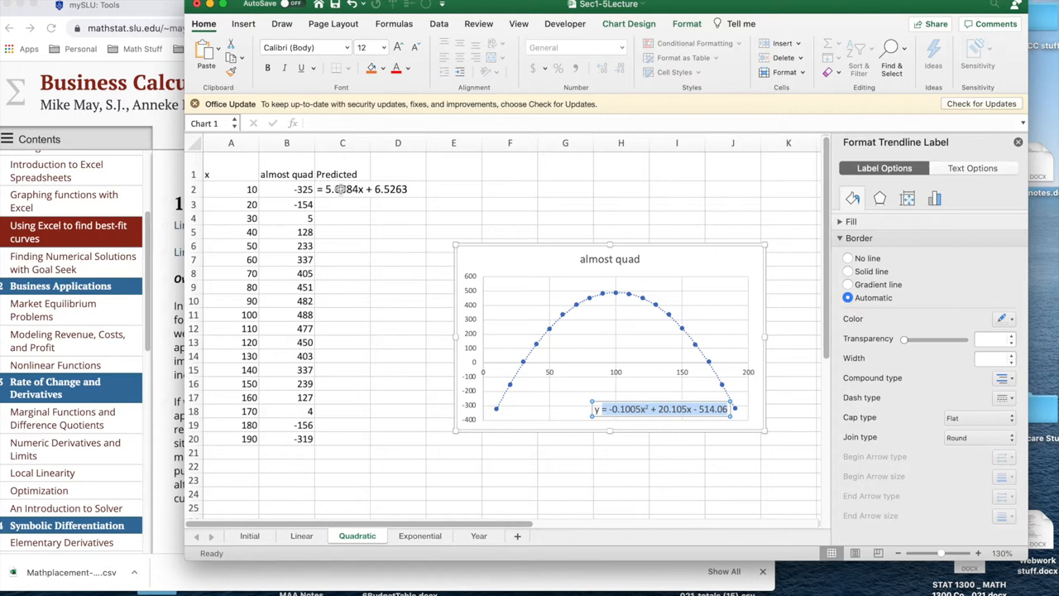
Enter =-0.1005*A2^2+20.105*A2-514.06 in C2 and fill it down to C20
{"action": "left_click", "coordinate": [342, 188]}
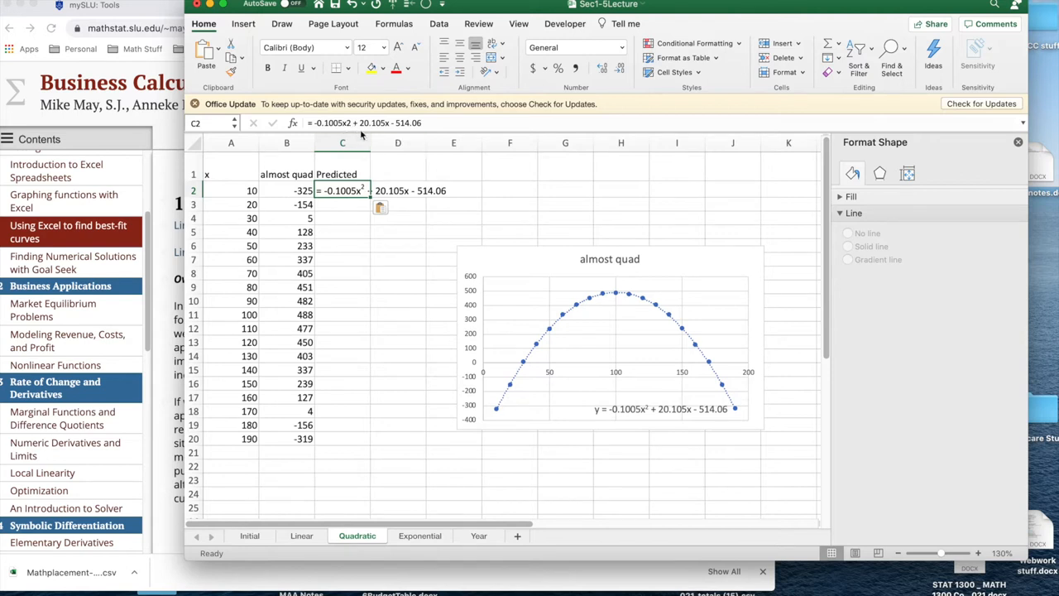
{"action": "mouse_move", "coordinate": [360, 132]}
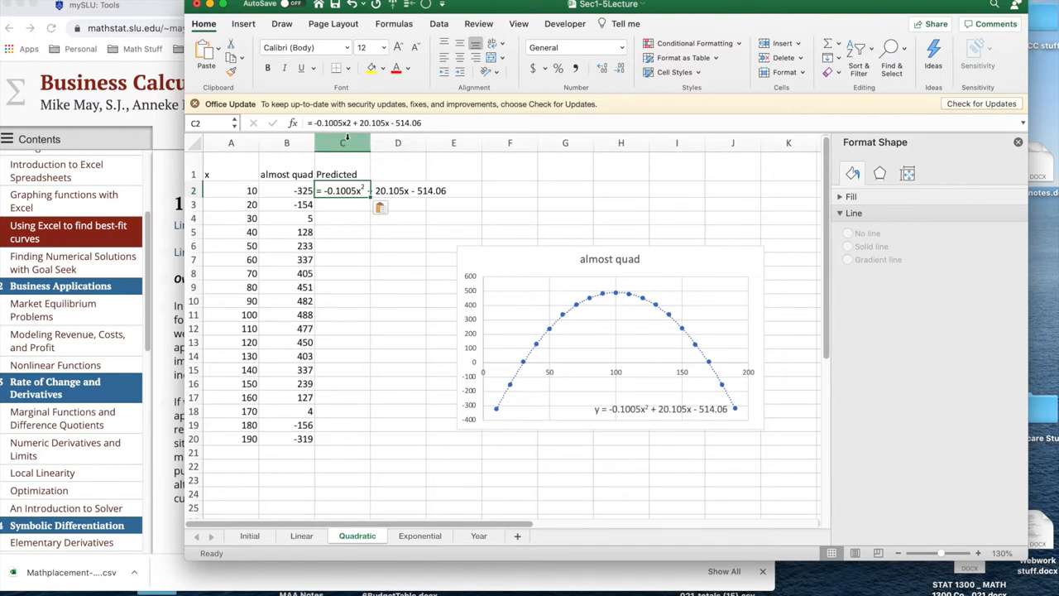
{"action": "mouse_move", "coordinate": [352, 122]}
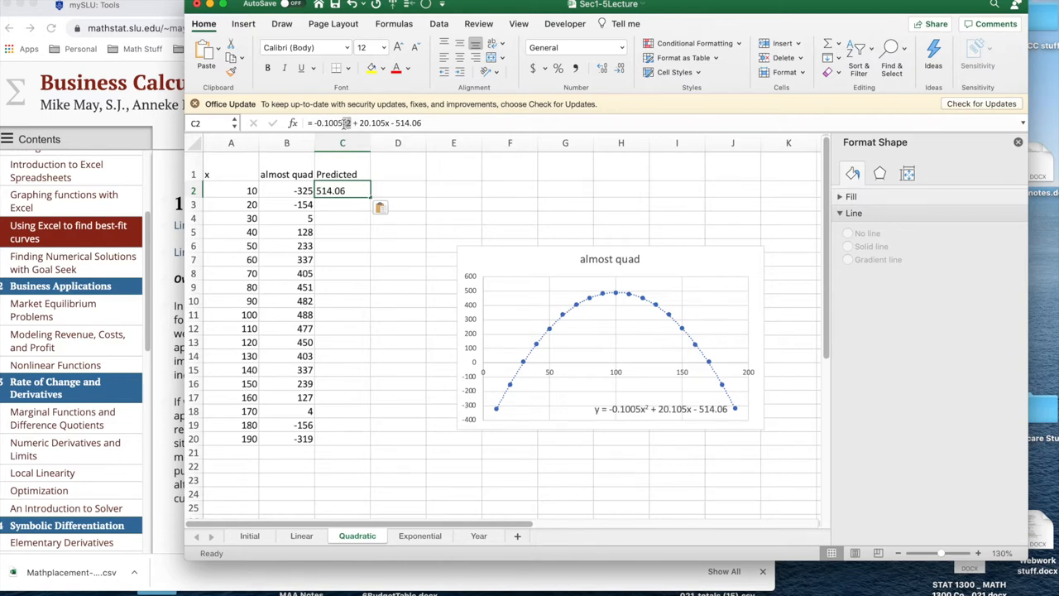
{"action": "double_click", "coordinate": [342, 190]}
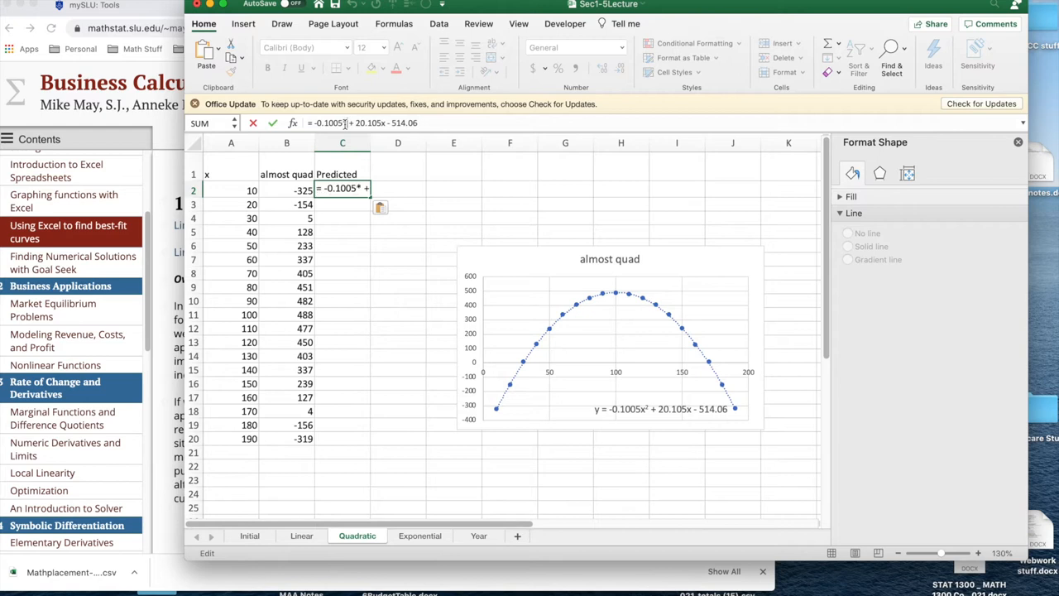
{"action": "type", "text": "a2^2"}
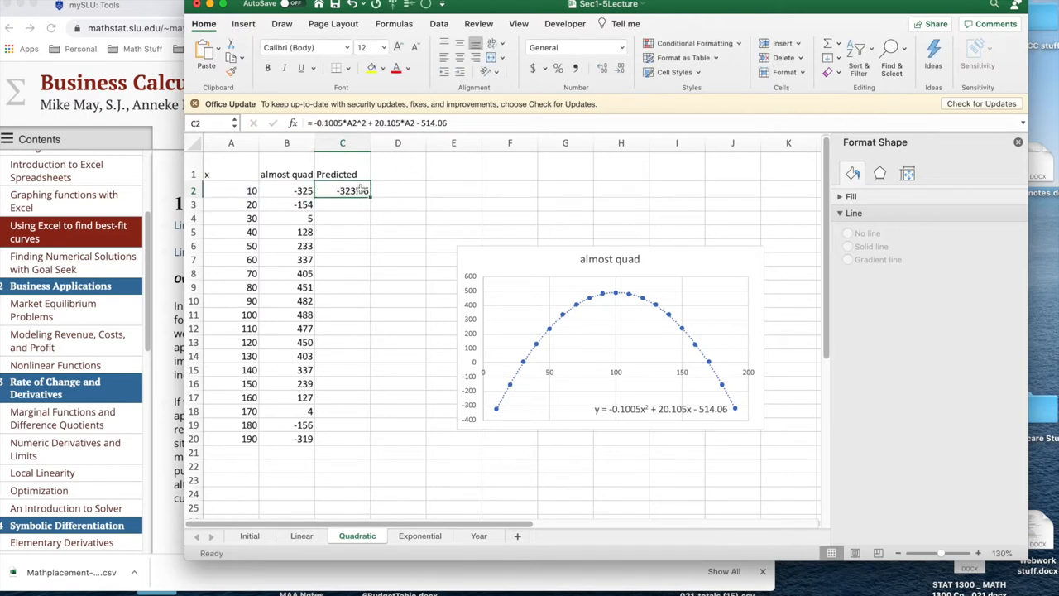
{"action": "left_click_drag", "start_coordinate": [360, 190], "coordinate": [355, 432]}
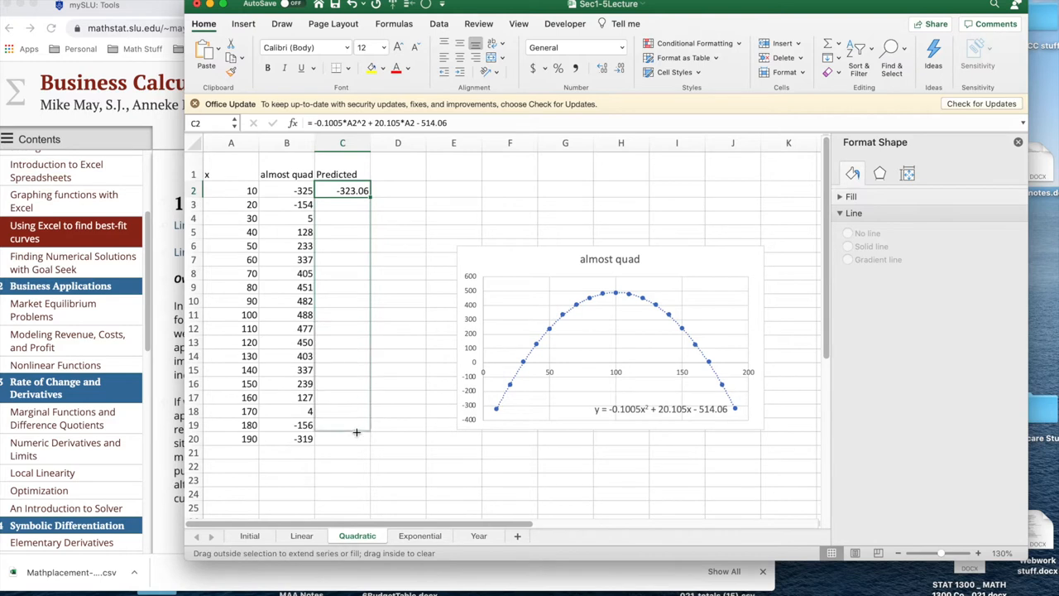
{"action": "left_click_drag", "start_coordinate": [342, 190], "coordinate": [342, 438]}
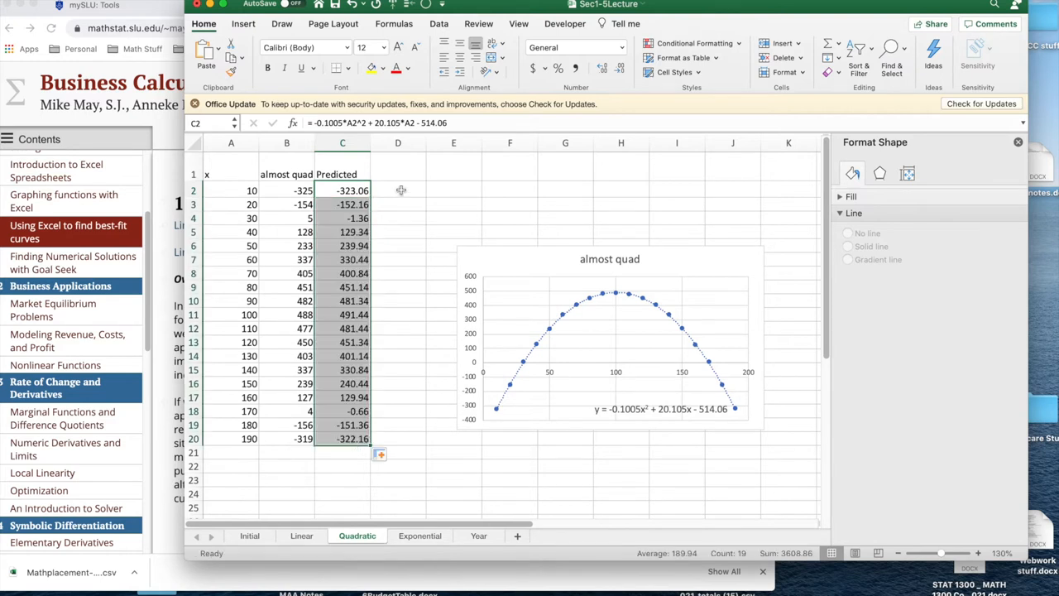
{"action": "left_click", "coordinate": [398, 174]}
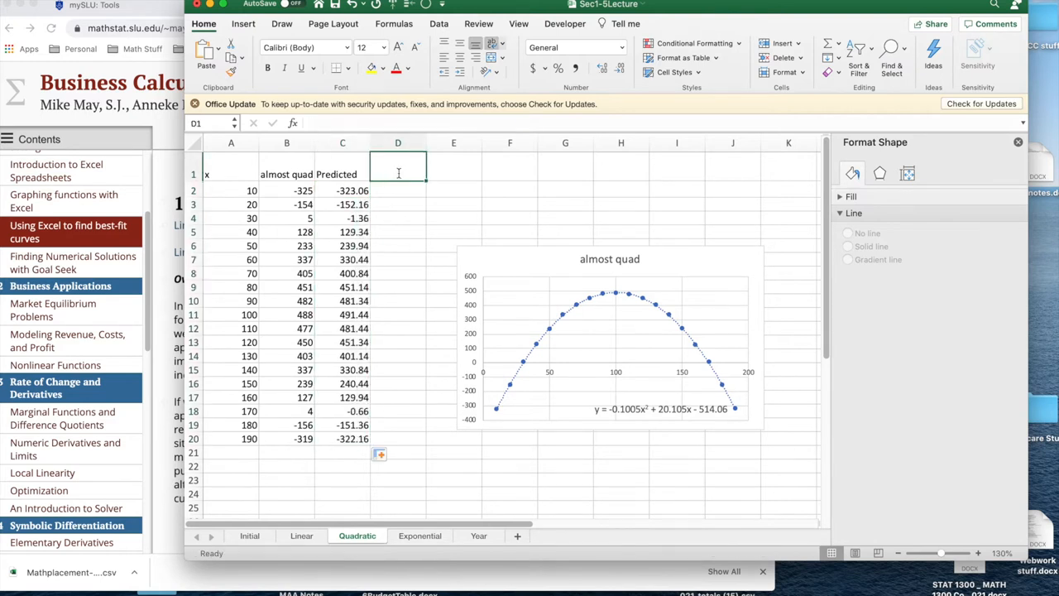
Type the 'Difference' heading in D1 and begin the D2 formula referencing B2
{"action": "type", "text": "Difference"}
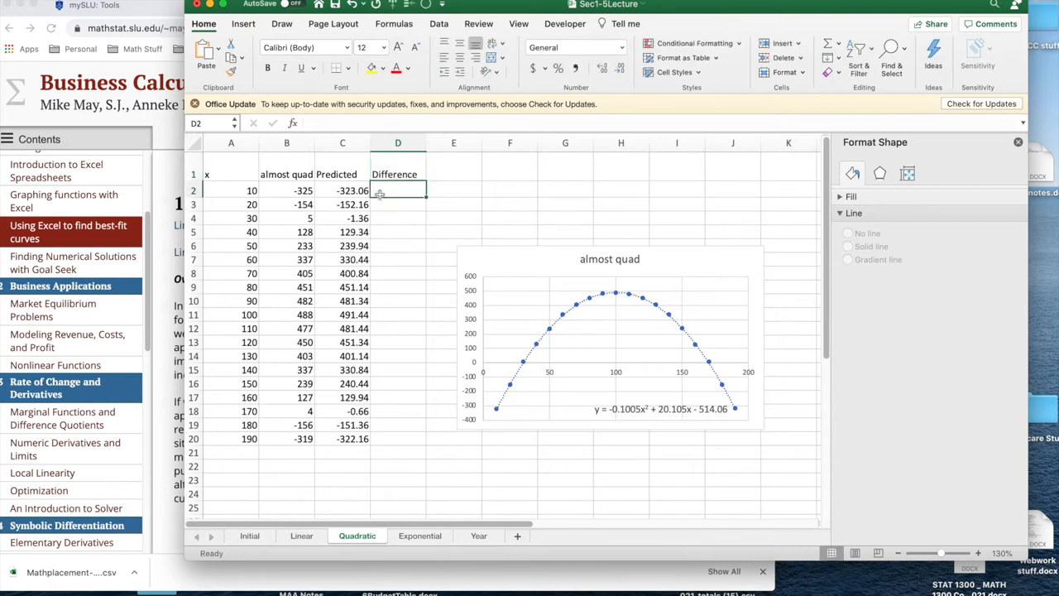
{"action": "type", "text": "="}
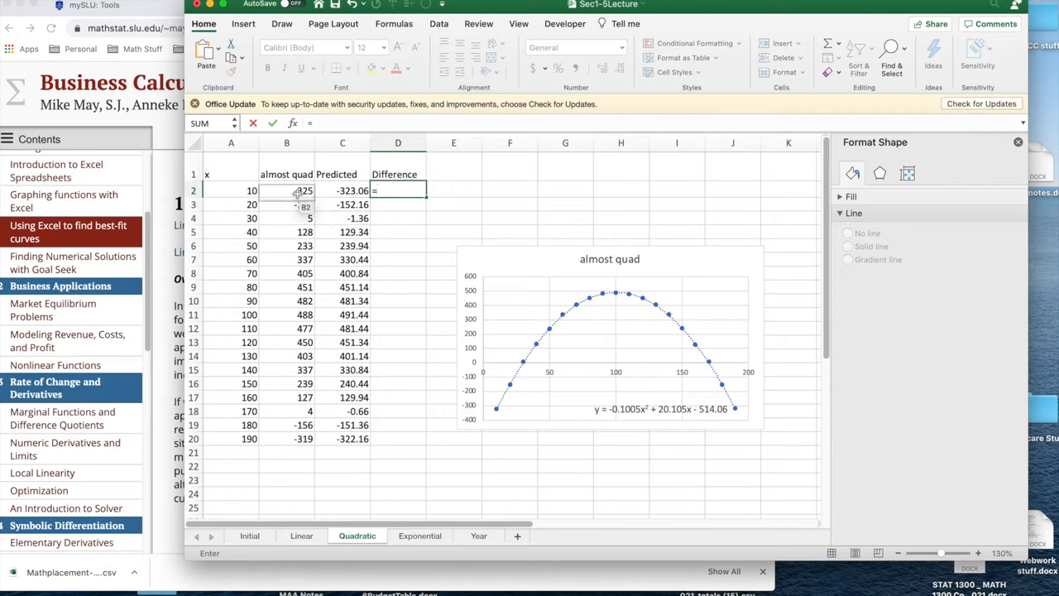
{"action": "left_click", "coordinate": [287, 190]}
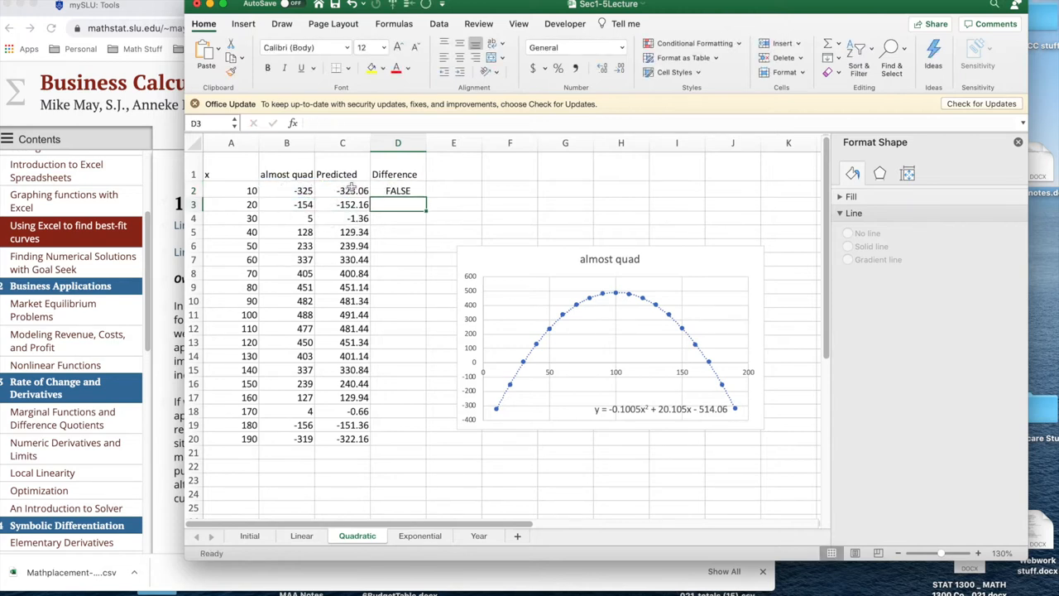
Complete =B2-C2 in D2 and fill it down to D20
{"action": "left_click", "coordinate": [398, 190]}
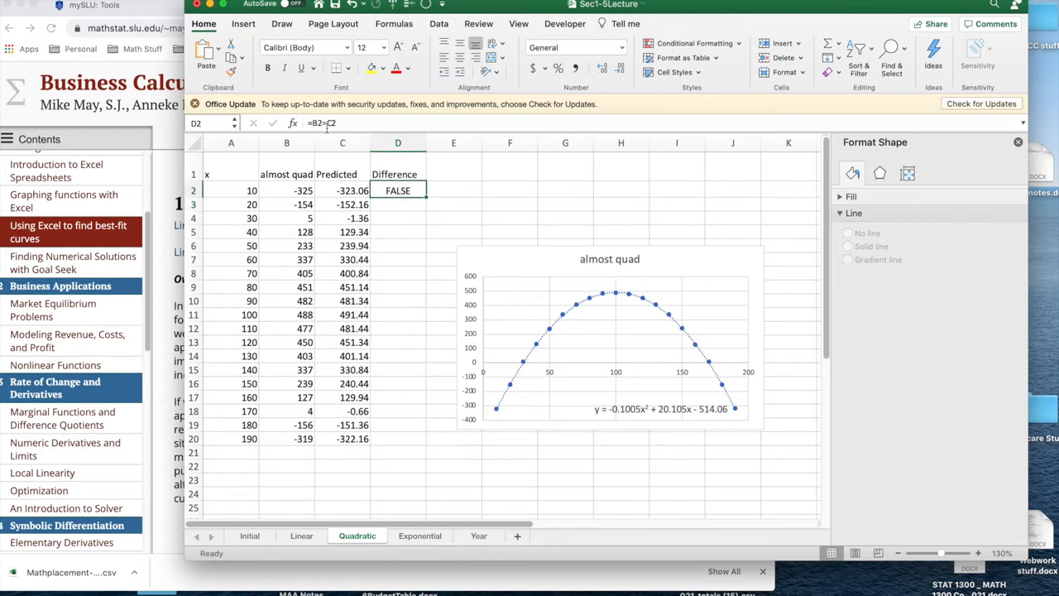
{"action": "double_click", "coordinate": [398, 190]}
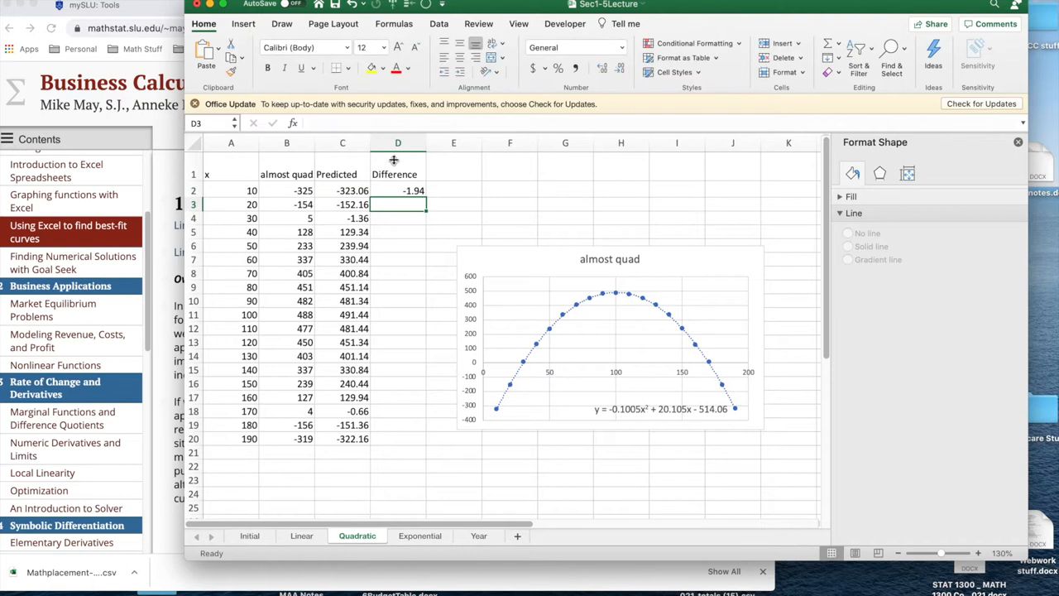
{"action": "left_click", "coordinate": [398, 191]}
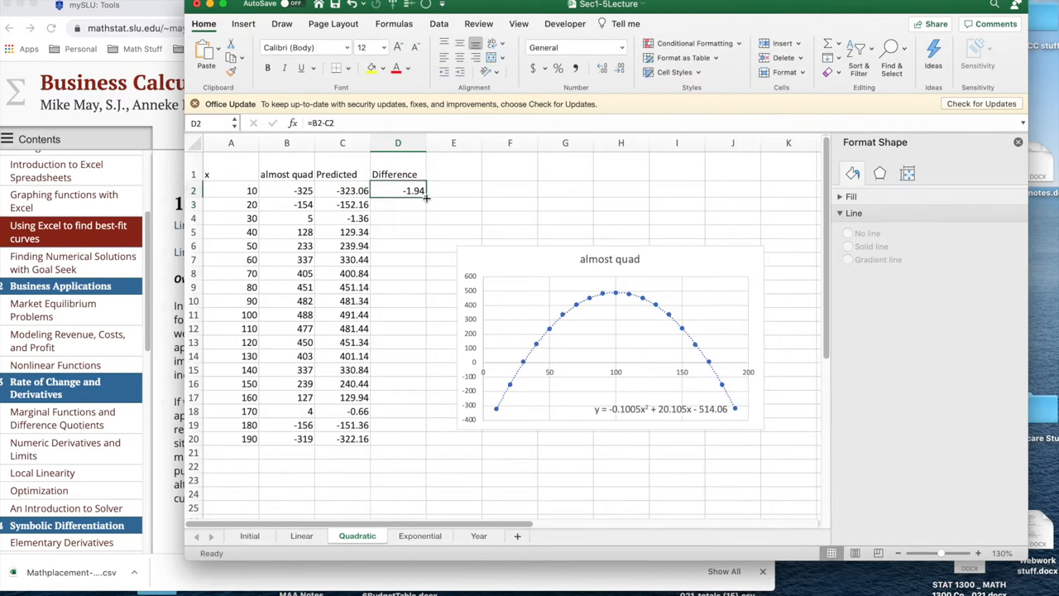
{"action": "left_click_drag", "start_coordinate": [426, 197], "coordinate": [406, 441]}
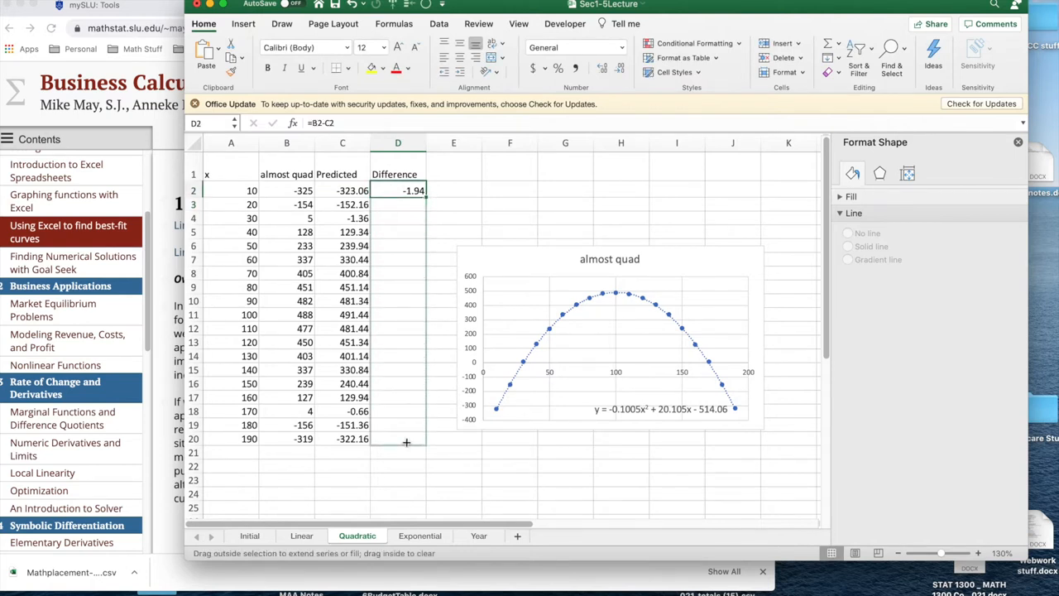
{"action": "left_click_drag", "start_coordinate": [406, 197], "coordinate": [405, 441]}
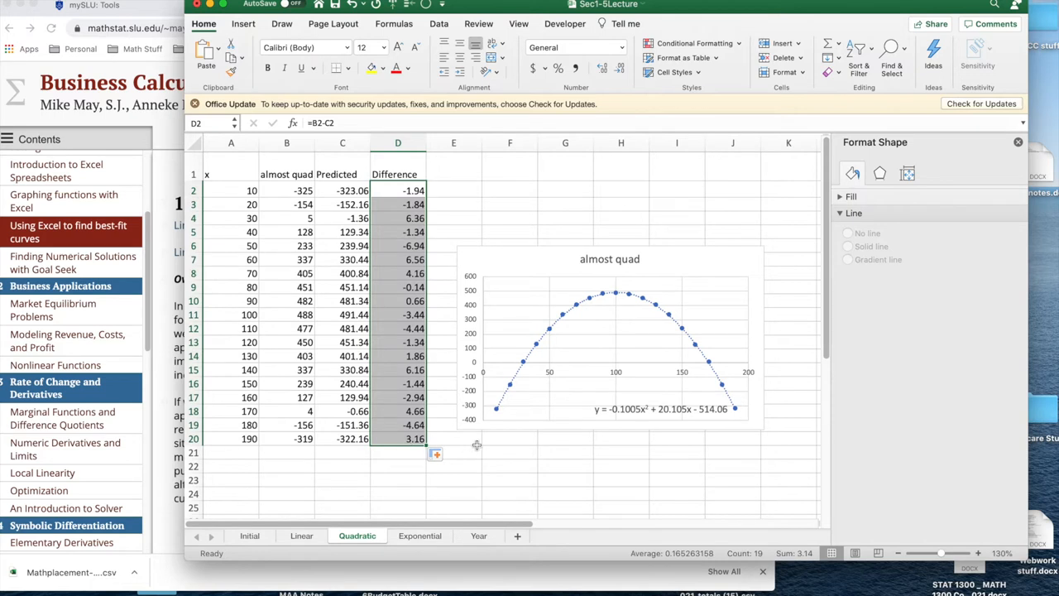
{"action": "mouse_move", "coordinate": [315, 450]}
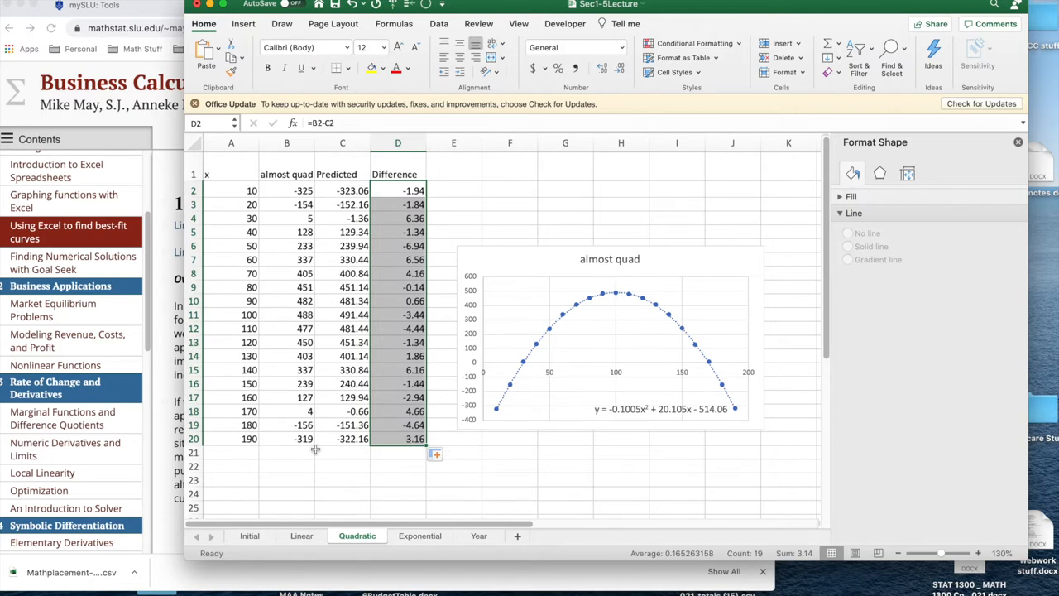
{"action": "mouse_move", "coordinate": [517, 358]}
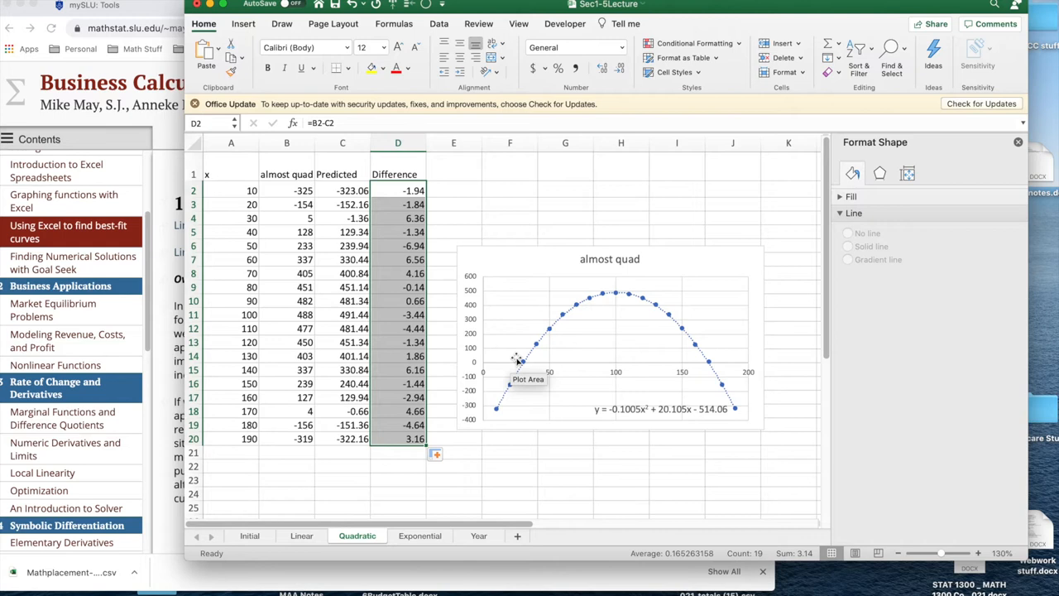
{"action": "mouse_move", "coordinate": [573, 331]}
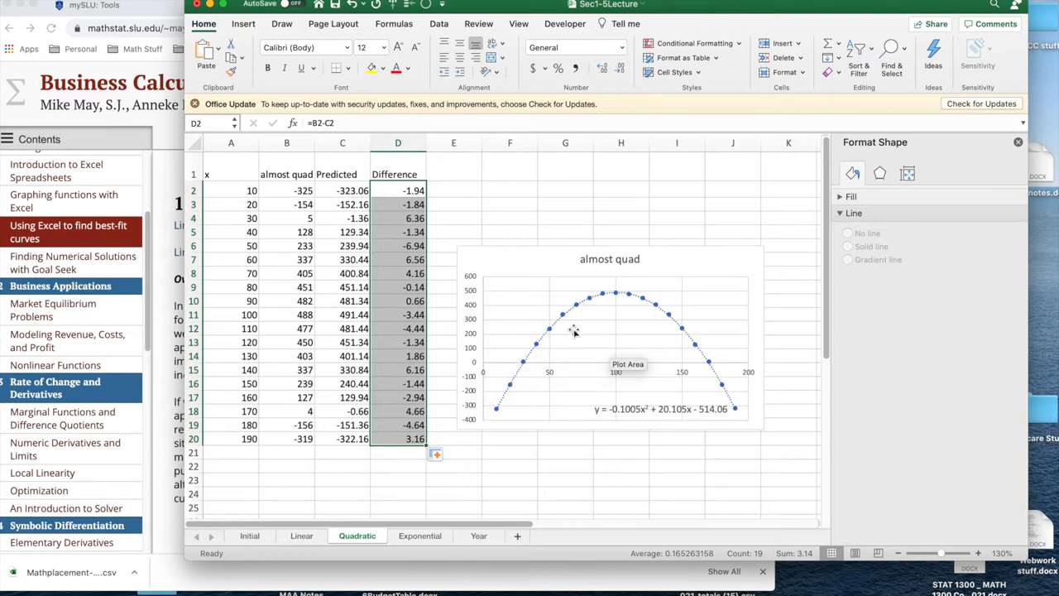
{"action": "mouse_move", "coordinate": [583, 303]}
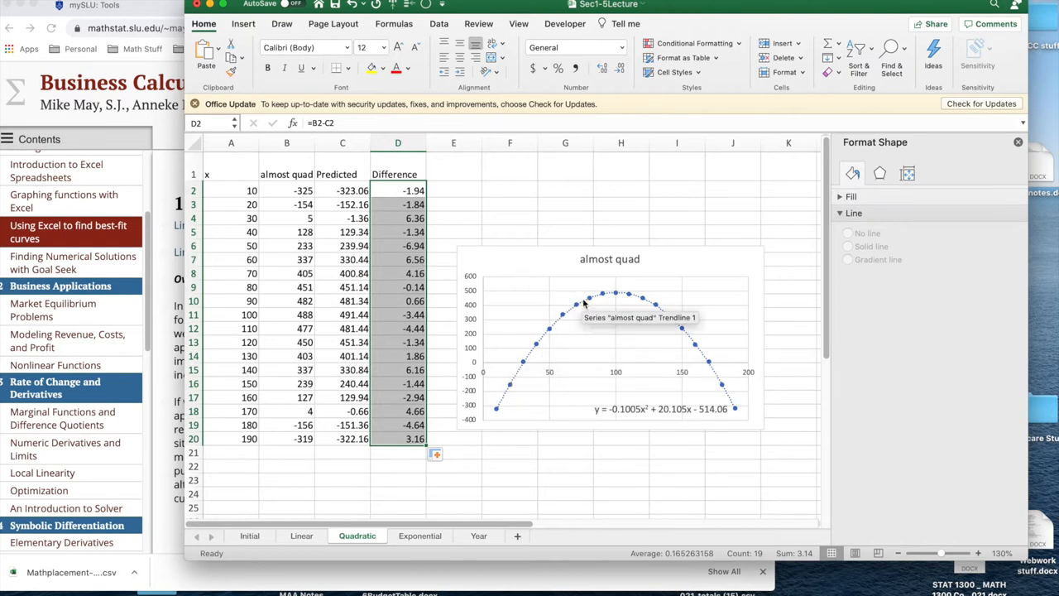
{"action": "mouse_move", "coordinate": [563, 324]}
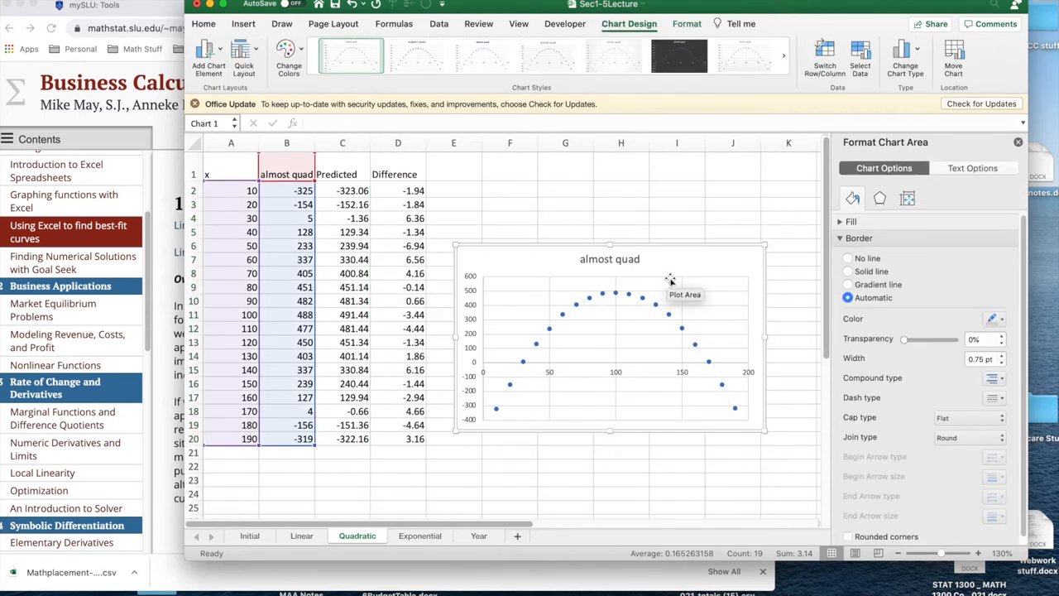
{"action": "mouse_move", "coordinate": [615, 297]}
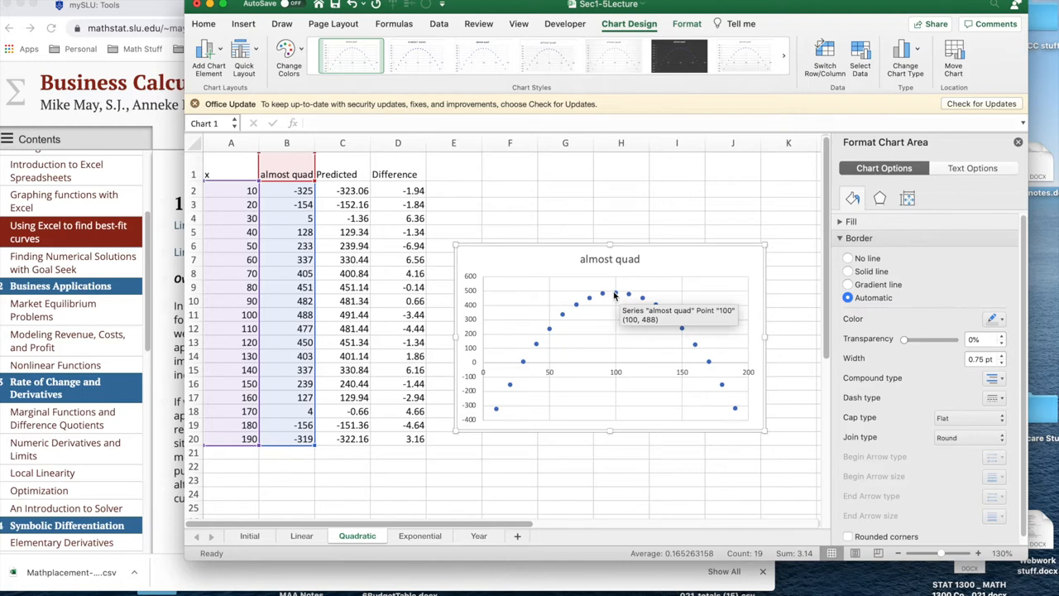
Add a trendline to the almost quad scatter series and display its equation on the chart
{"action": "right_click", "coordinate": [617, 298]}
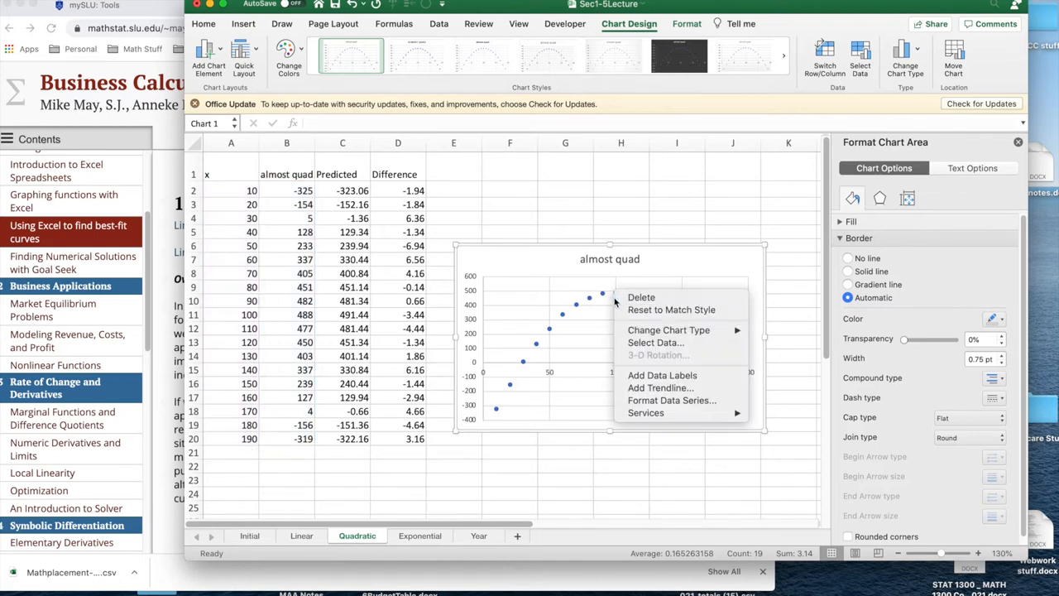
{"action": "mouse_move", "coordinate": [660, 387]}
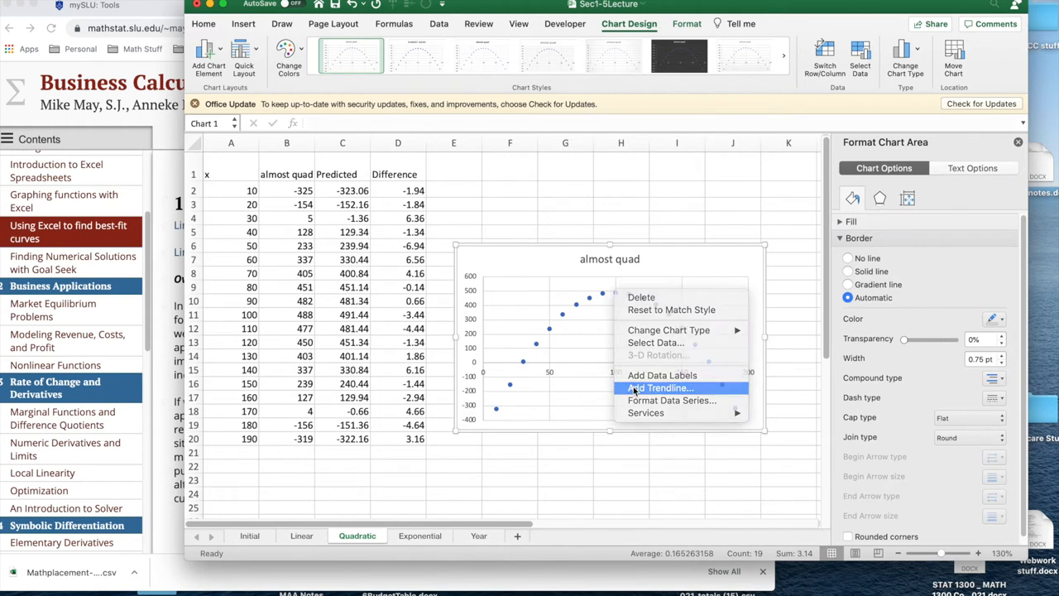
{"action": "left_click", "coordinate": [659, 388]}
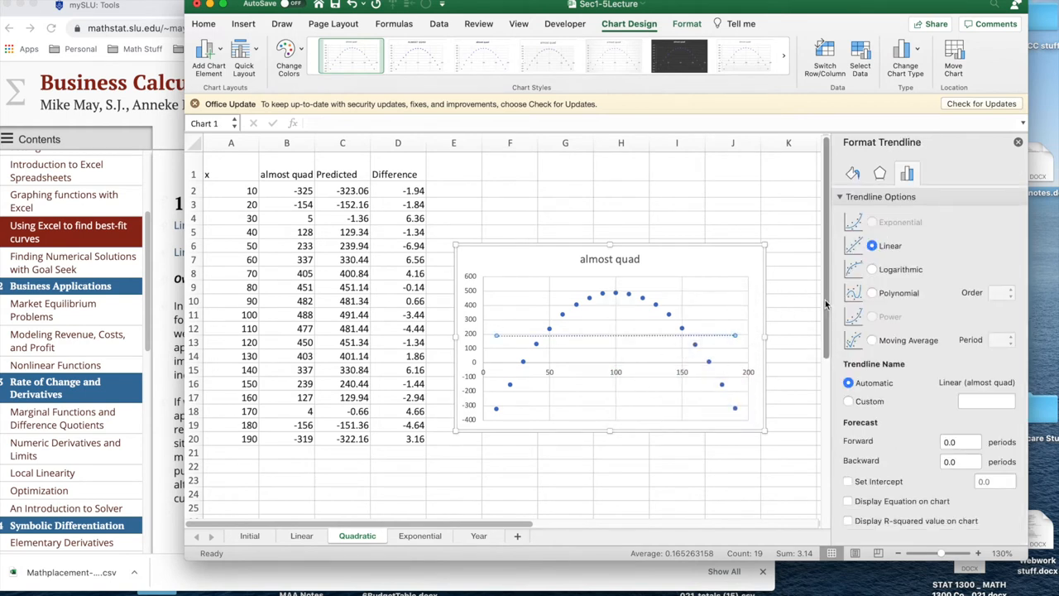
{"action": "mouse_move", "coordinate": [650, 344]}
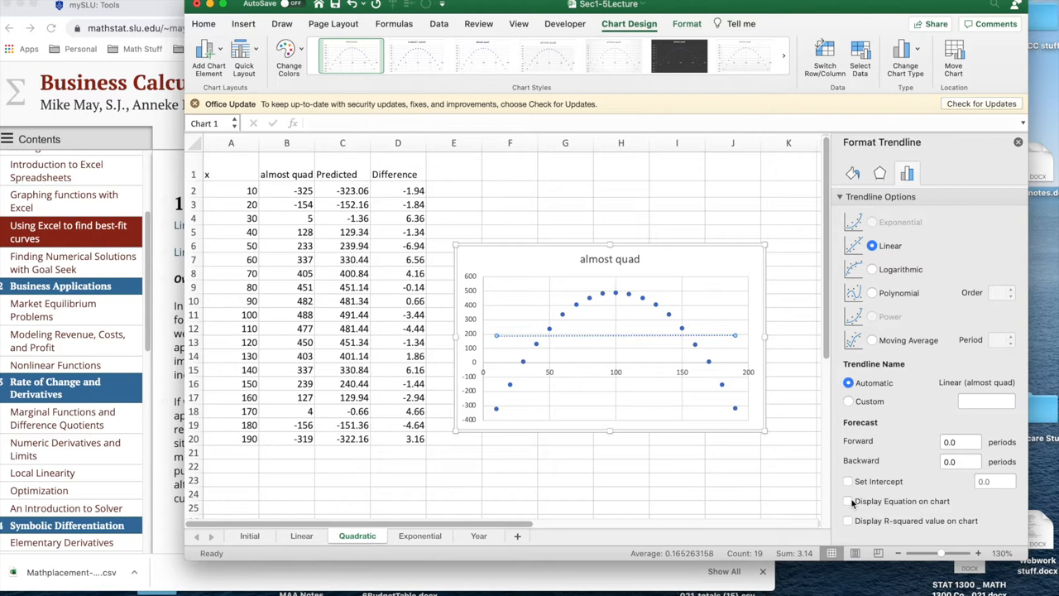
{"action": "left_click", "coordinate": [848, 501]}
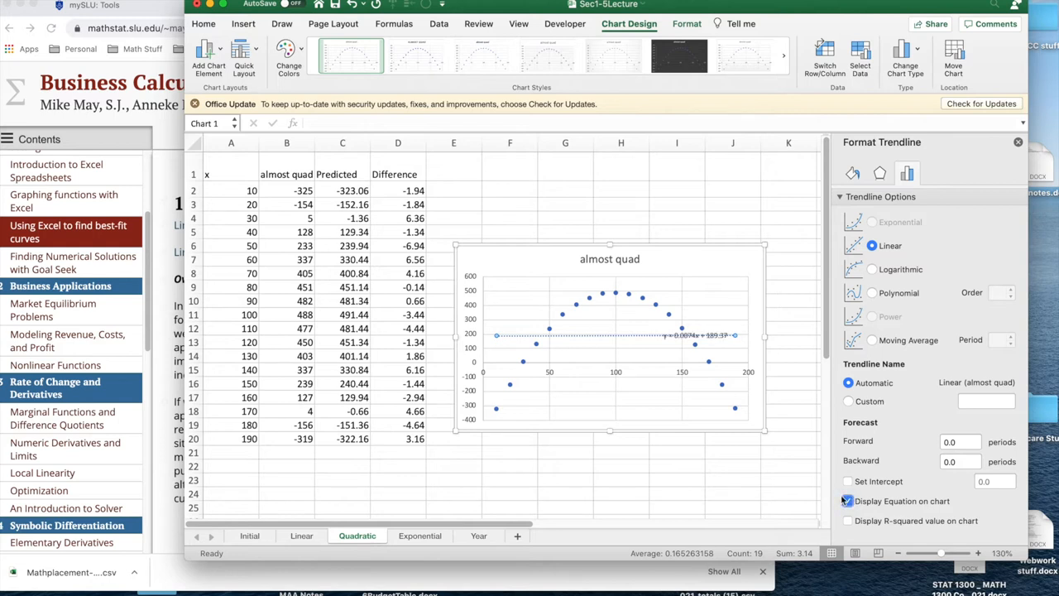
{"action": "mouse_move", "coordinate": [633, 342]}
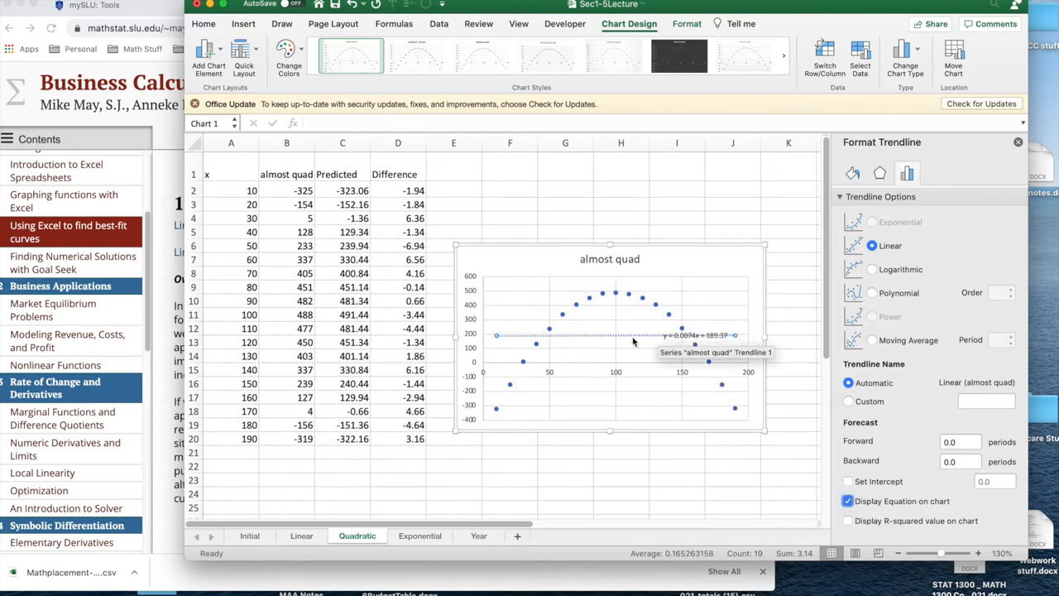
{"action": "mouse_move", "coordinate": [594, 335]}
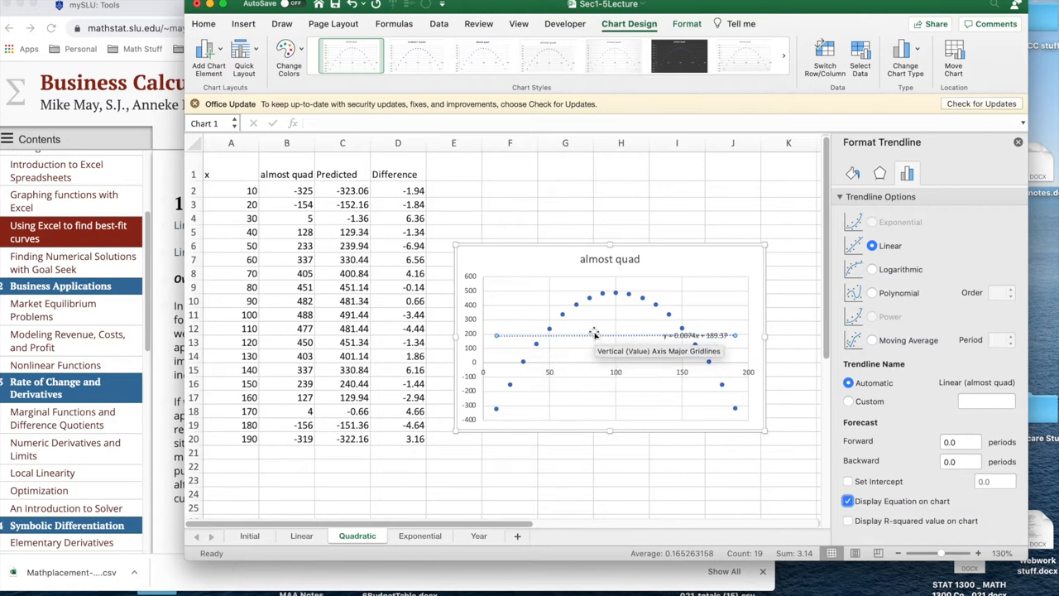
{"action": "mouse_move", "coordinate": [714, 336]}
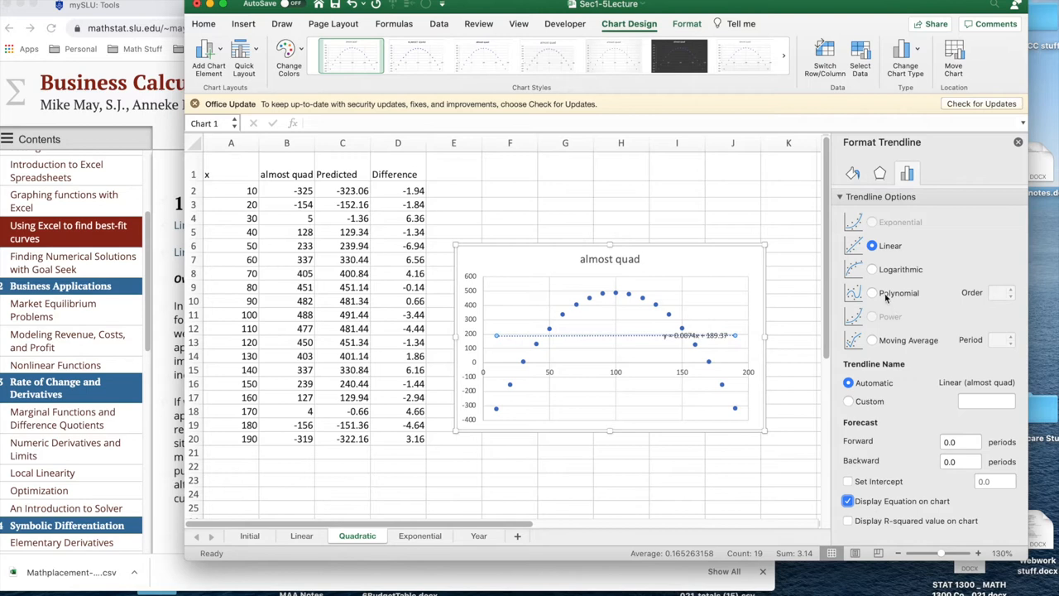
Change the almost quad trendline to Polynomial, trying orders 3 and 4 before settling on order 2
{"action": "left_click", "coordinate": [871, 292]}
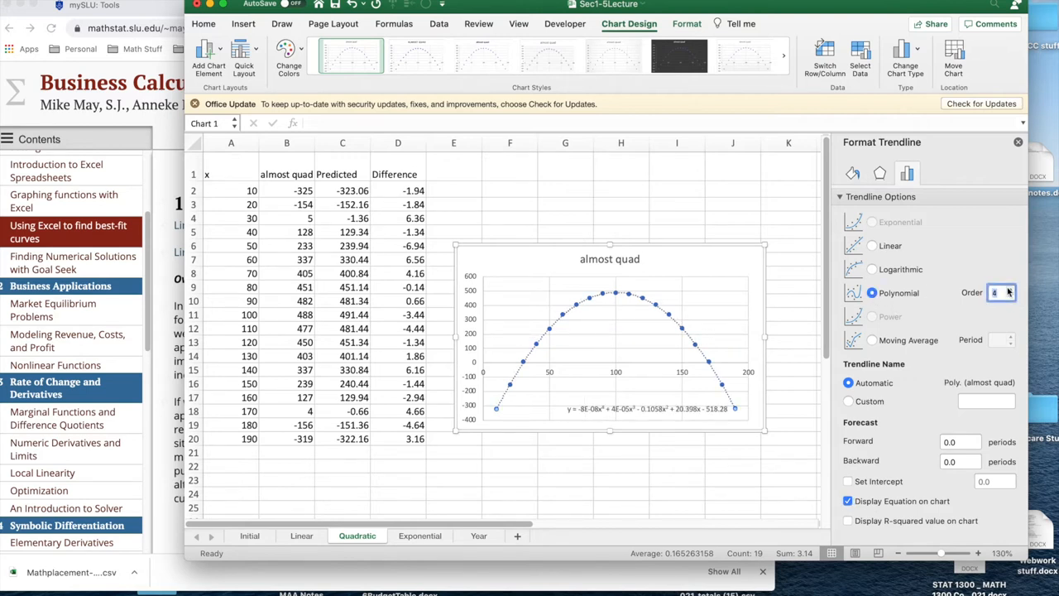
{"action": "left_click", "coordinate": [1010, 295]}
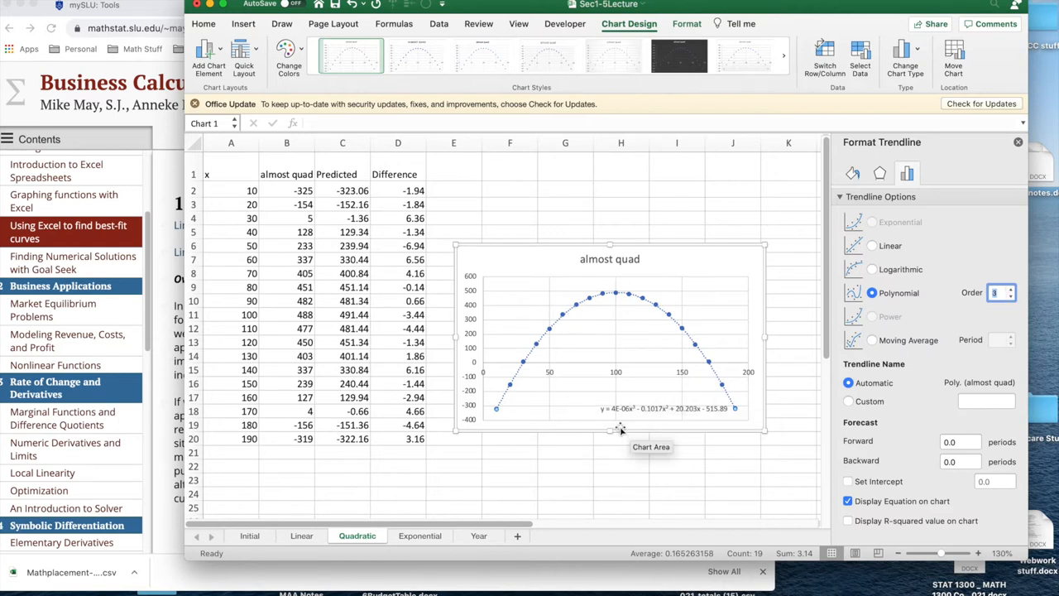
{"action": "mouse_move", "coordinate": [617, 420]}
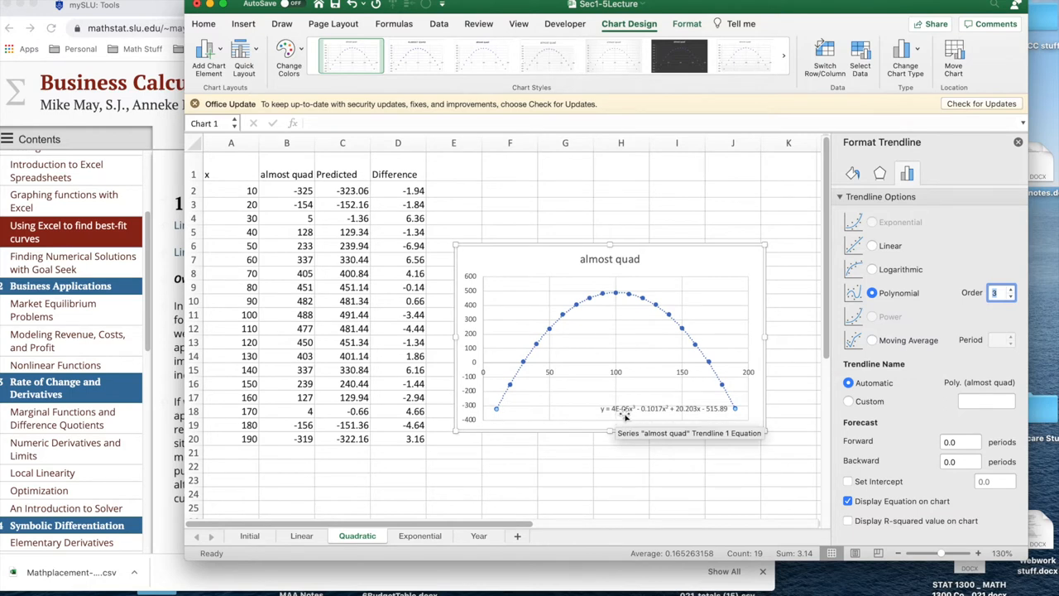
{"action": "mouse_move", "coordinate": [624, 416]}
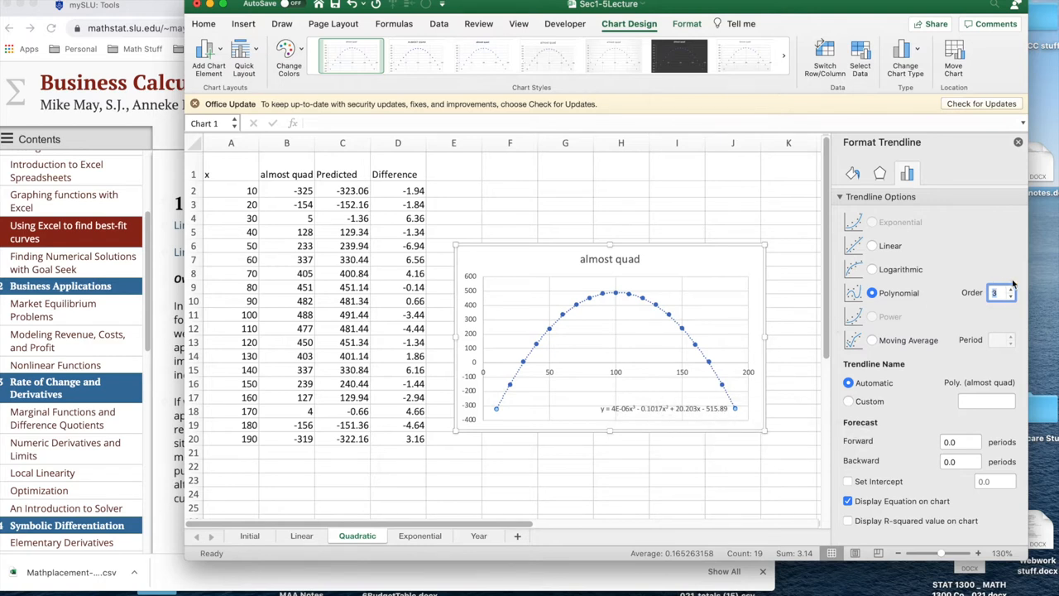
{"action": "left_click", "coordinate": [1009, 288]}
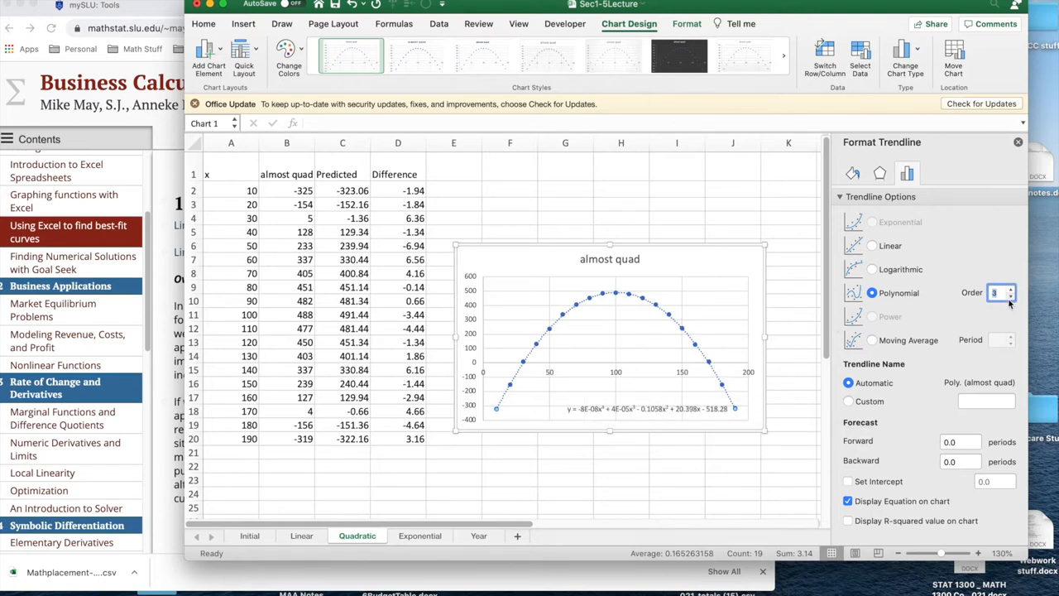
{"action": "left_click", "coordinate": [1010, 295]}
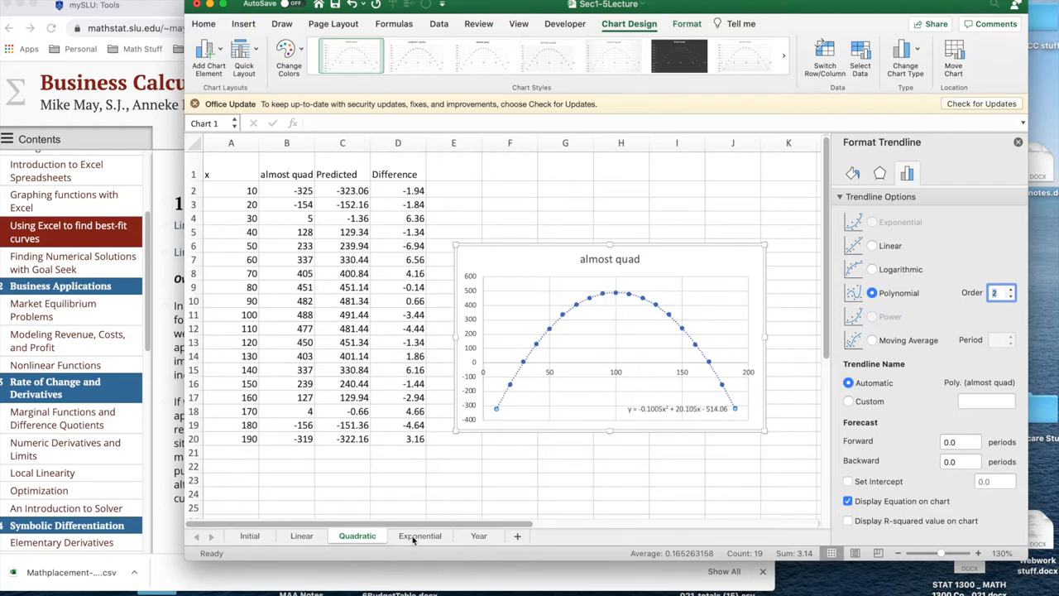
{"action": "left_click", "coordinate": [419, 535]}
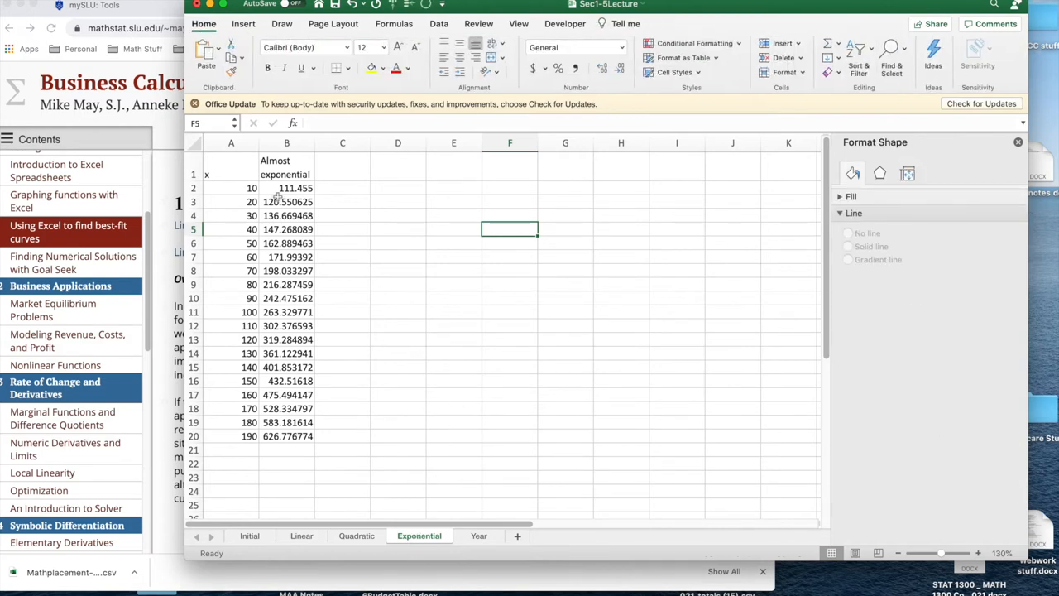
Plot x versus Almost exponential (A1:B20) as a scatter chart and add a trendline
{"action": "left_click_drag", "start_coordinate": [231, 173], "coordinate": [286, 257]}
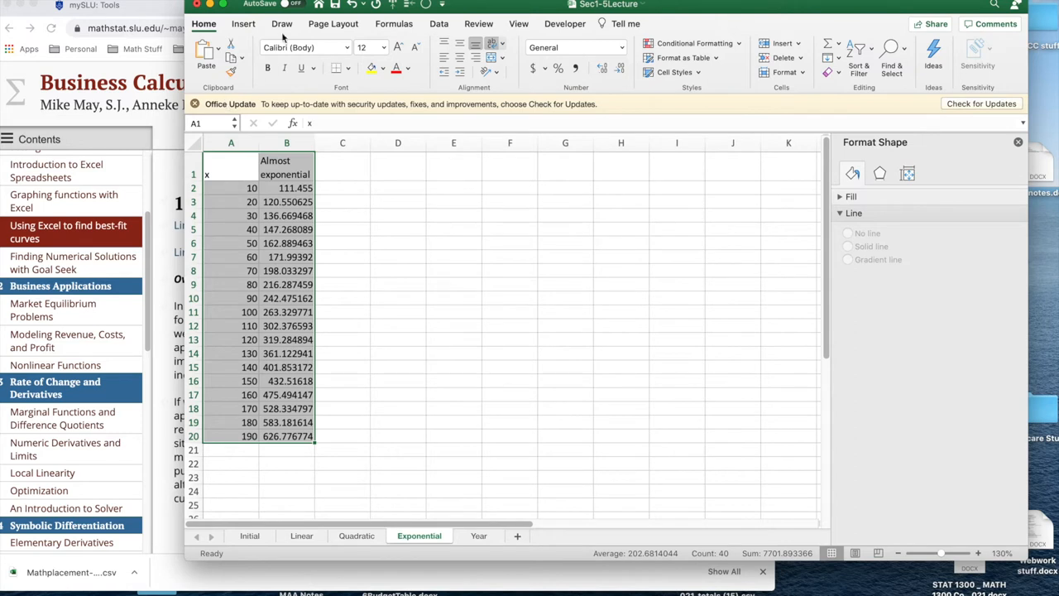
{"action": "left_click", "coordinate": [243, 23]}
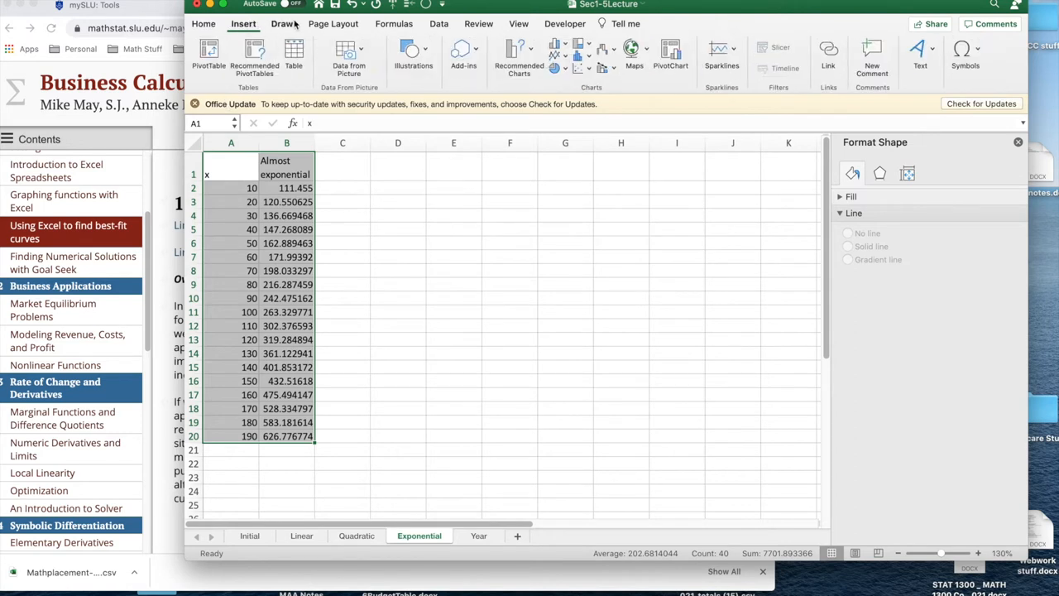
{"action": "left_click", "coordinate": [581, 51]}
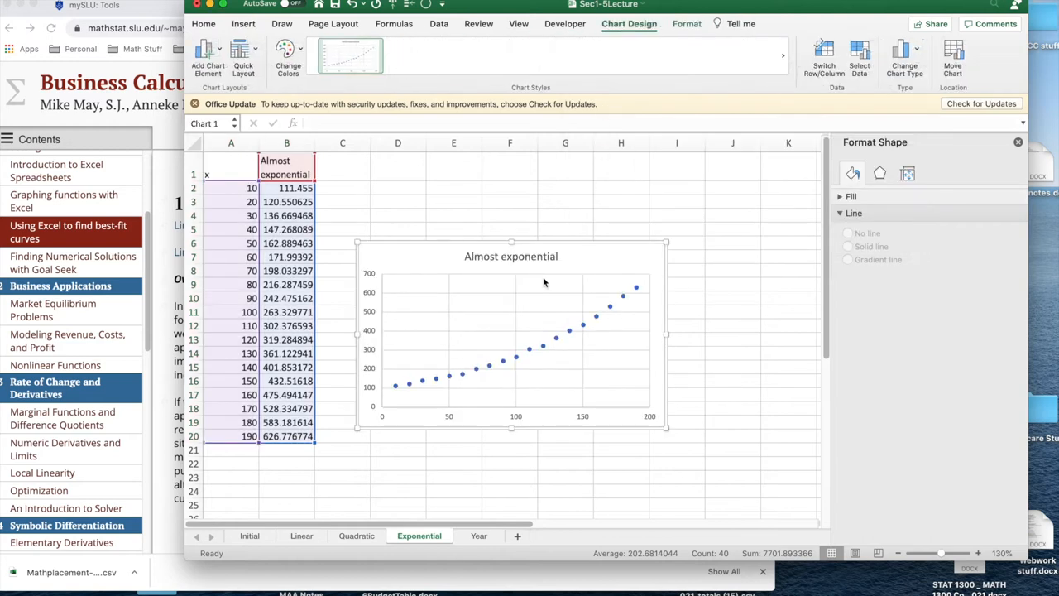
{"action": "left_click", "coordinate": [513, 364]}
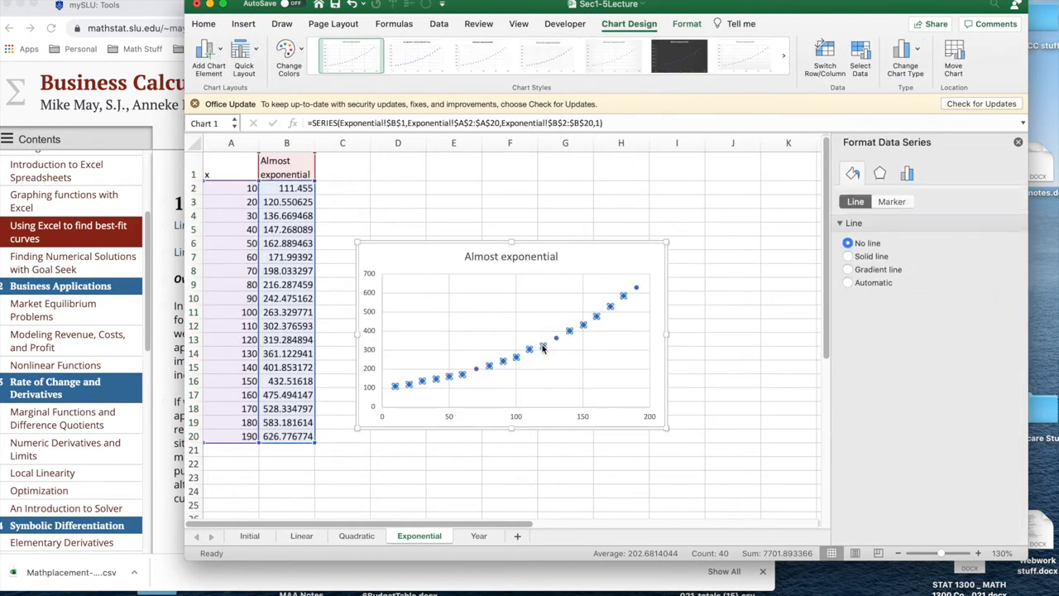
{"action": "right_click", "coordinate": [542, 347]}
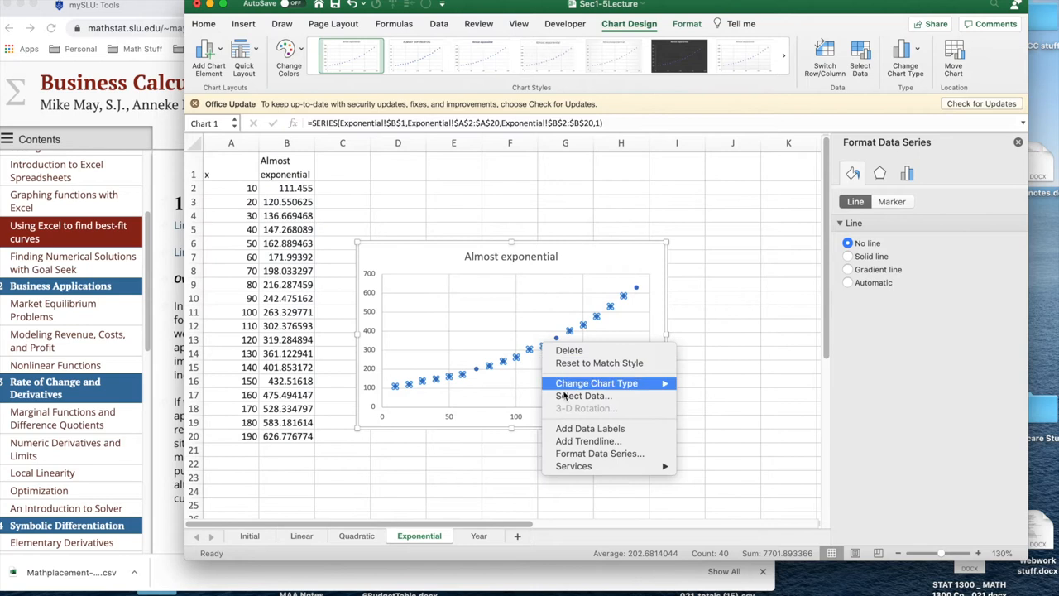
{"action": "mouse_move", "coordinate": [588, 441]}
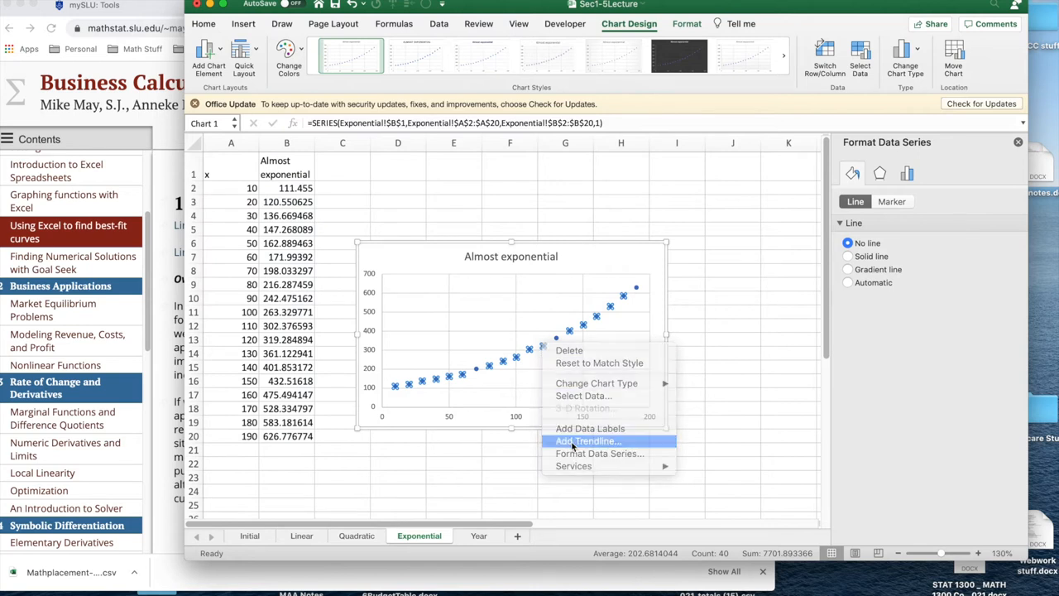
{"action": "left_click", "coordinate": [588, 440]}
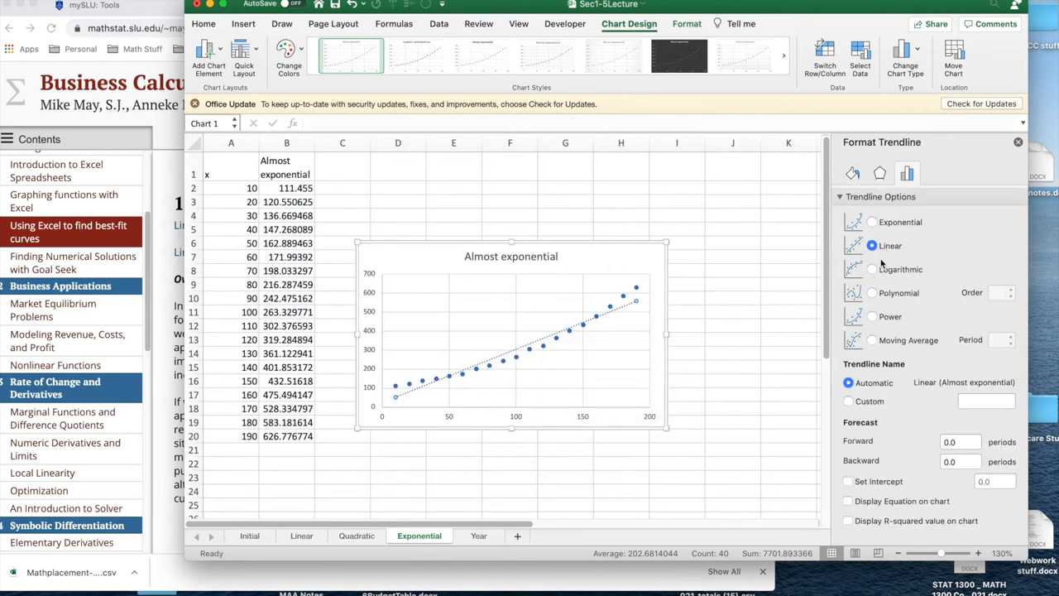
Switch the trendline to Exponential and display its equation on the chart
{"action": "left_click", "coordinate": [872, 222]}
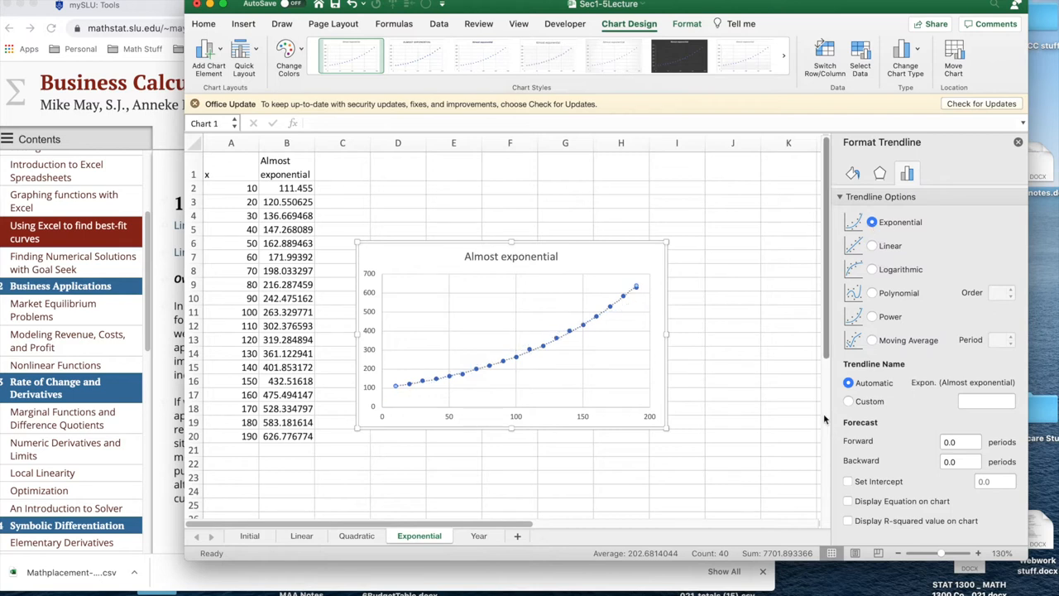
{"action": "left_click", "coordinate": [848, 500]}
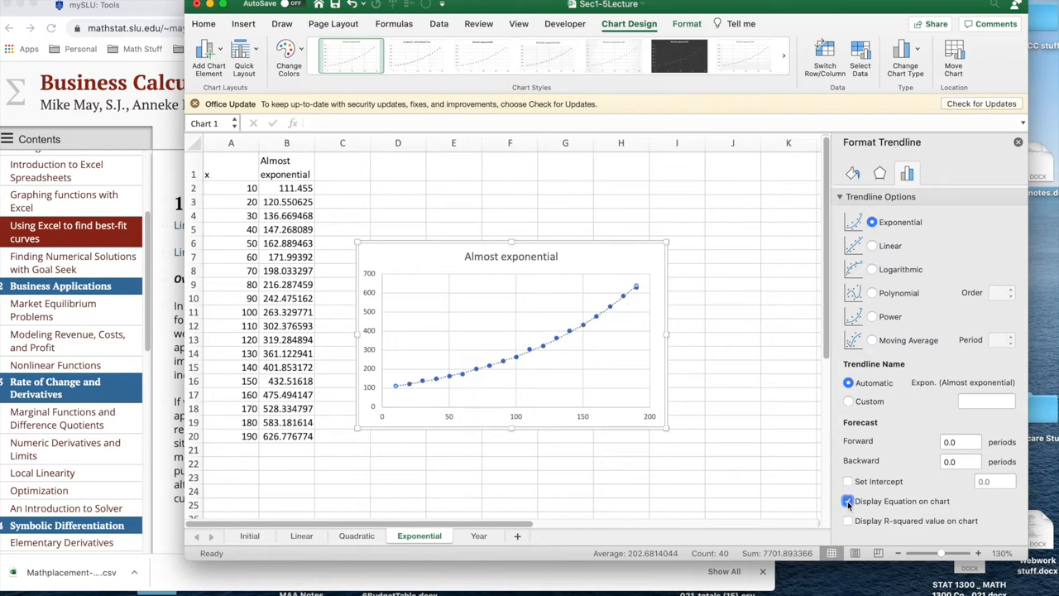
{"action": "left_click", "coordinate": [847, 501]}
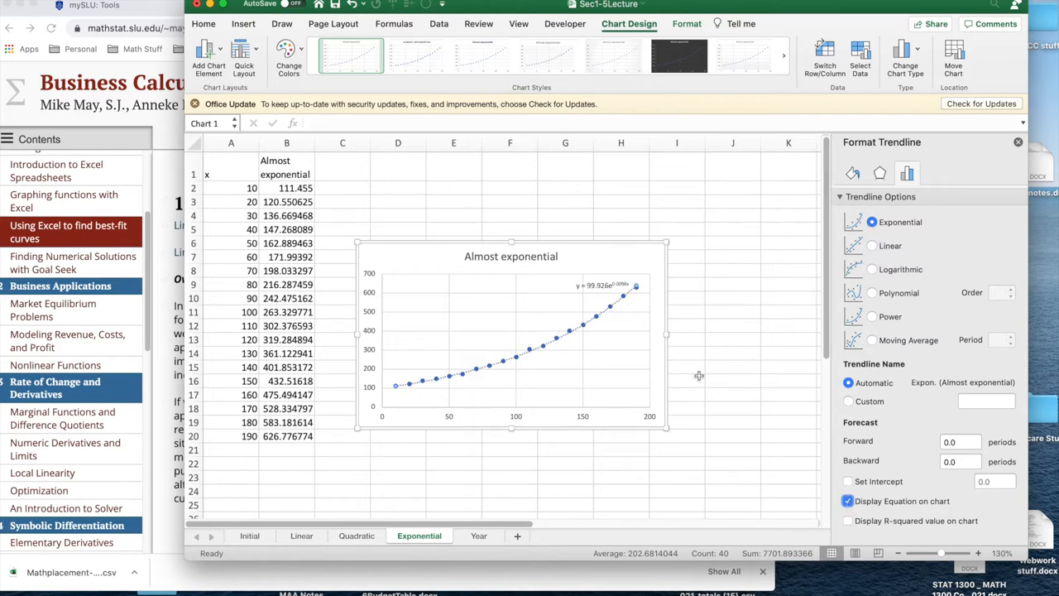
Enlarge the equation label y = 99.926e^(0.0098x) to 14-point text
{"action": "left_click", "coordinate": [602, 285]}
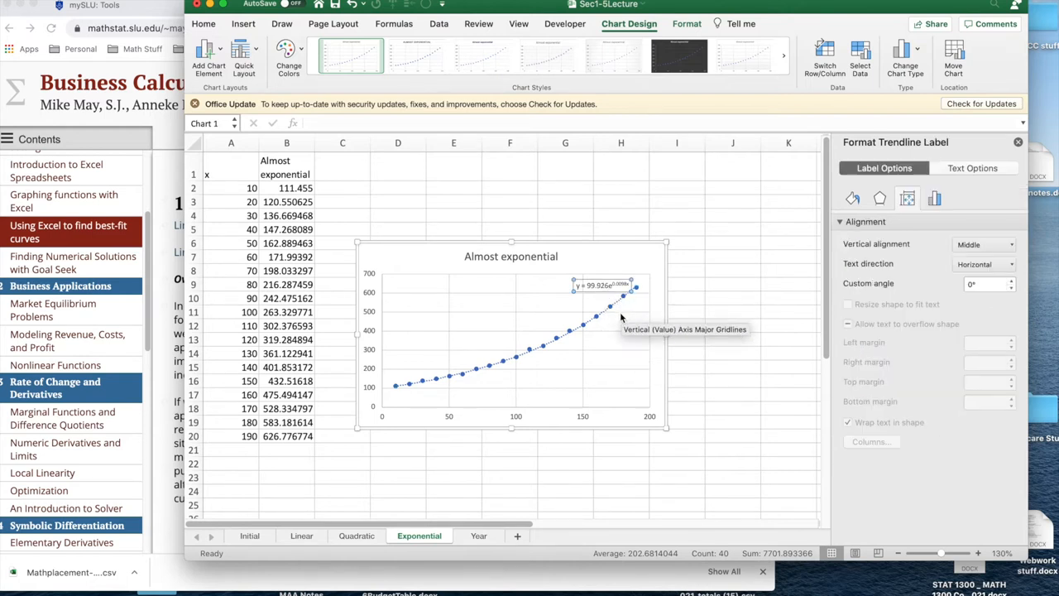
{"action": "mouse_move", "coordinate": [601, 252]}
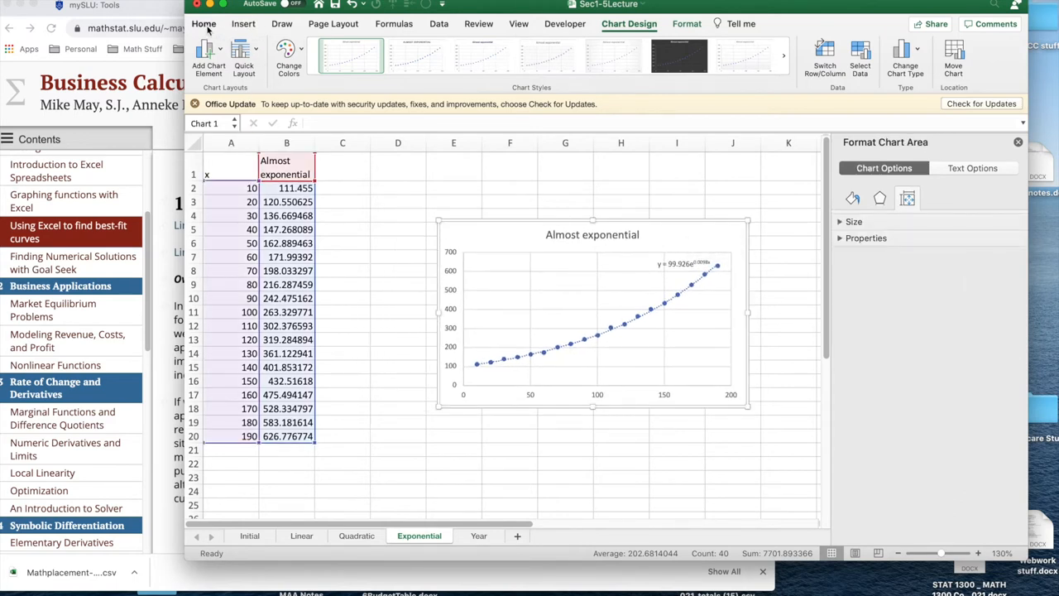
{"action": "left_click", "coordinate": [203, 23]}
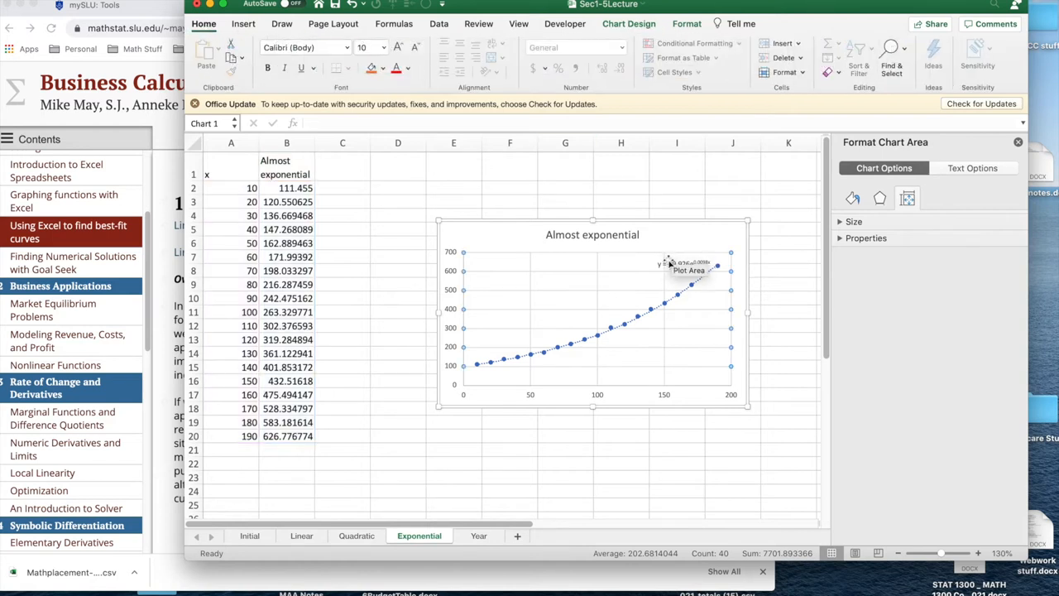
{"action": "left_click", "coordinate": [686, 263]}
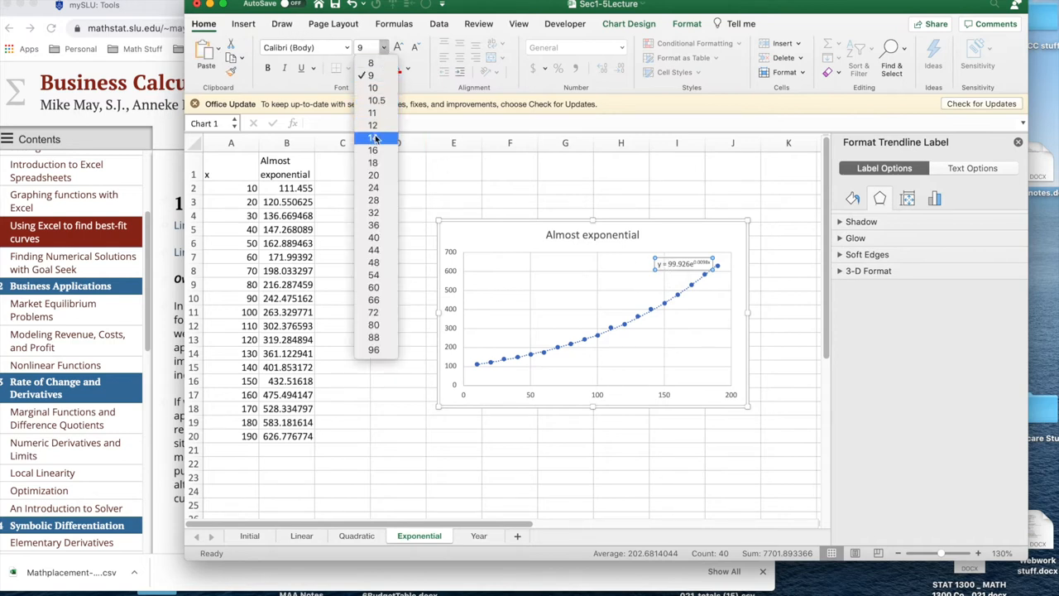
{"action": "left_click", "coordinate": [373, 138]}
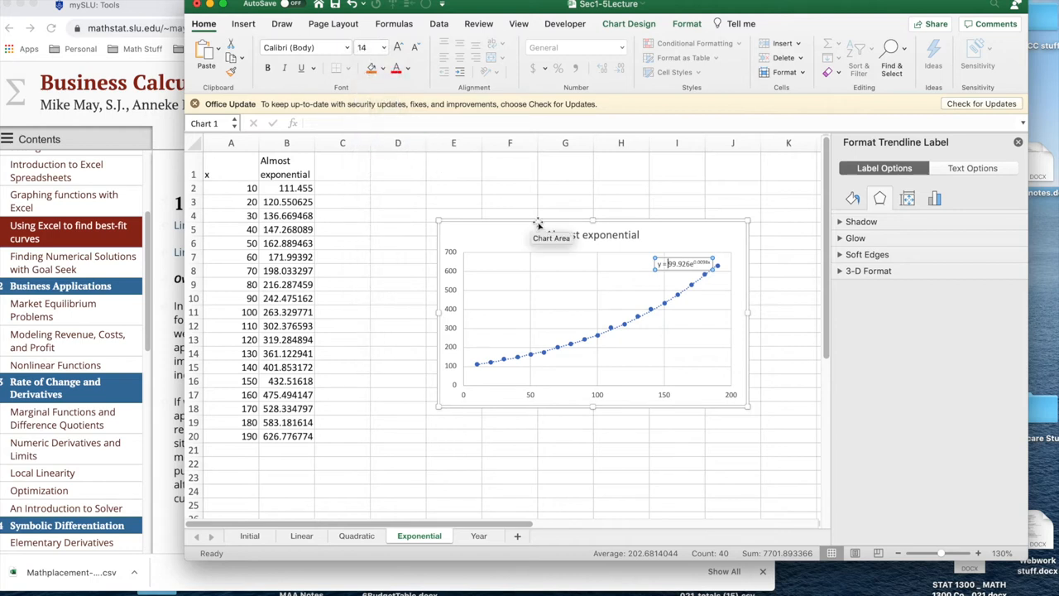
{"action": "mouse_move", "coordinate": [682, 273]}
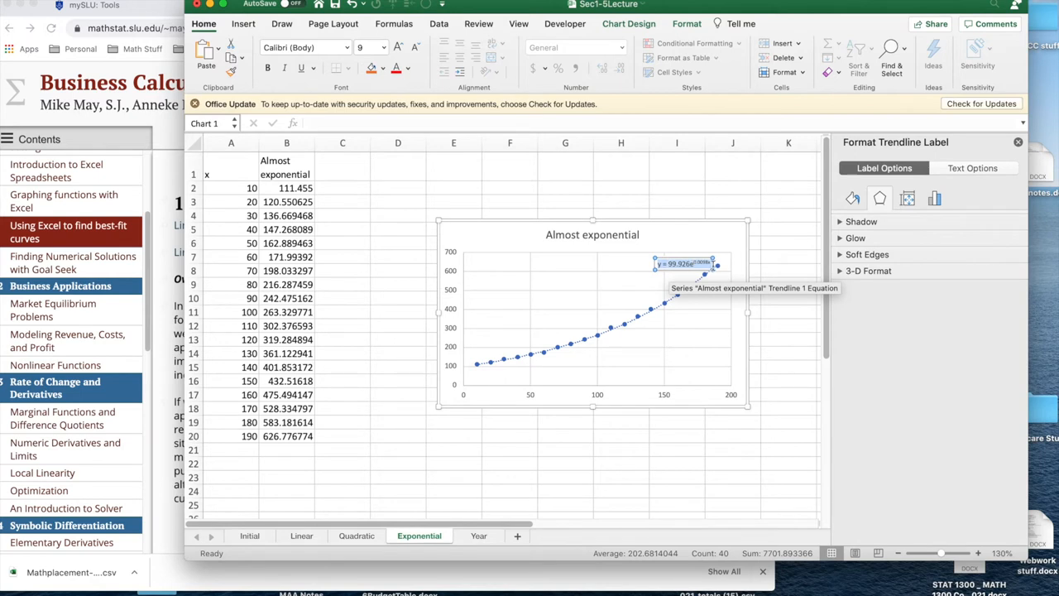
{"action": "mouse_move", "coordinate": [339, 169]}
{"action": "type", "text": "P"}
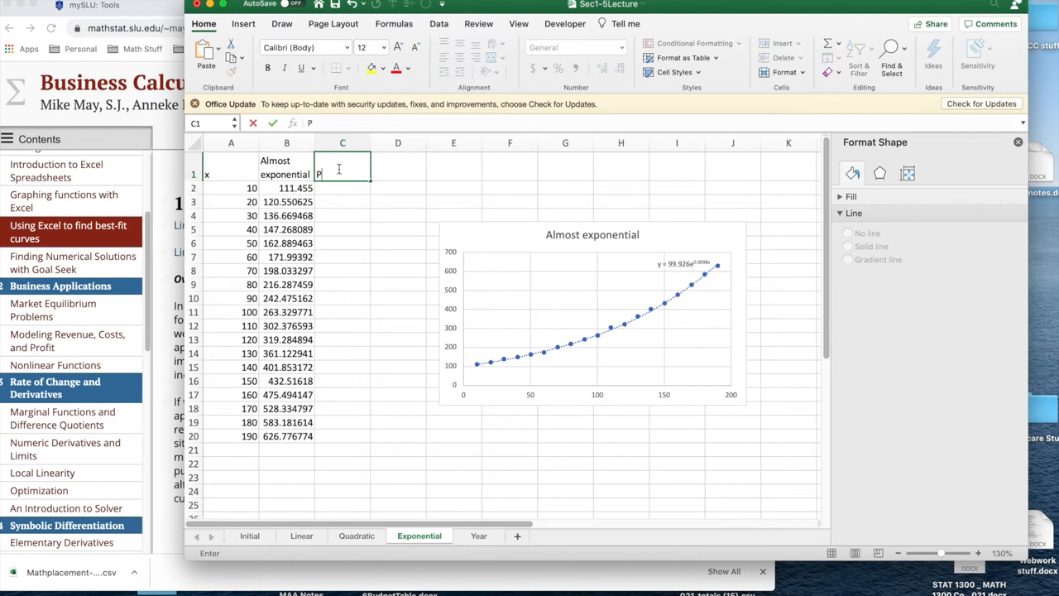
Finish the 'Projected' header, set C2 to 12-point, and fill =99.926*EXP(0.0098*A2) down to C20
{"action": "type", "text": "rojected"}
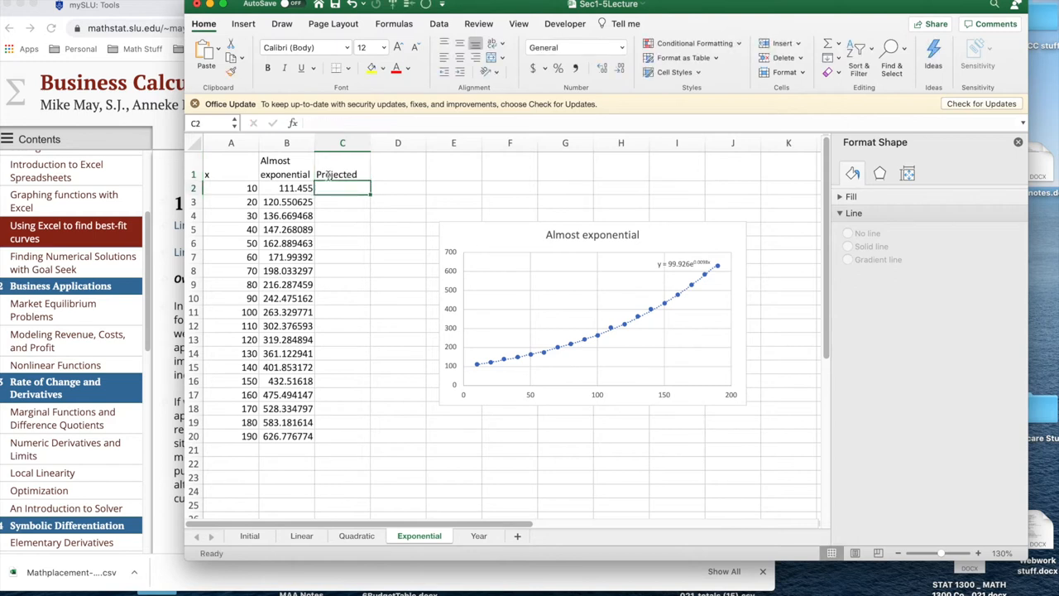
{"action": "mouse_move", "coordinate": [331, 126]}
{"action": "type", "text": "110.2146593"}
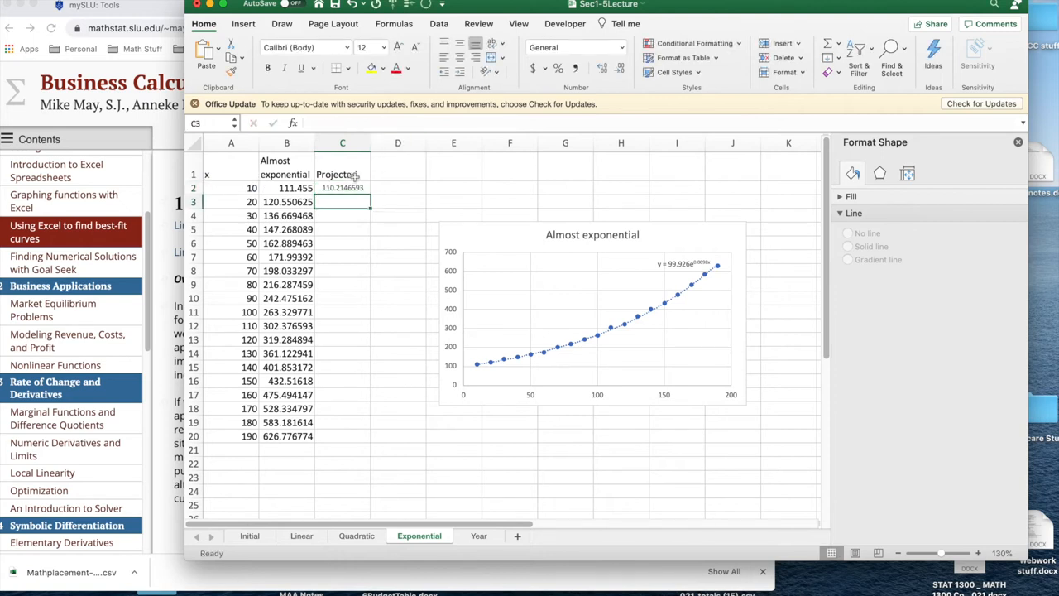
{"action": "left_click", "coordinate": [342, 187]}
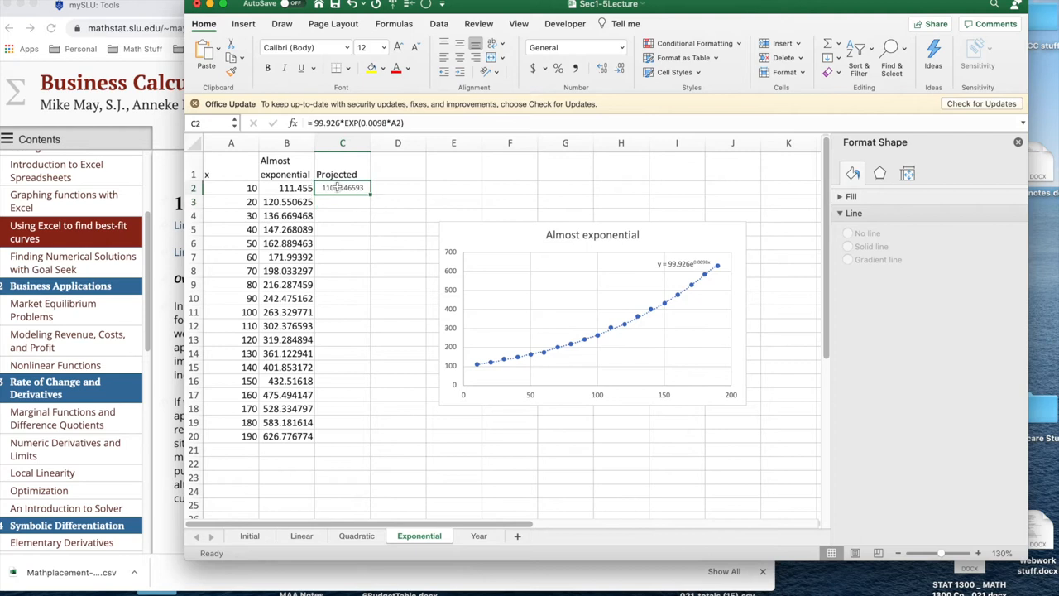
{"action": "left_click", "coordinate": [385, 47]}
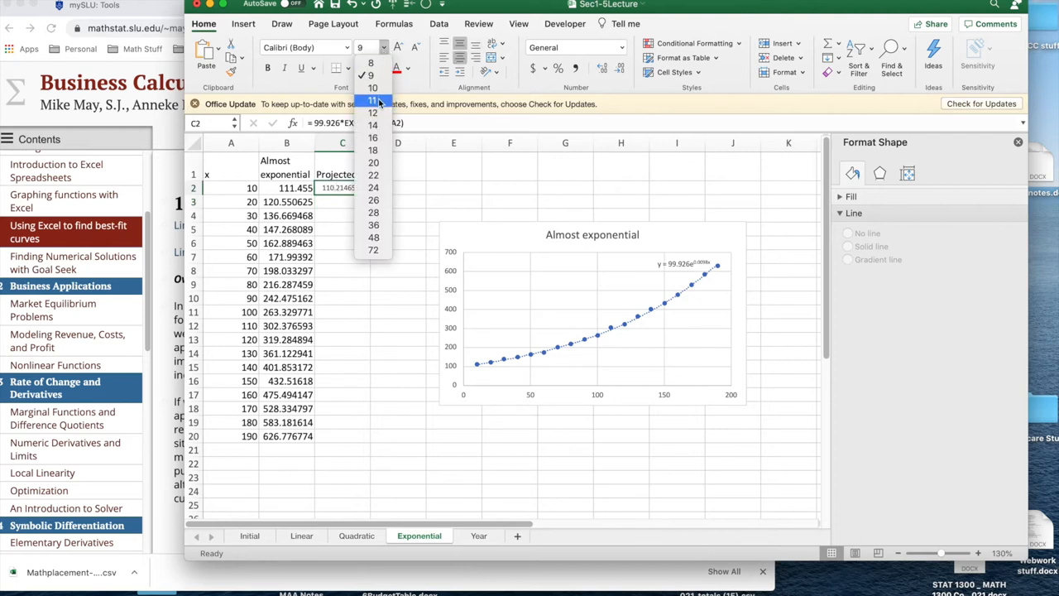
{"action": "left_click", "coordinate": [373, 112]}
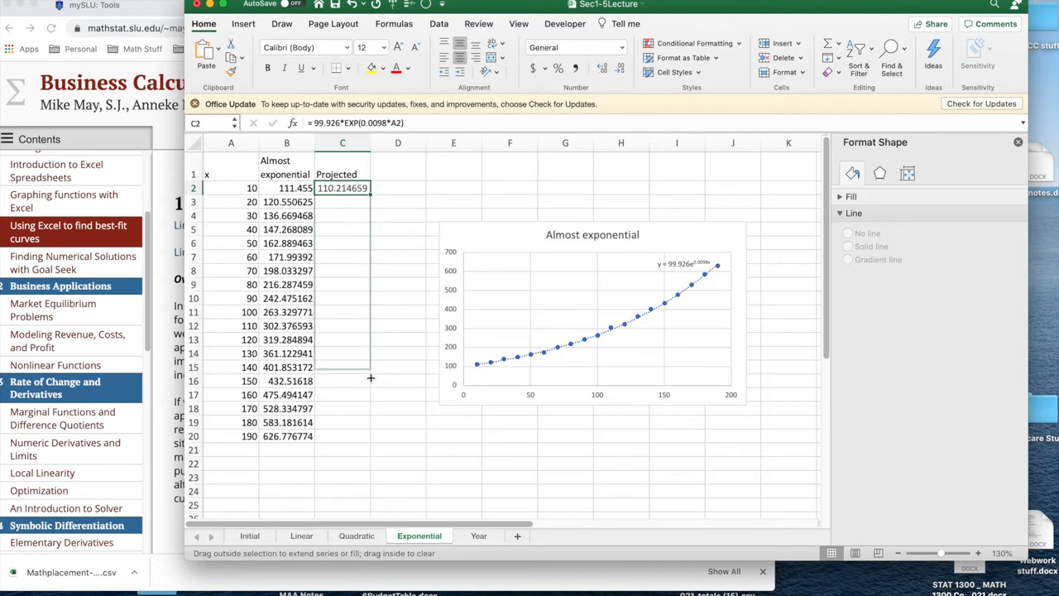
{"action": "left_click_drag", "start_coordinate": [342, 188], "coordinate": [342, 436]}
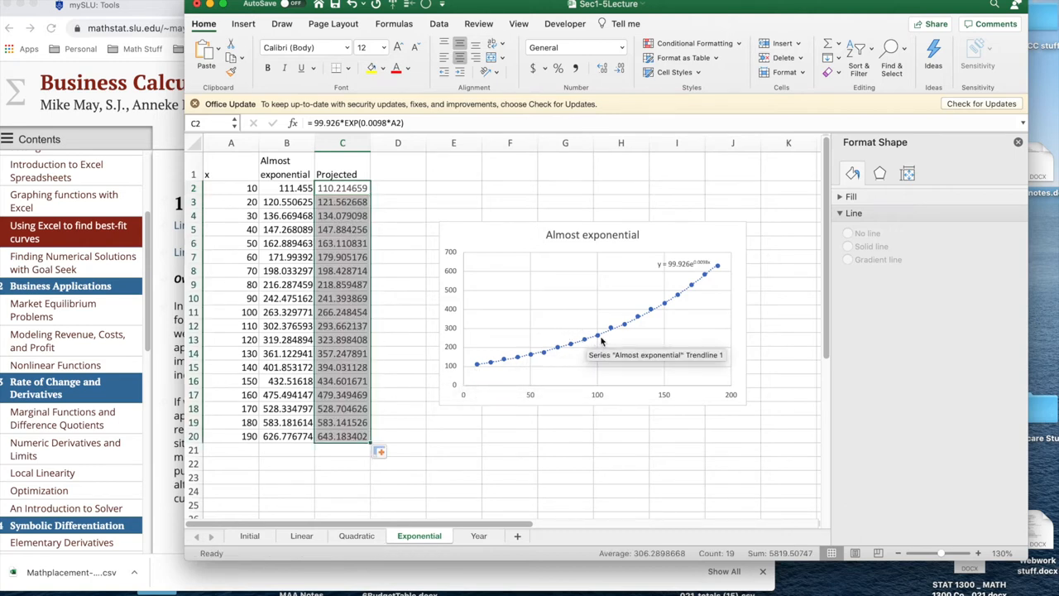
{"action": "mouse_move", "coordinate": [711, 258]}
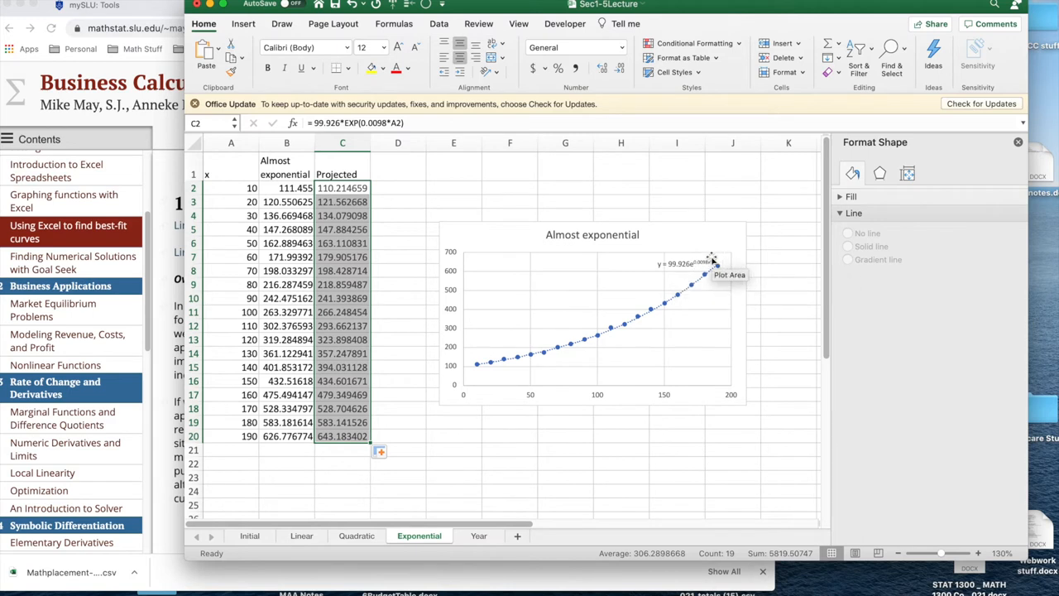
{"action": "mouse_move", "coordinate": [713, 258]}
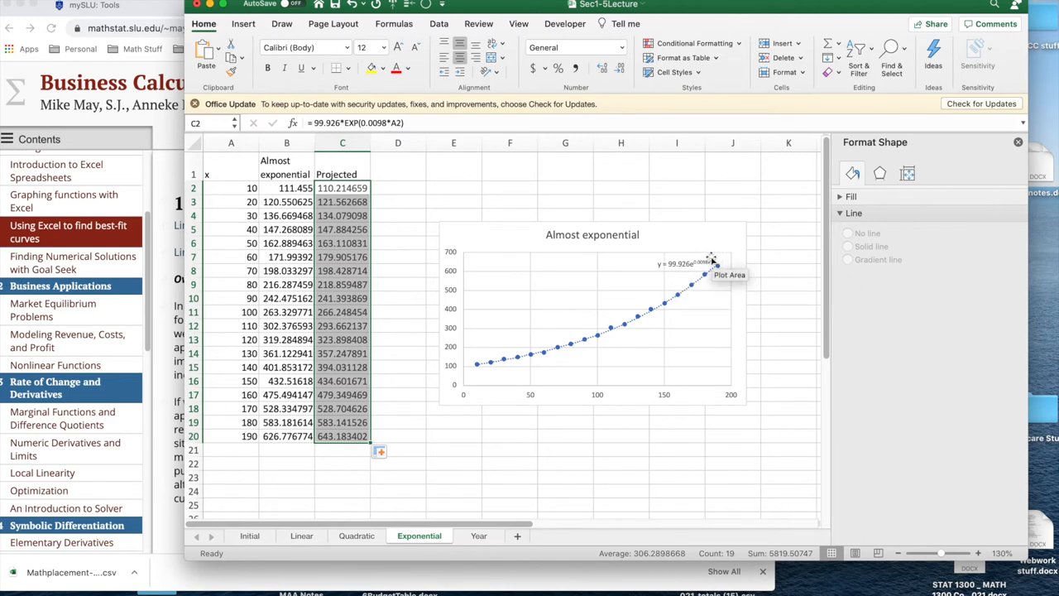
{"action": "mouse_move", "coordinate": [691, 276]}
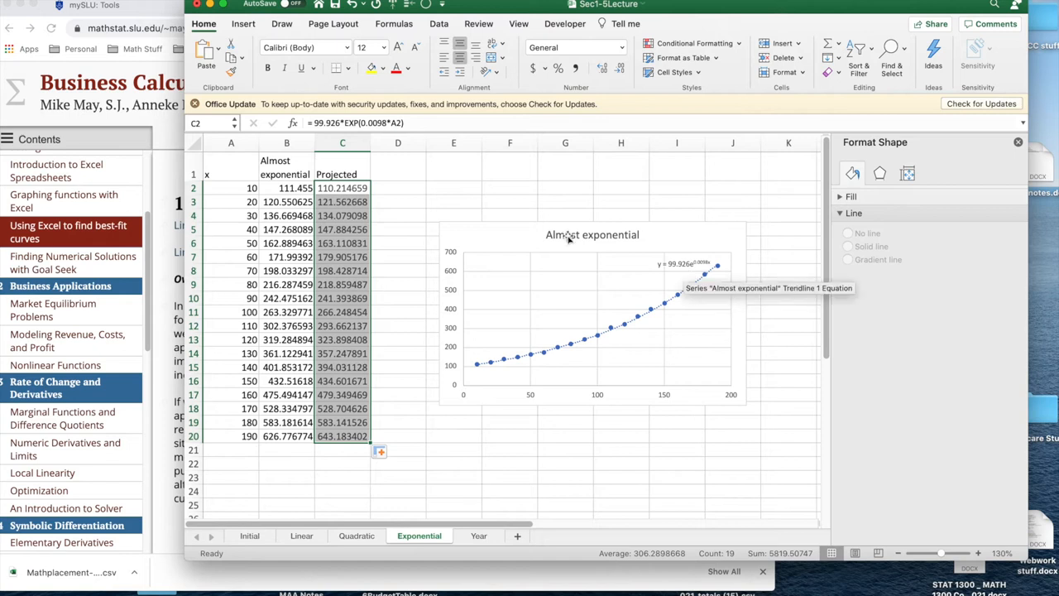
Enter =exp(0.0098) in F2 to get the growth factor 1.00984818
{"action": "left_click", "coordinate": [509, 188]}
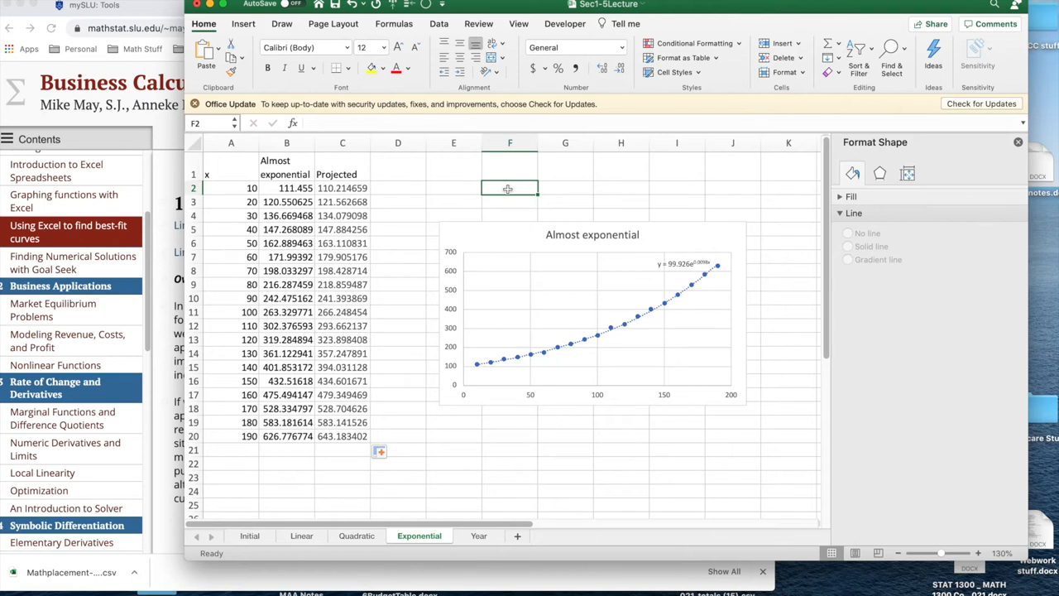
{"action": "type", "text": "=exp"}
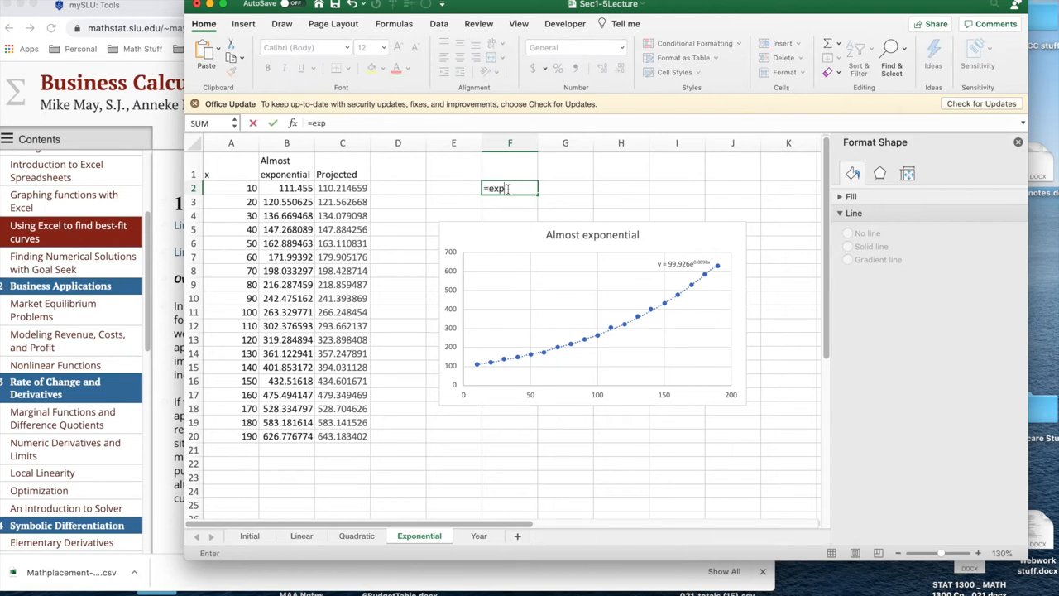
{"action": "type", "text": "("}
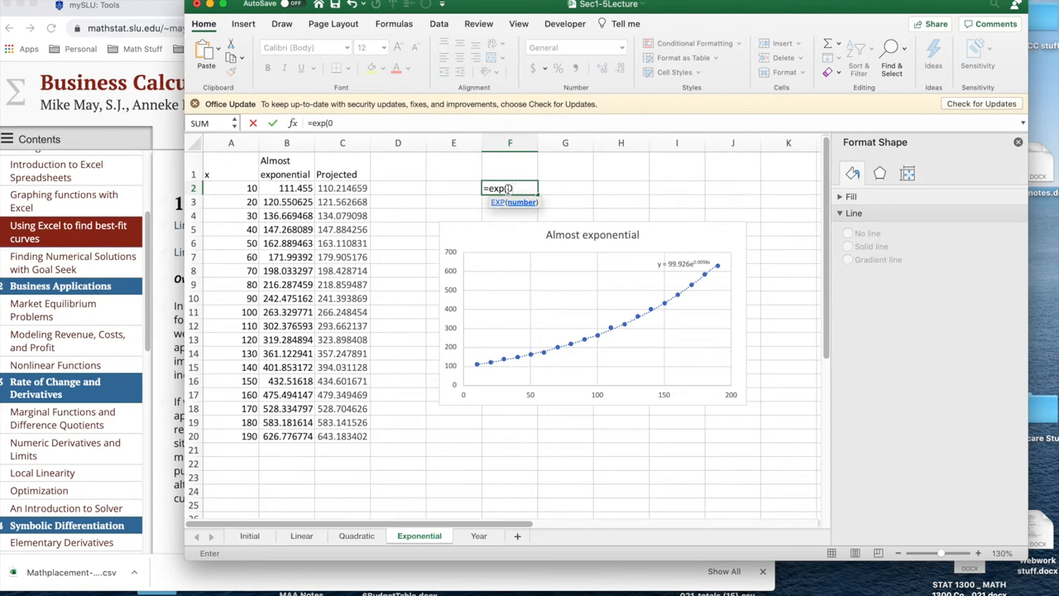
{"action": "type", "text": "0.00984818"}
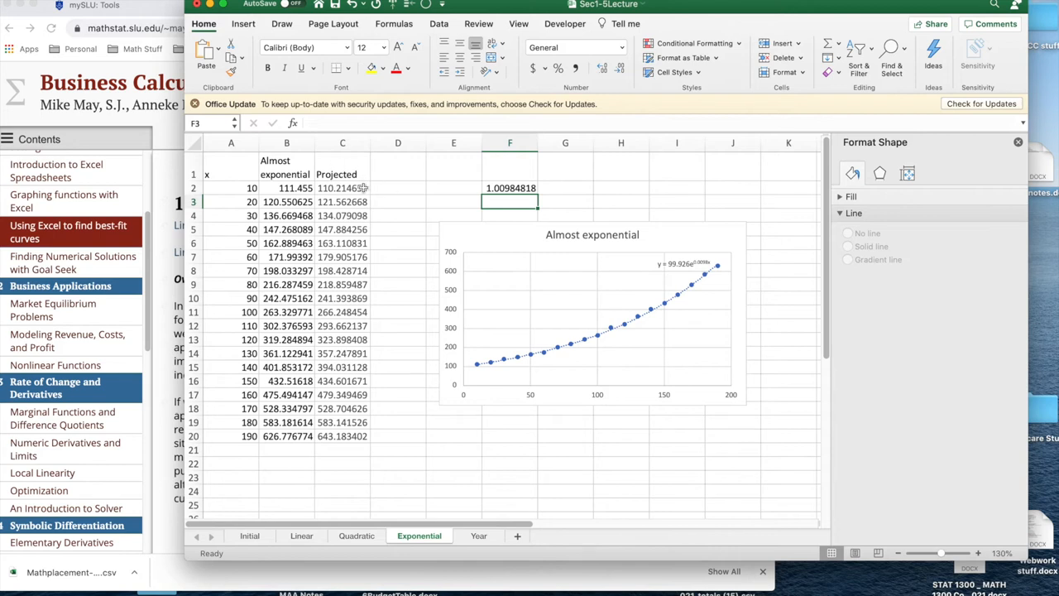
Enter the first projection in D2 as =99.926*1.00984818^A2, about 110.21
{"action": "left_click", "coordinate": [342, 188]}
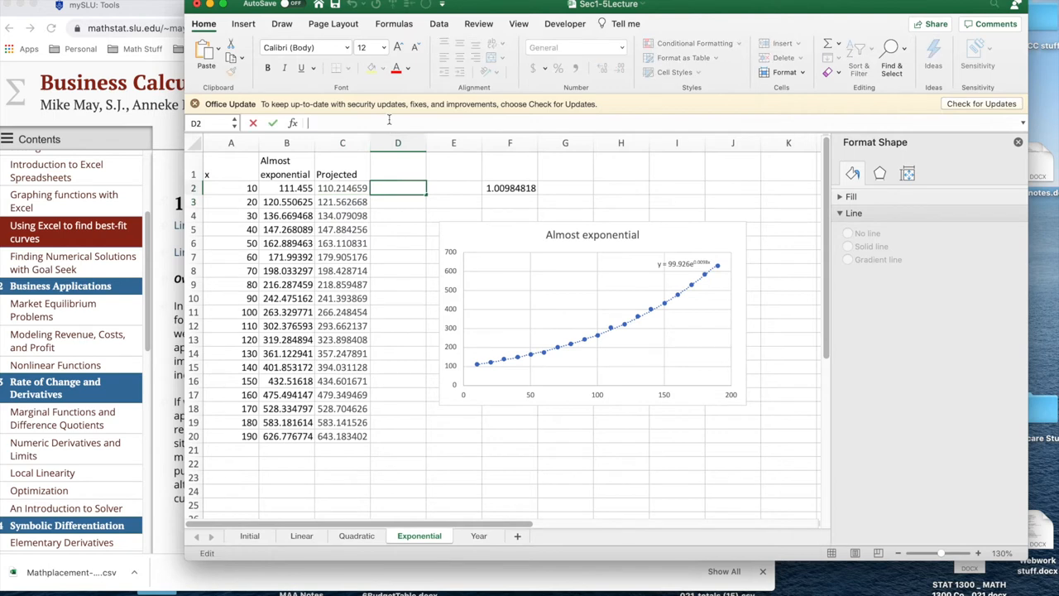
{"action": "type", "text": "=99.926*EXP(0.0098*A2)"}
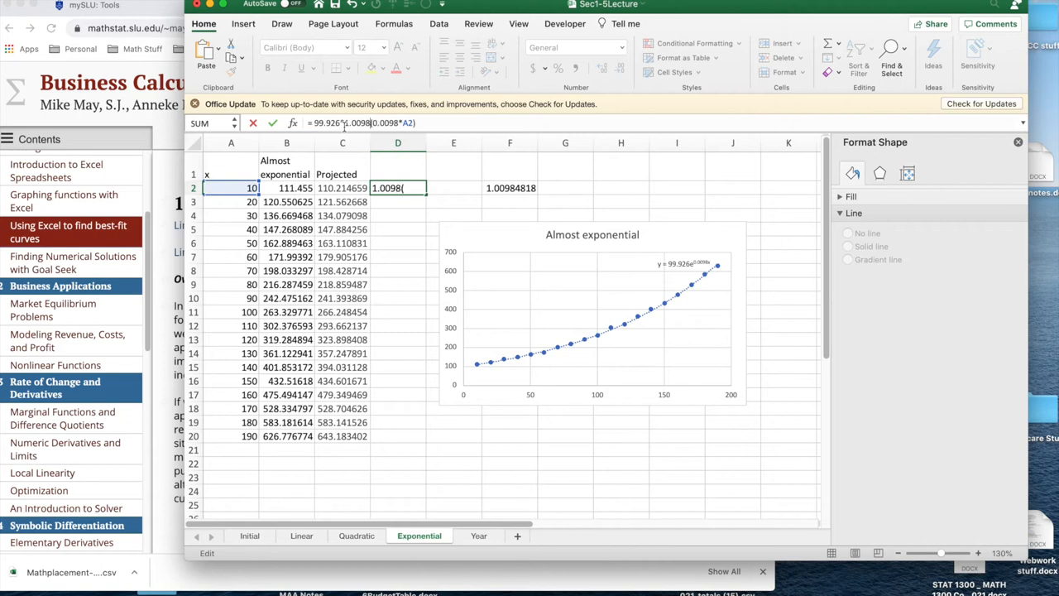
{"action": "type", "text": "84"}
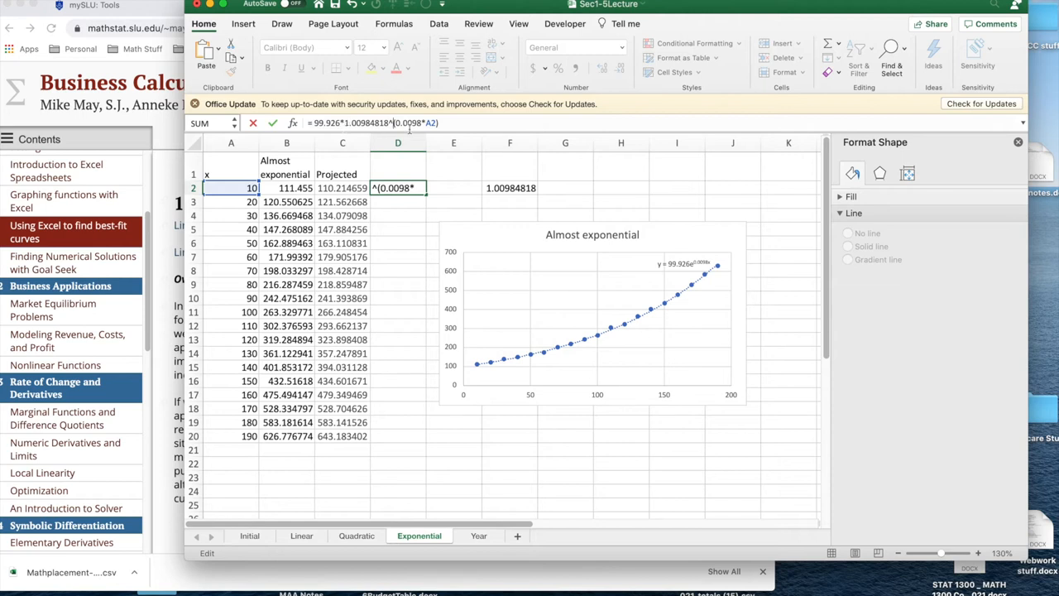
{"action": "mouse_move", "coordinate": [424, 122]}
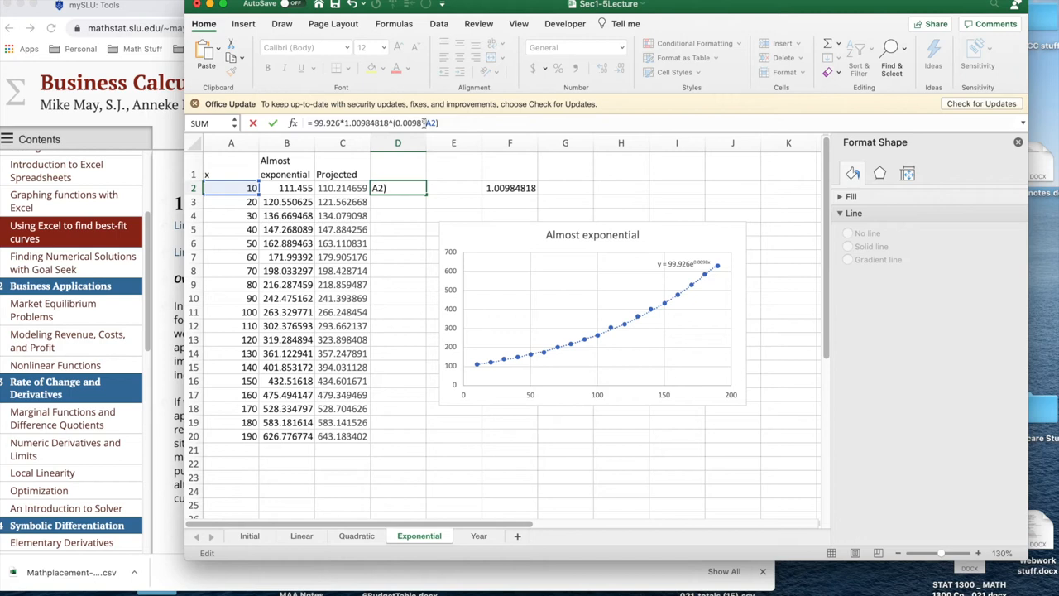
{"action": "type", "text": "0.0"}
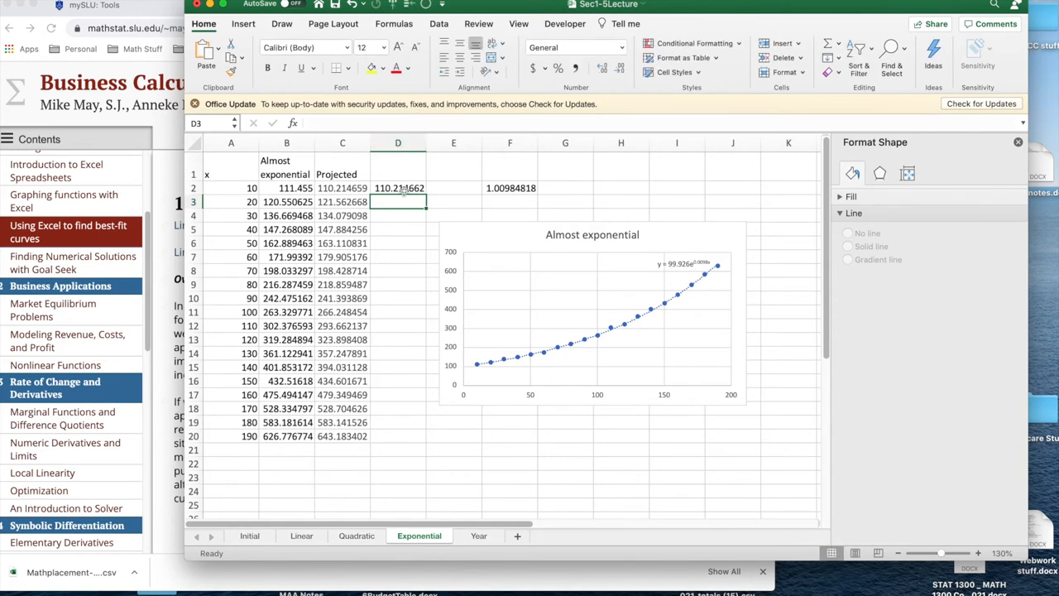
{"action": "mouse_move", "coordinate": [521, 188]}
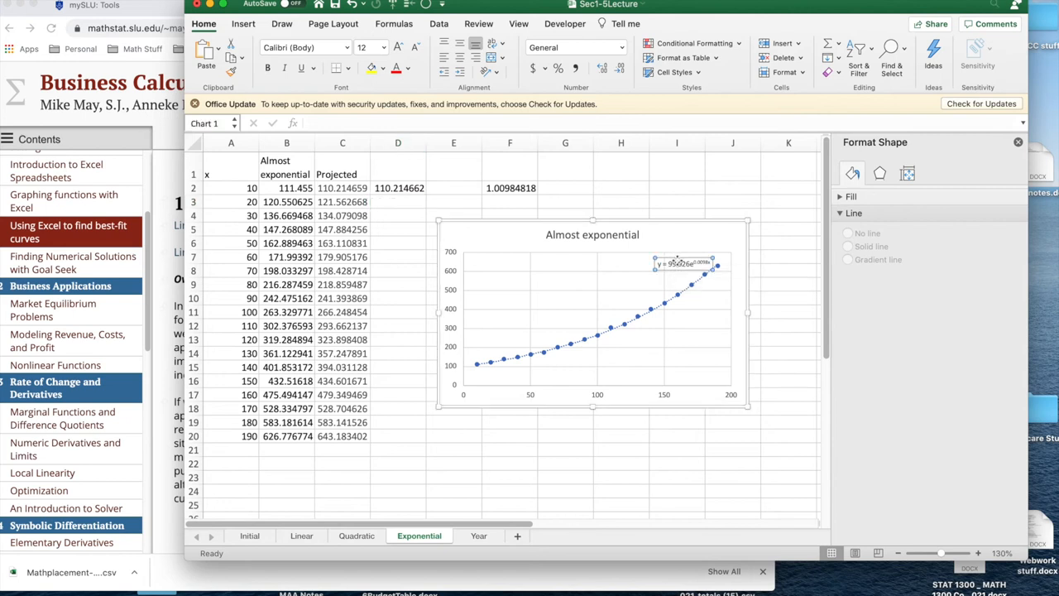
Format the trendline equation label as Number with 8 decimal places
{"action": "left_click", "coordinate": [681, 263]}
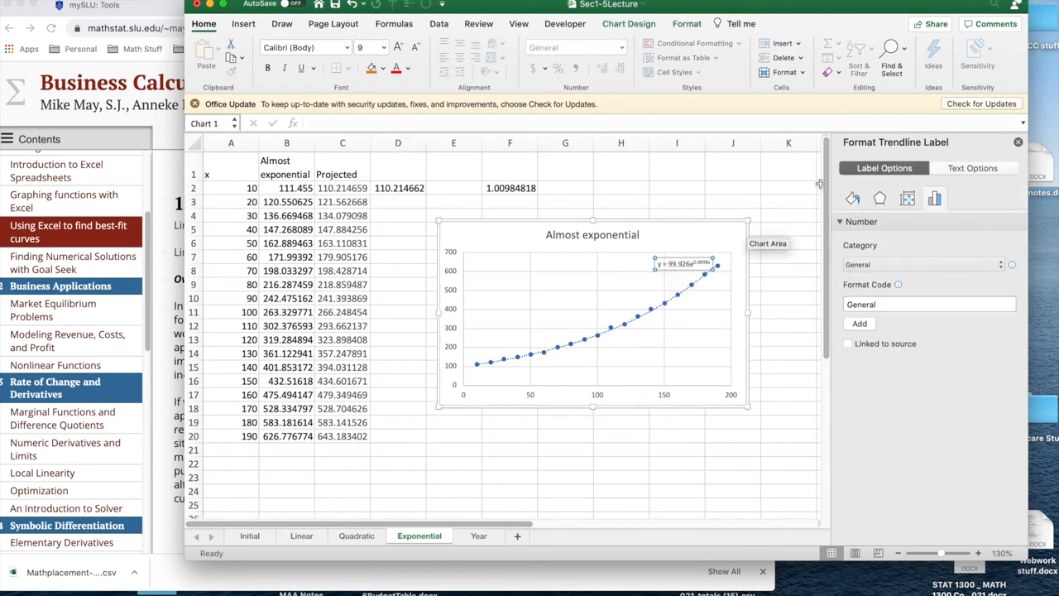
{"action": "mouse_move", "coordinate": [659, 255]}
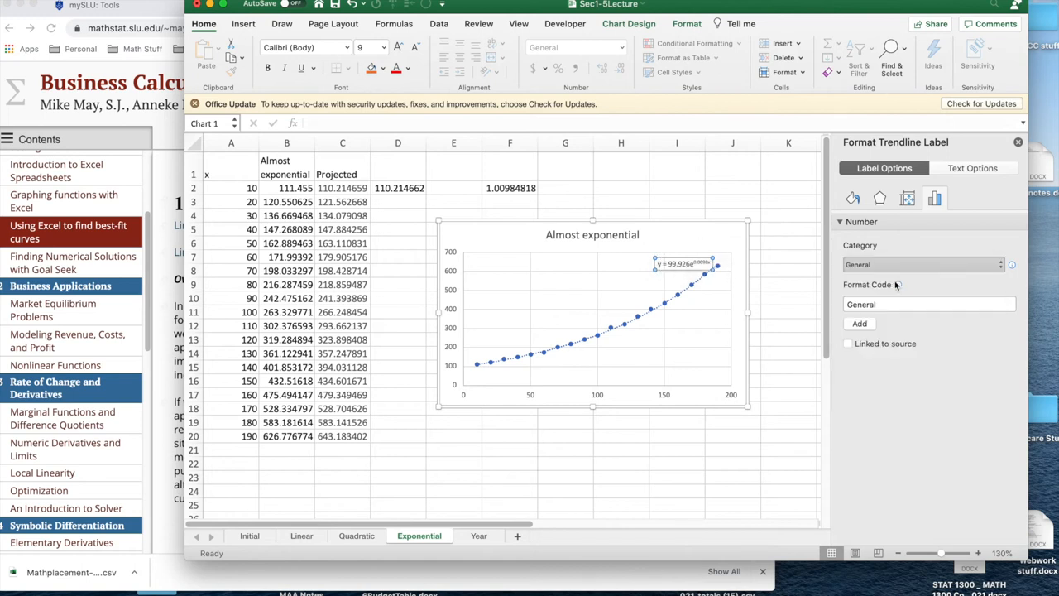
{"action": "left_click", "coordinate": [922, 264]}
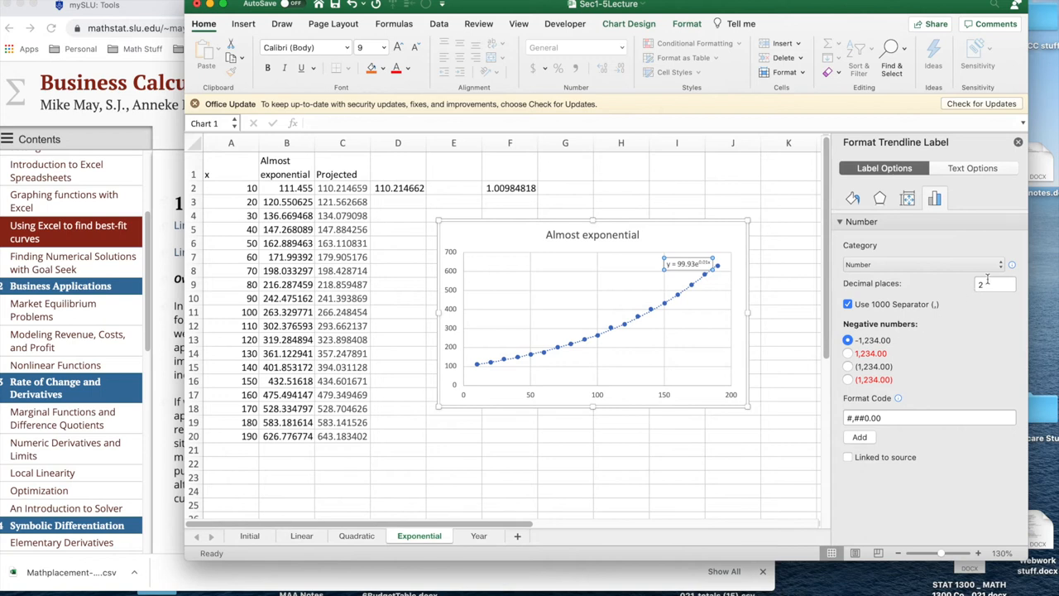
{"action": "left_click", "coordinate": [992, 283]}
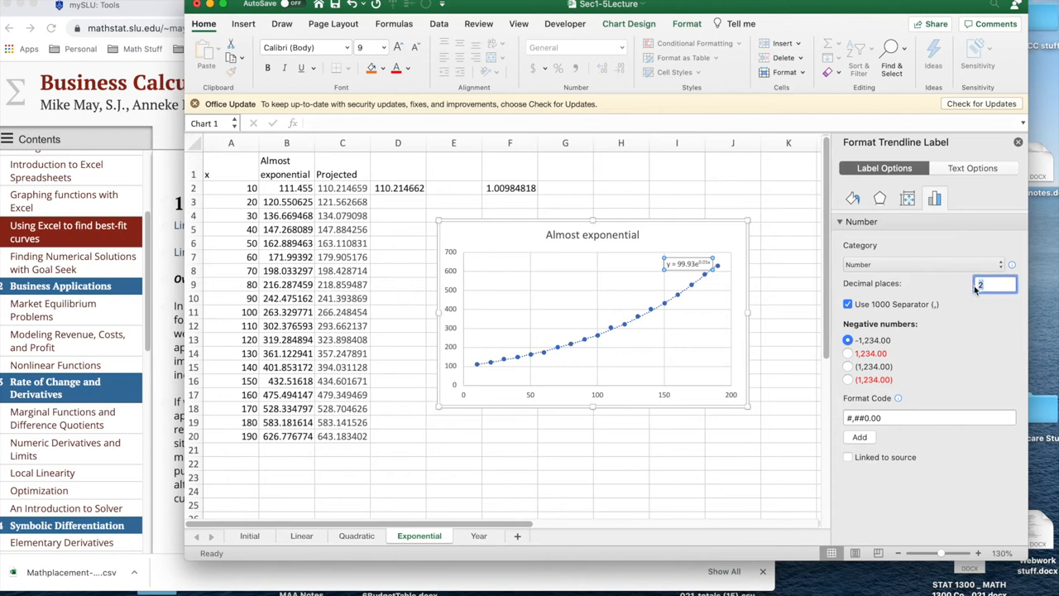
{"action": "type", "text": "8"}
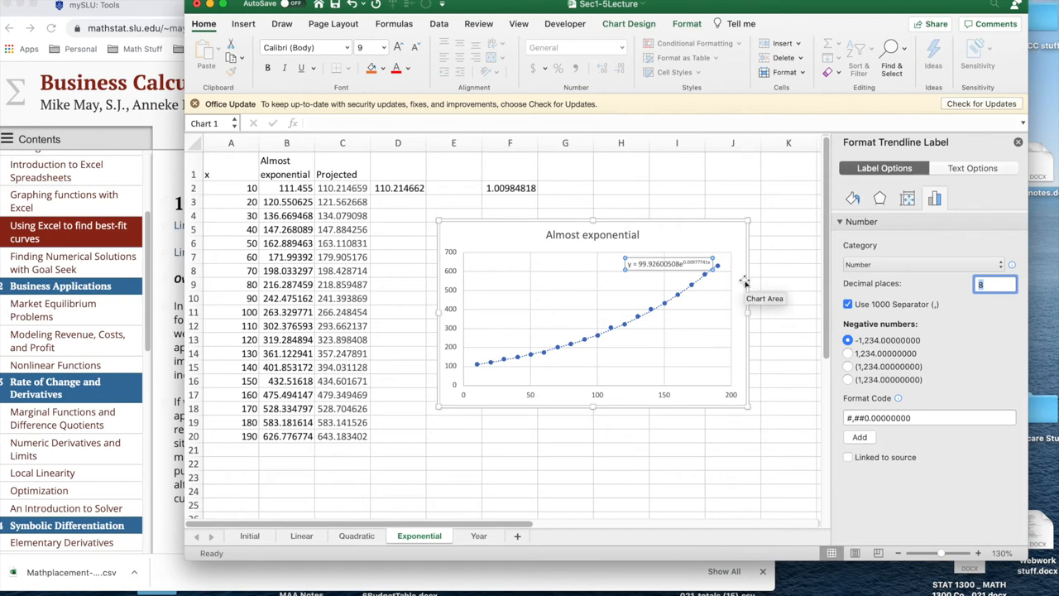
{"action": "mouse_move", "coordinate": [691, 263]}
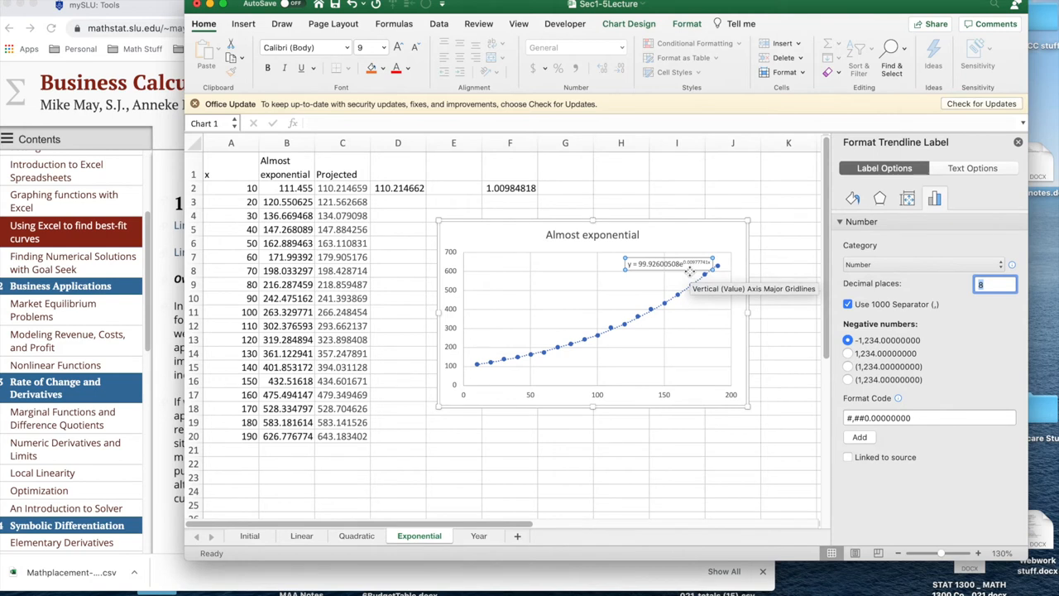
{"action": "mouse_move", "coordinate": [519, 194]}
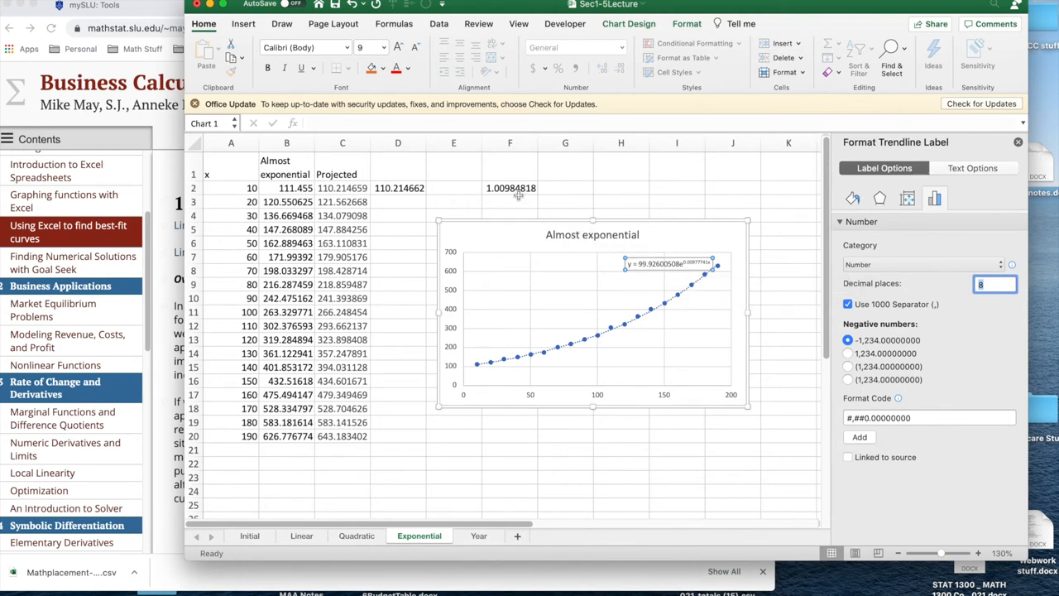
{"action": "mouse_move", "coordinate": [679, 263]}
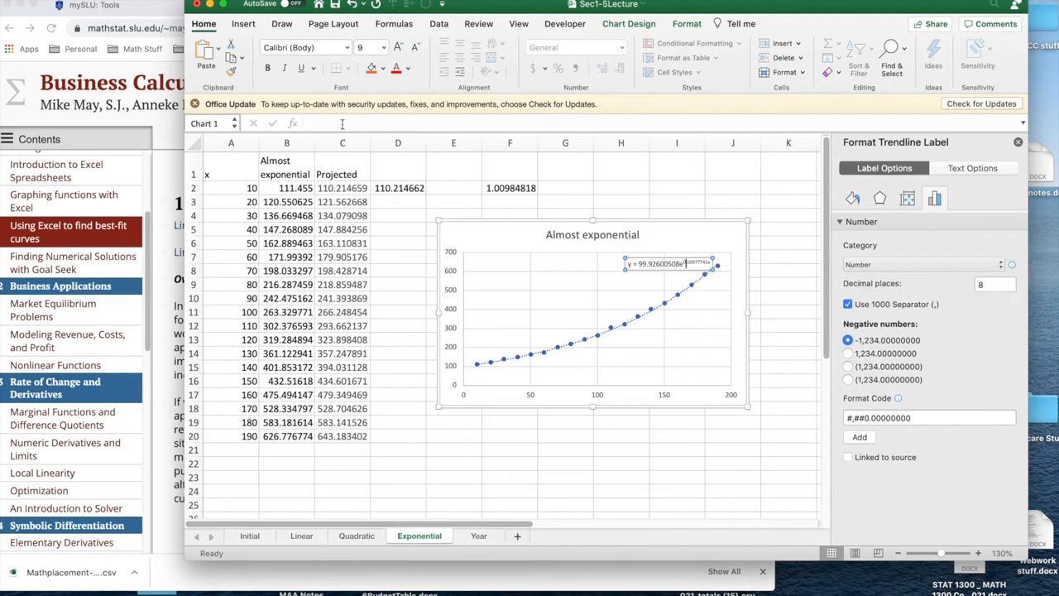
Enlarge the equation label to 16-point text and return to cell F2
{"action": "left_click", "coordinate": [382, 47]}
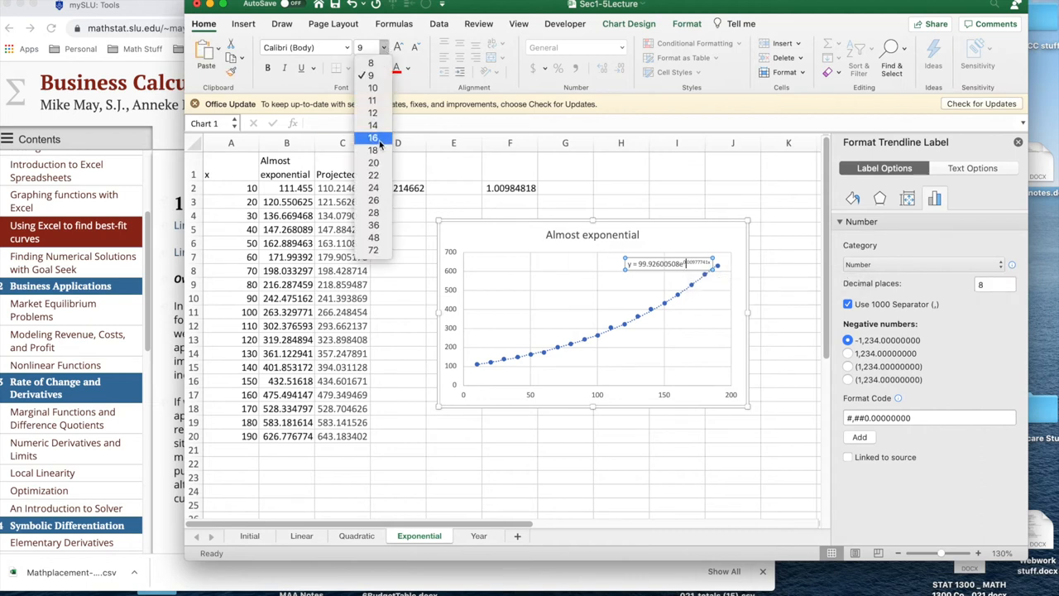
{"action": "left_click", "coordinate": [372, 137]}
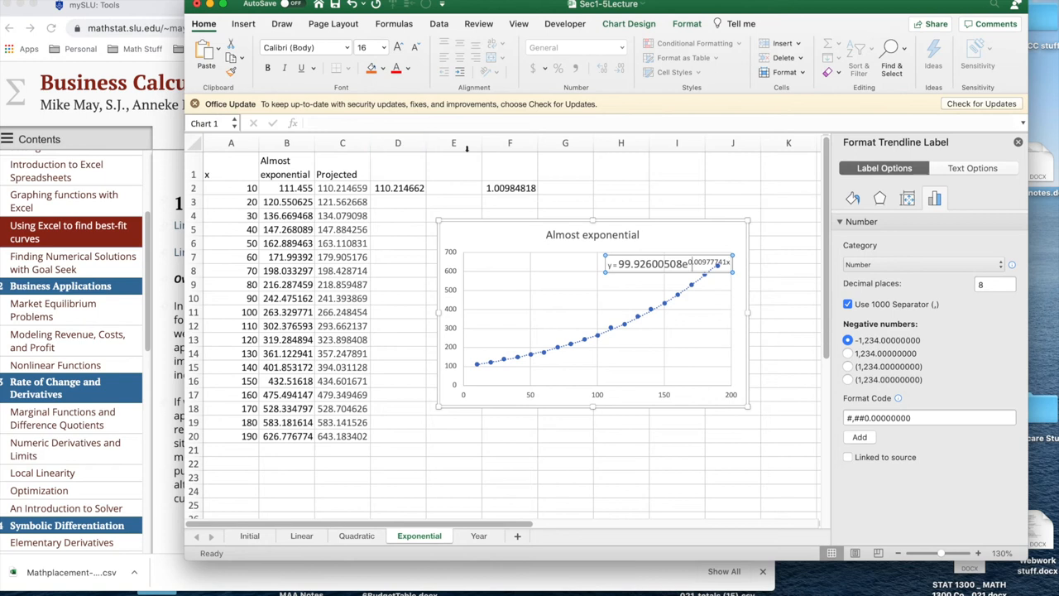
{"action": "left_click", "coordinate": [510, 188]}
{"action": "type", "text": "=EXP(0.009777"}
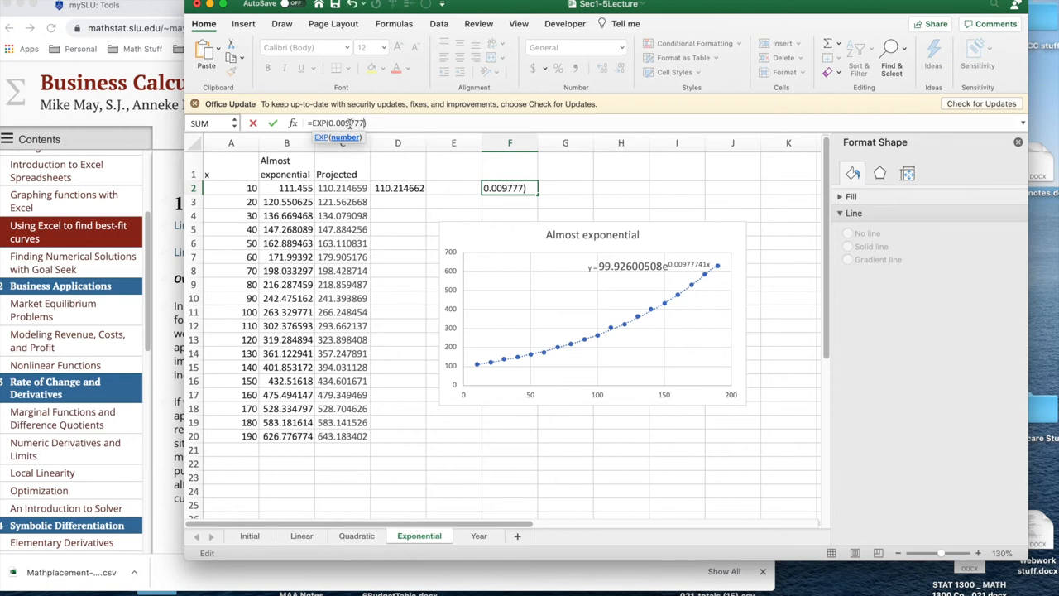
Update F2's growth factor and fill =99.926*1.00982537^A2 from D2 down to D20
{"action": "type", "text": "41"}
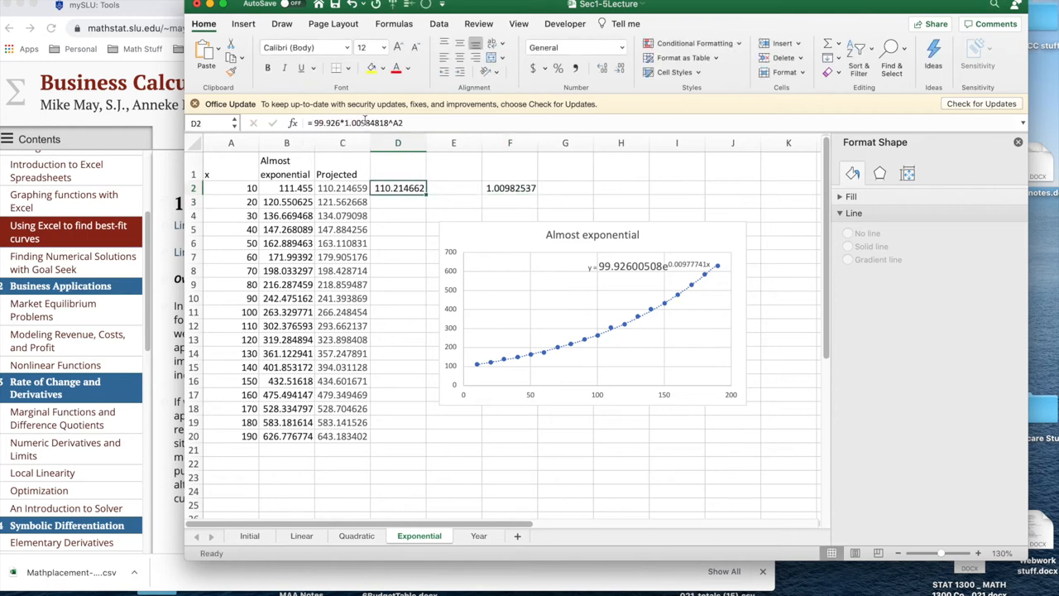
{"action": "mouse_move", "coordinate": [360, 124]}
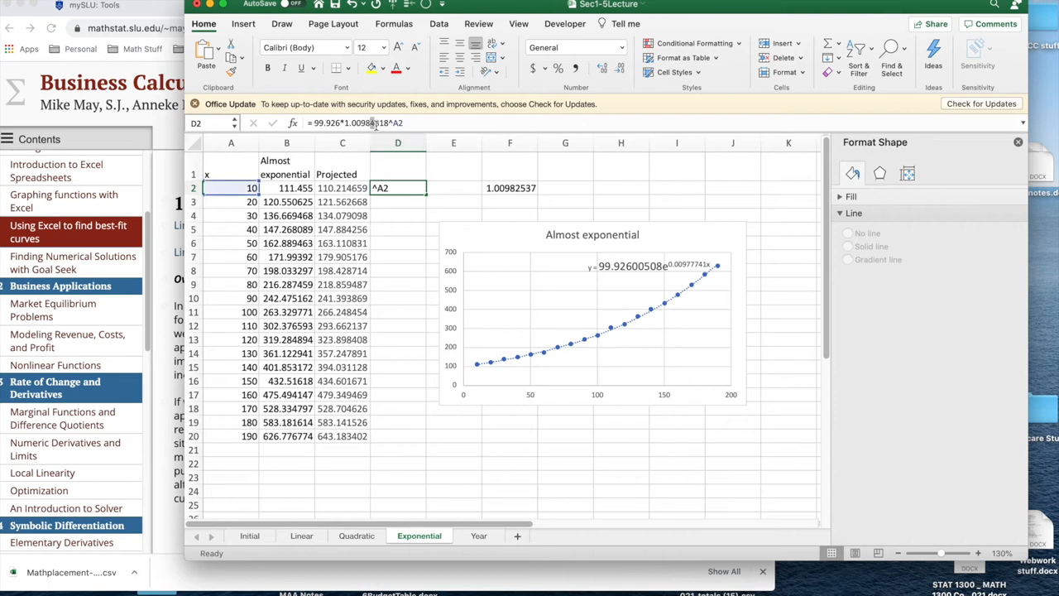
{"action": "mouse_move", "coordinate": [379, 123]}
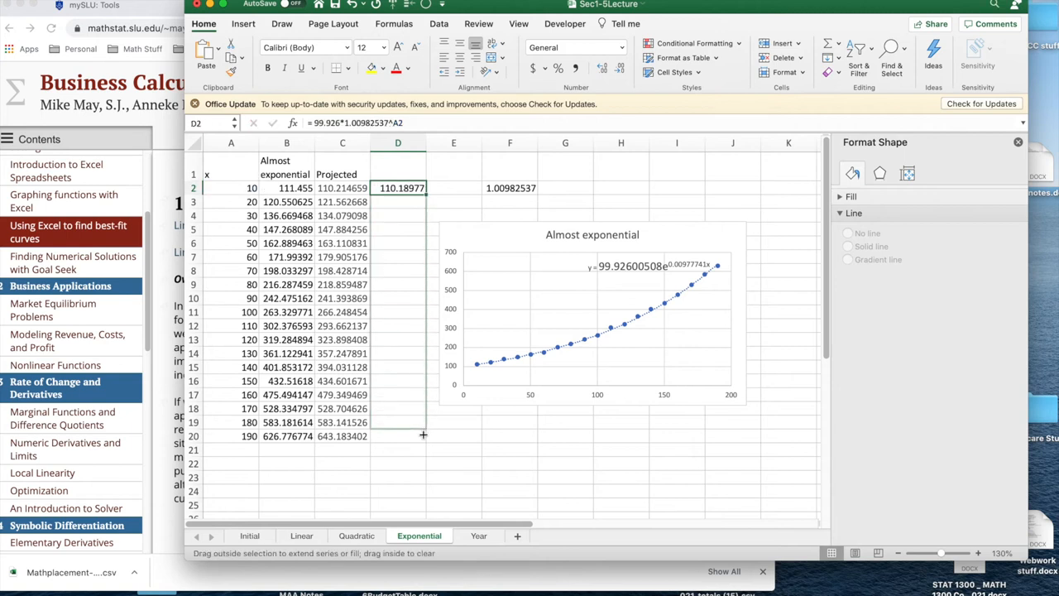
{"action": "left_click_drag", "start_coordinate": [398, 187], "coordinate": [398, 436]}
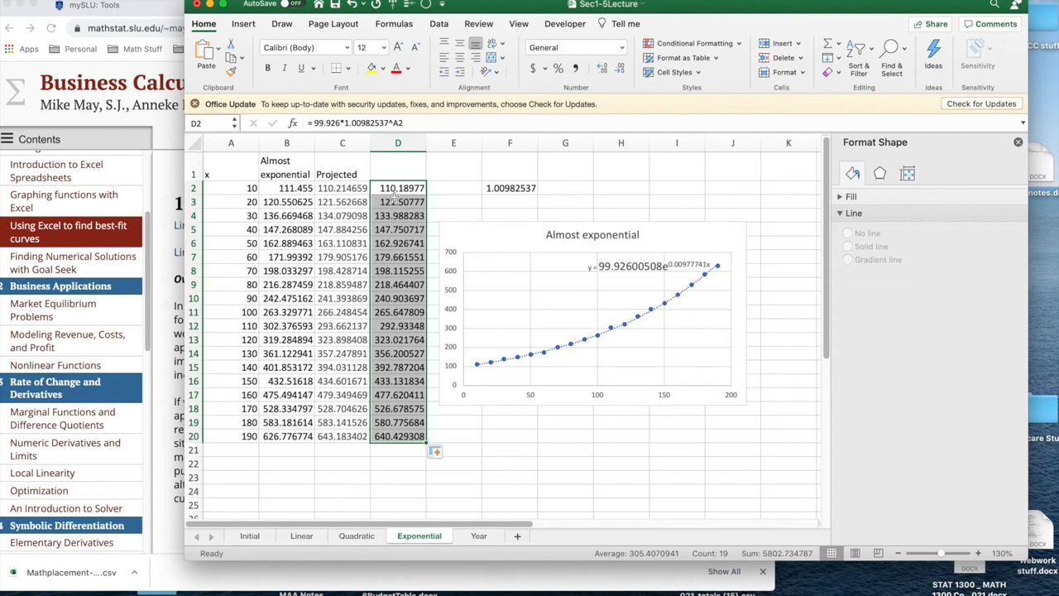
{"action": "mouse_move", "coordinate": [668, 317]}
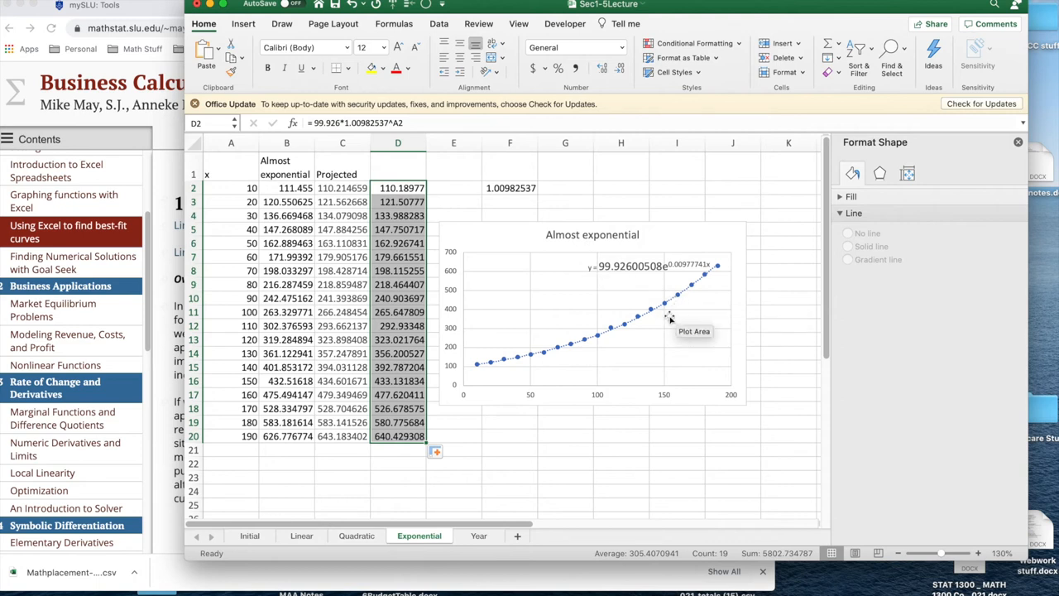
{"action": "mouse_move", "coordinate": [709, 269]}
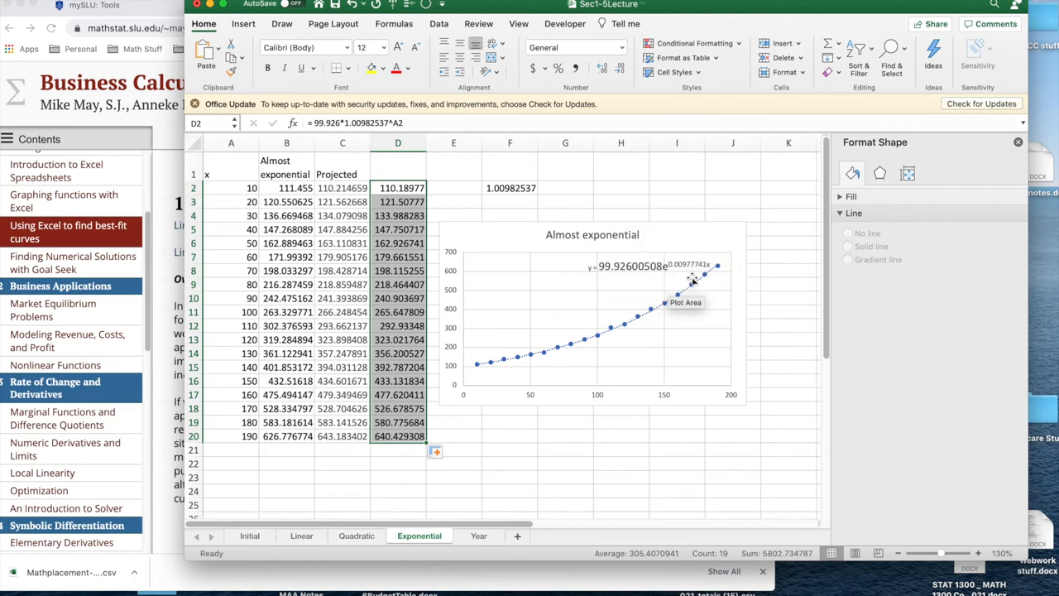
{"action": "mouse_move", "coordinate": [502, 196]}
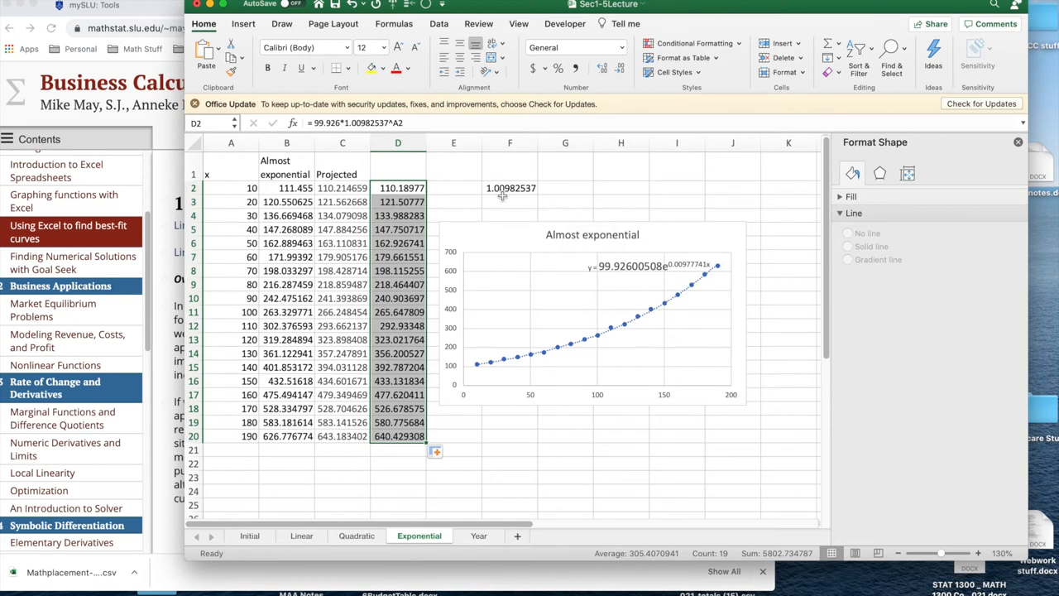
{"action": "mouse_move", "coordinate": [605, 275]}
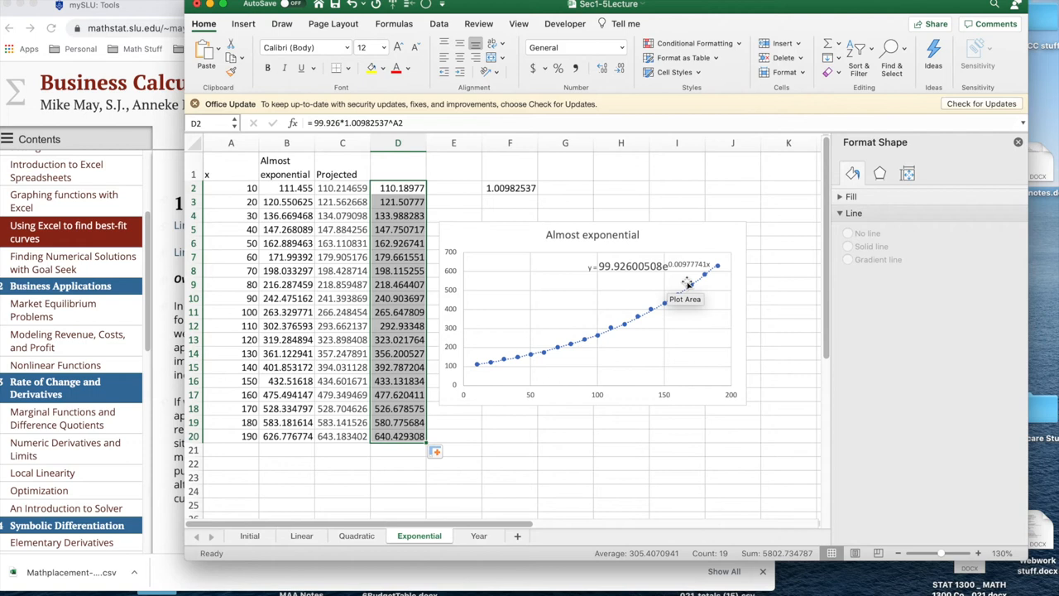
{"action": "mouse_move", "coordinate": [687, 273]}
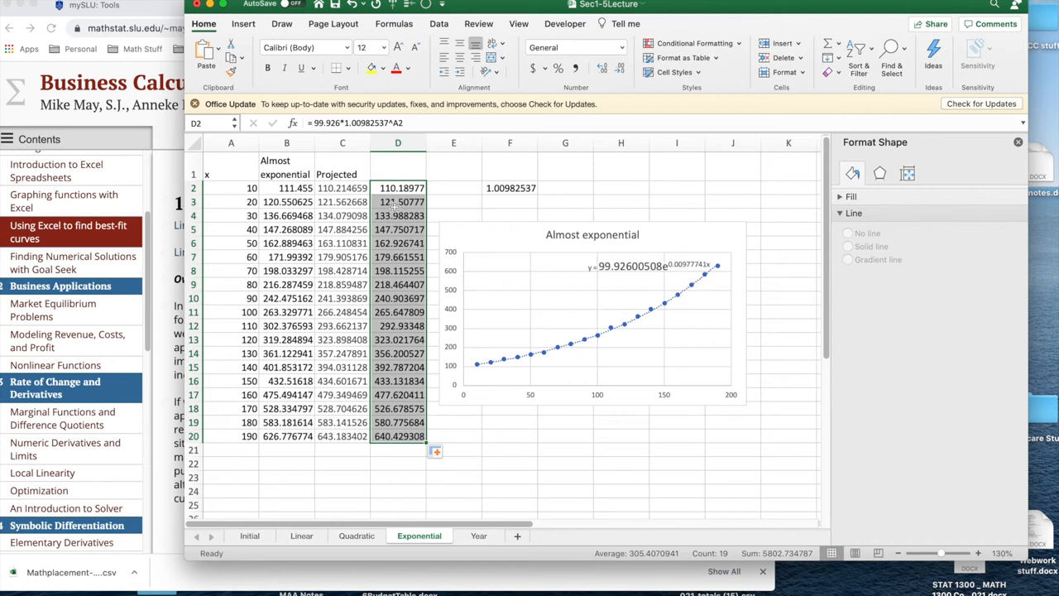
{"action": "mouse_move", "coordinate": [693, 269]}
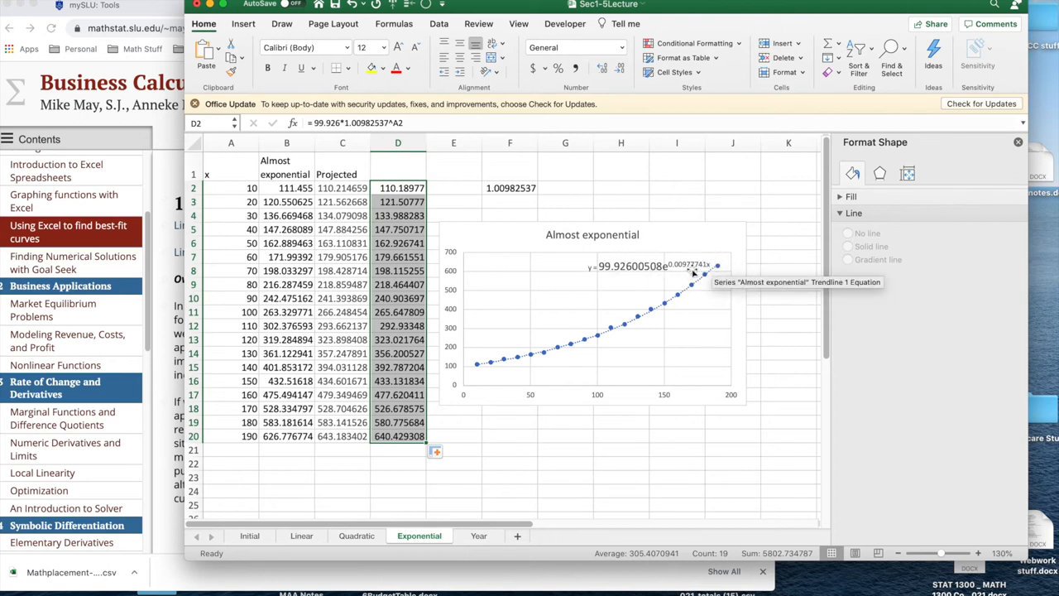
{"action": "mouse_move", "coordinate": [692, 271]}
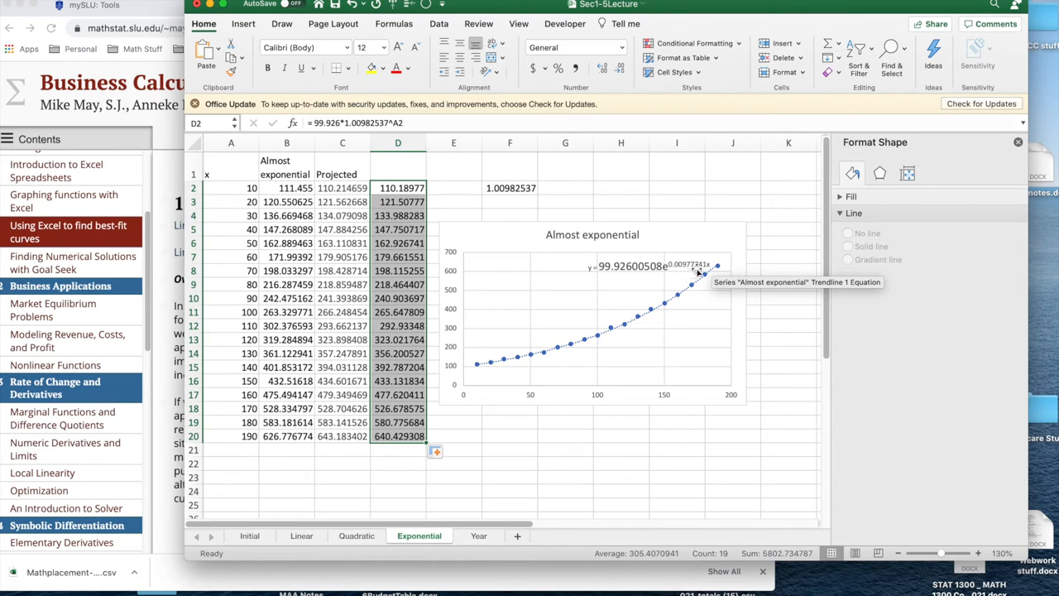
{"action": "mouse_move", "coordinate": [358, 457]}
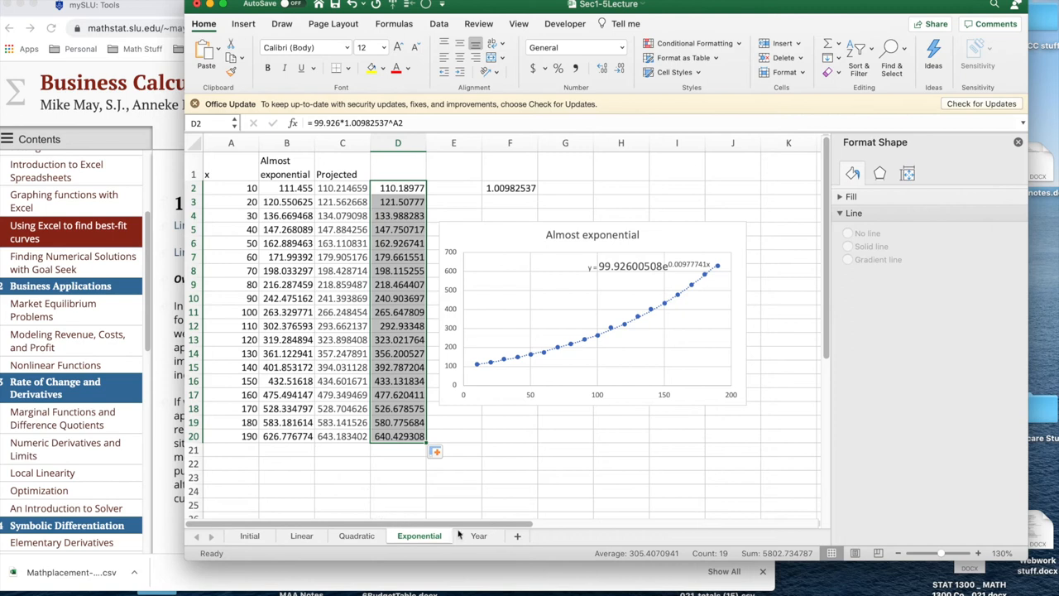
{"action": "mouse_move", "coordinate": [479, 535]}
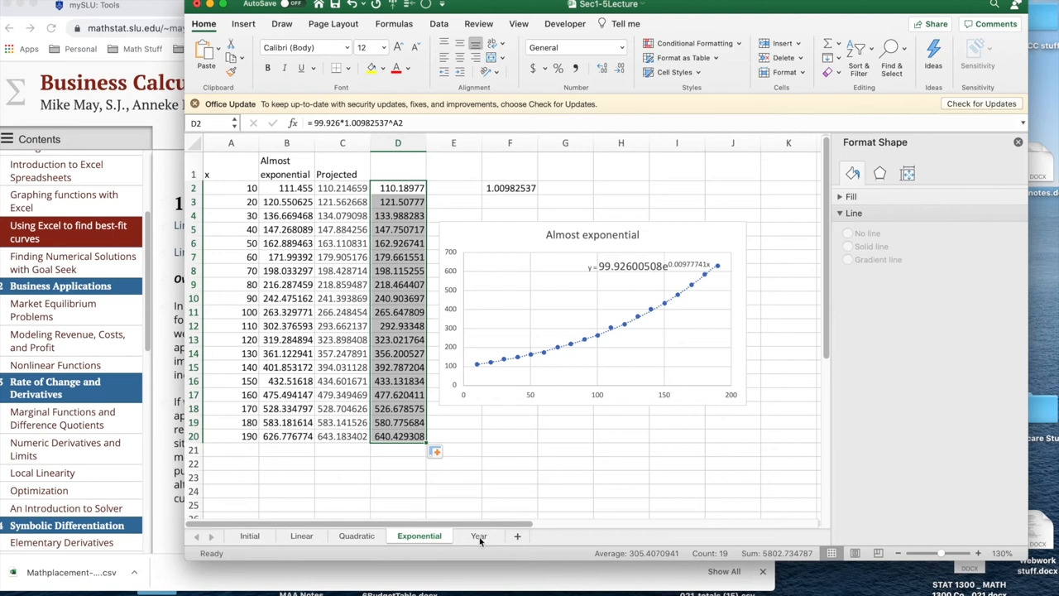
On the Year sheet, hide the almost linear and almost quad columns B:C
{"action": "left_click", "coordinate": [477, 535]}
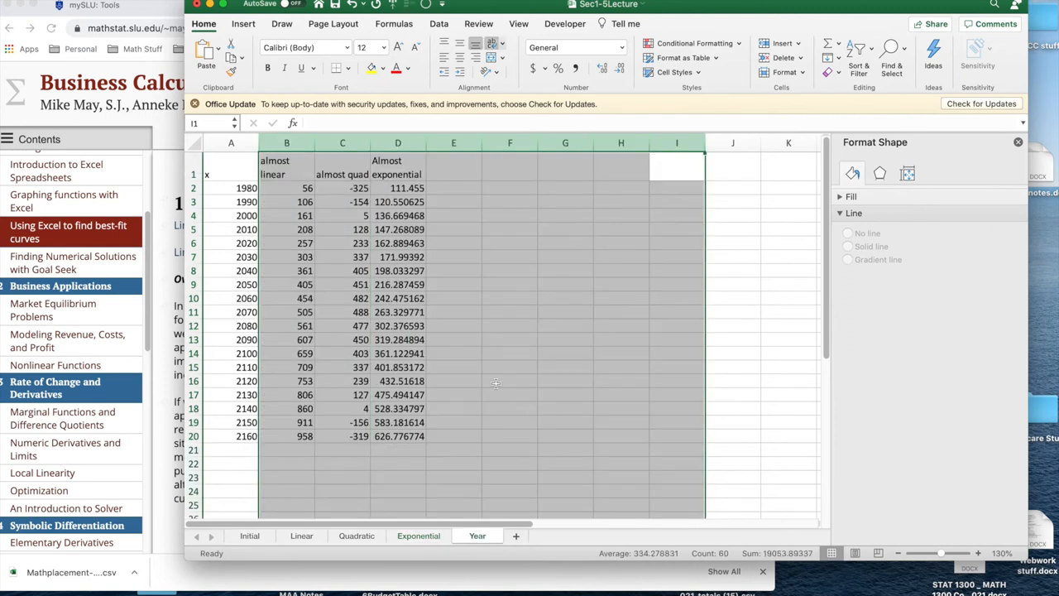
{"action": "left_click", "coordinate": [342, 142]}
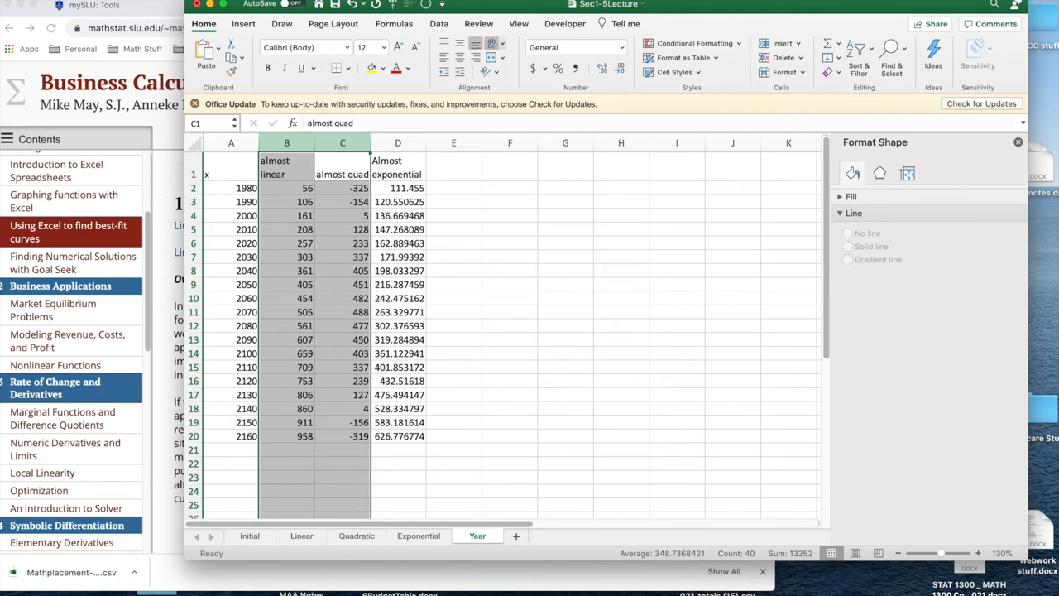
{"action": "left_click", "coordinate": [199, 21]}
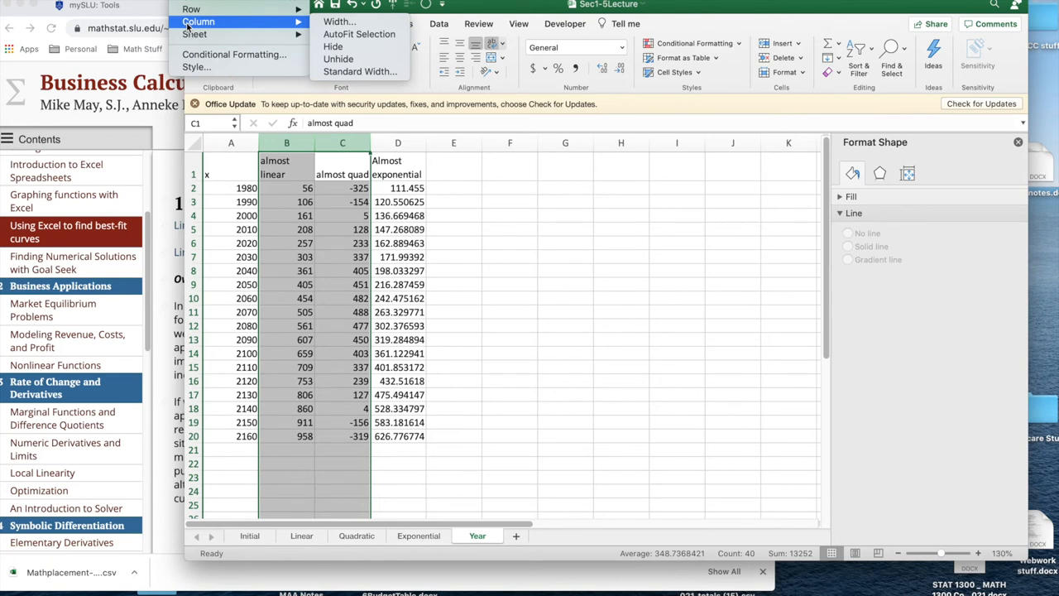
{"action": "left_click", "coordinate": [333, 46]}
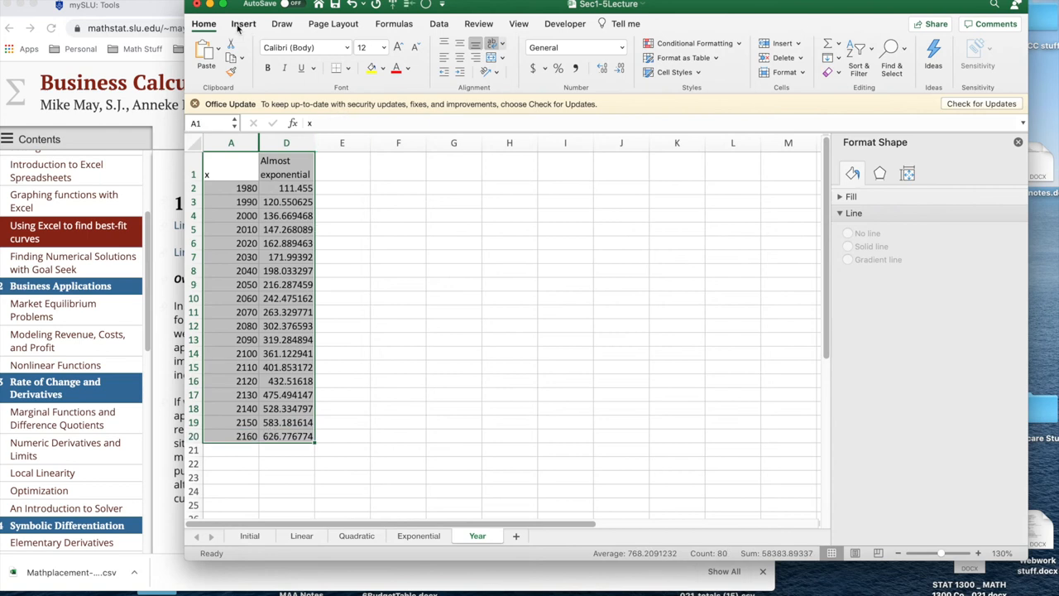
Insert a scatter chart of Almost exponential by year, with an exponential trendline and equation displayed
{"action": "left_click", "coordinate": [243, 23]}
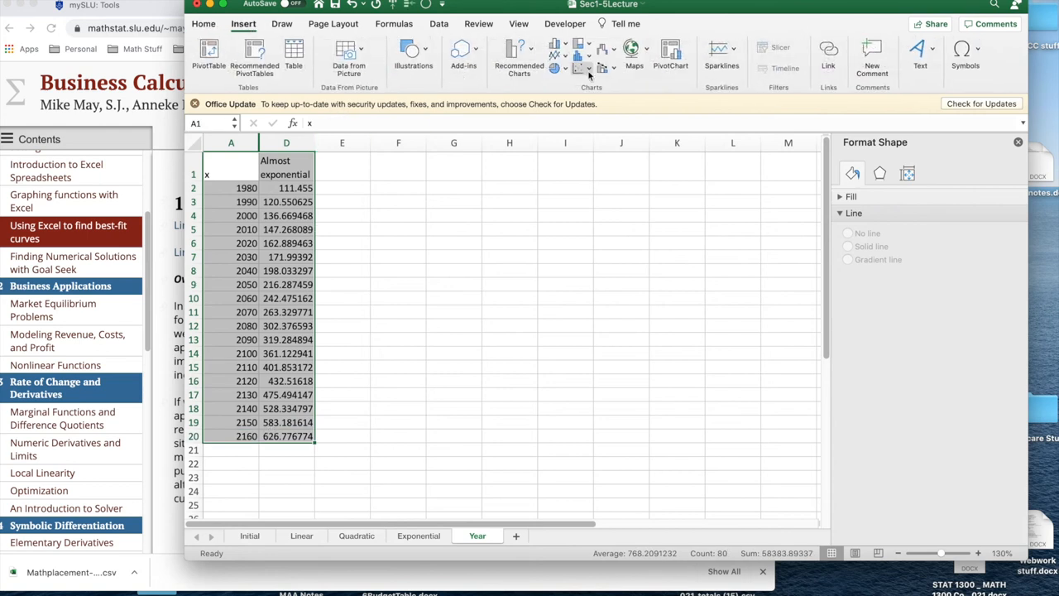
{"action": "left_click", "coordinate": [581, 53]}
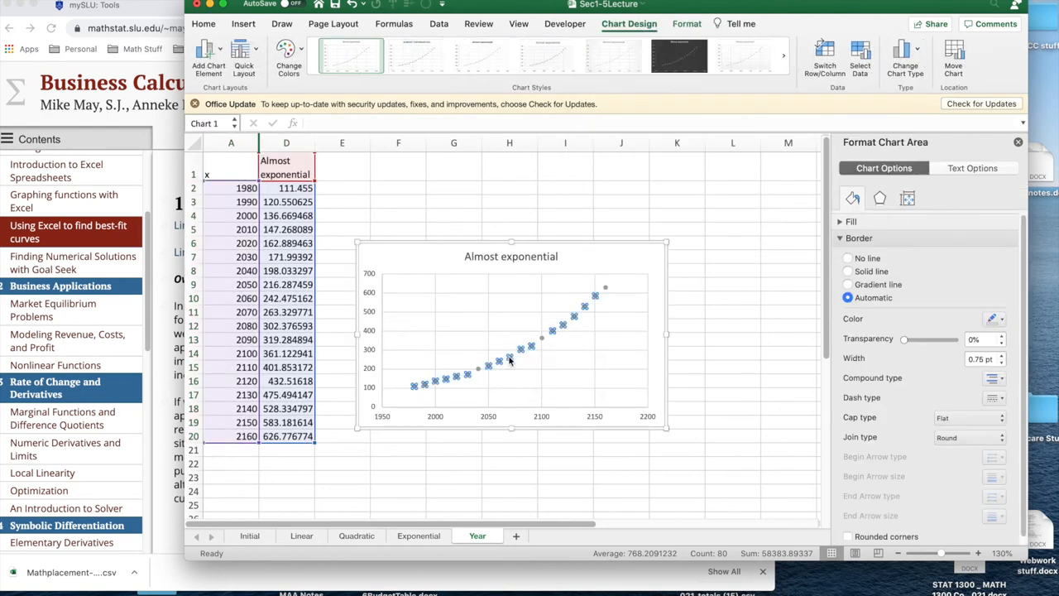
{"action": "left_click", "coordinate": [511, 359]}
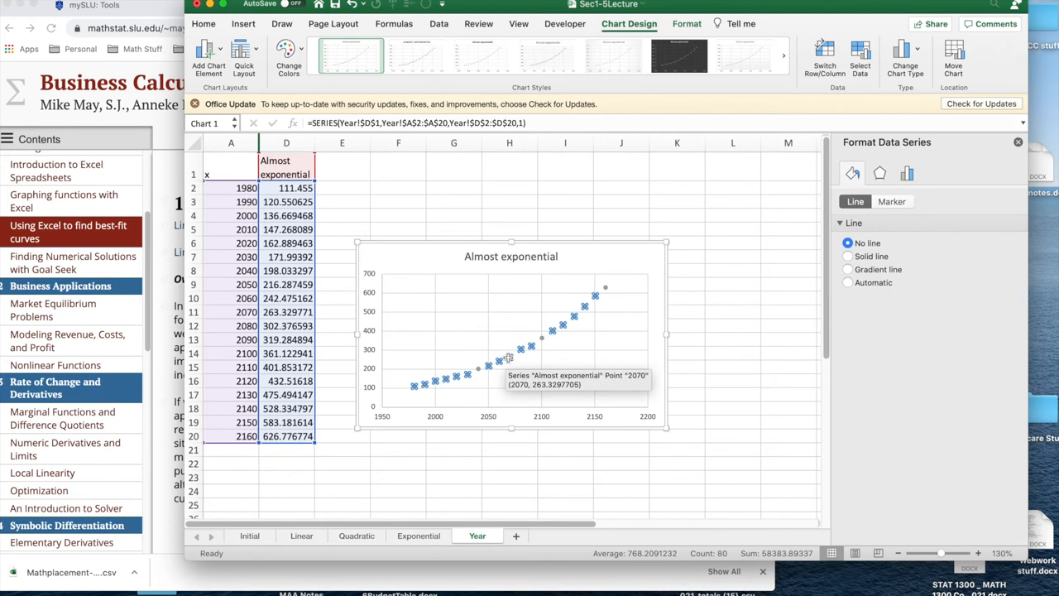
{"action": "right_click", "coordinate": [508, 360]}
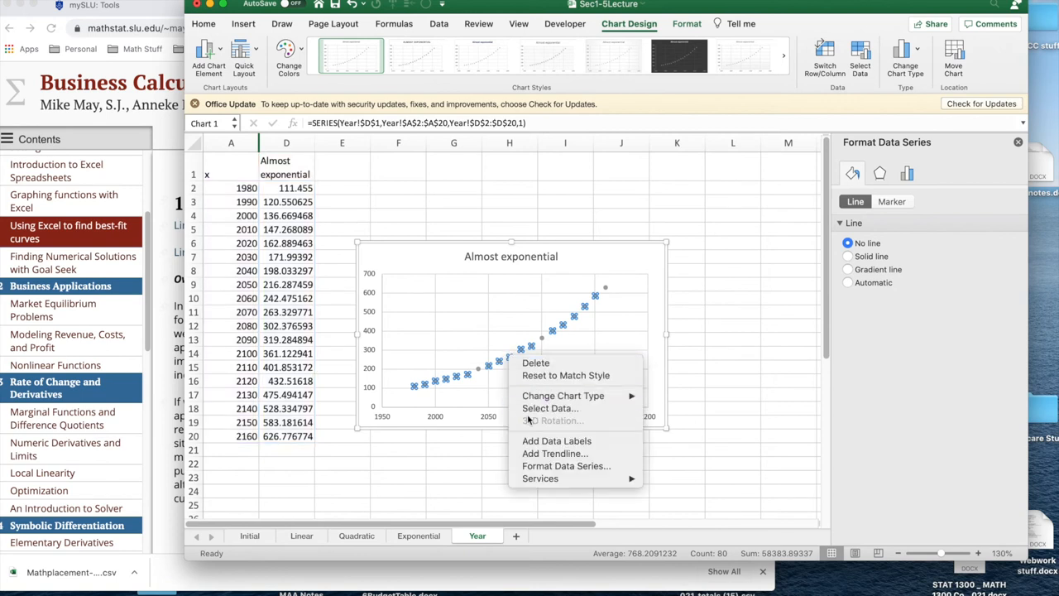
{"action": "left_click", "coordinate": [555, 452]}
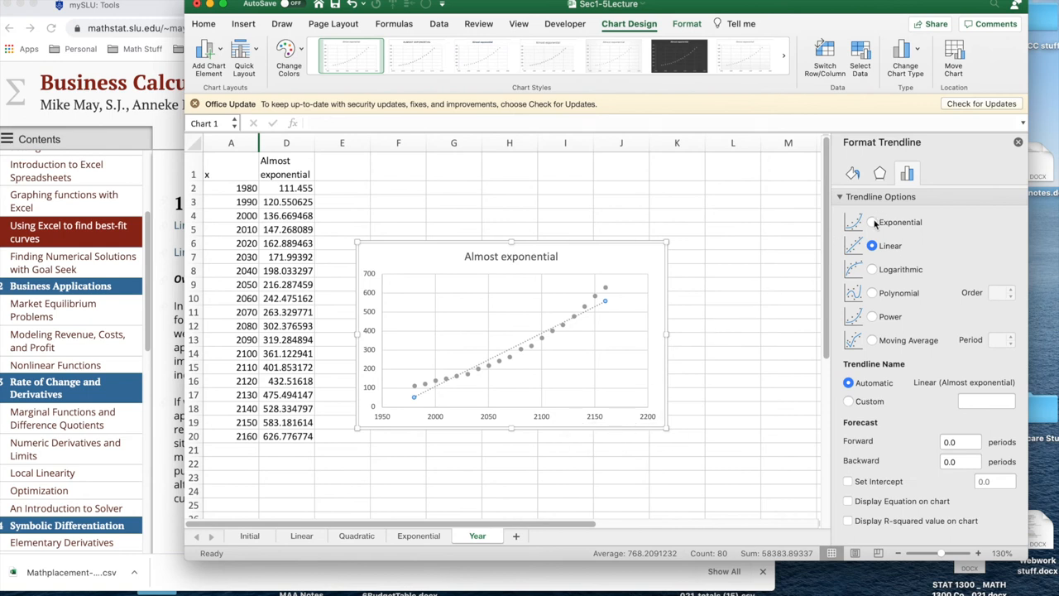
{"action": "left_click", "coordinate": [872, 221]}
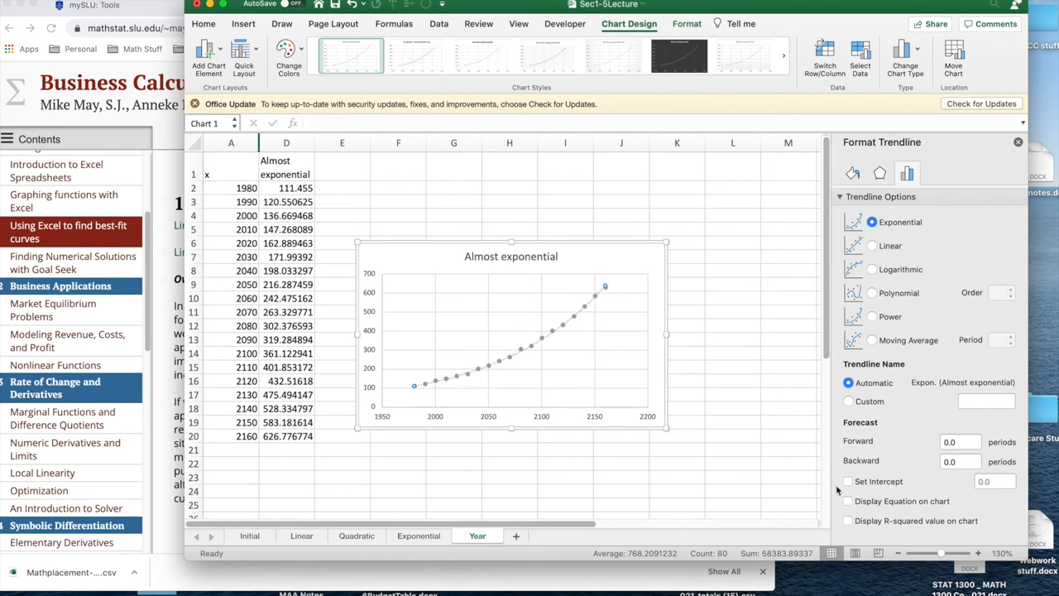
{"action": "left_click", "coordinate": [848, 501]}
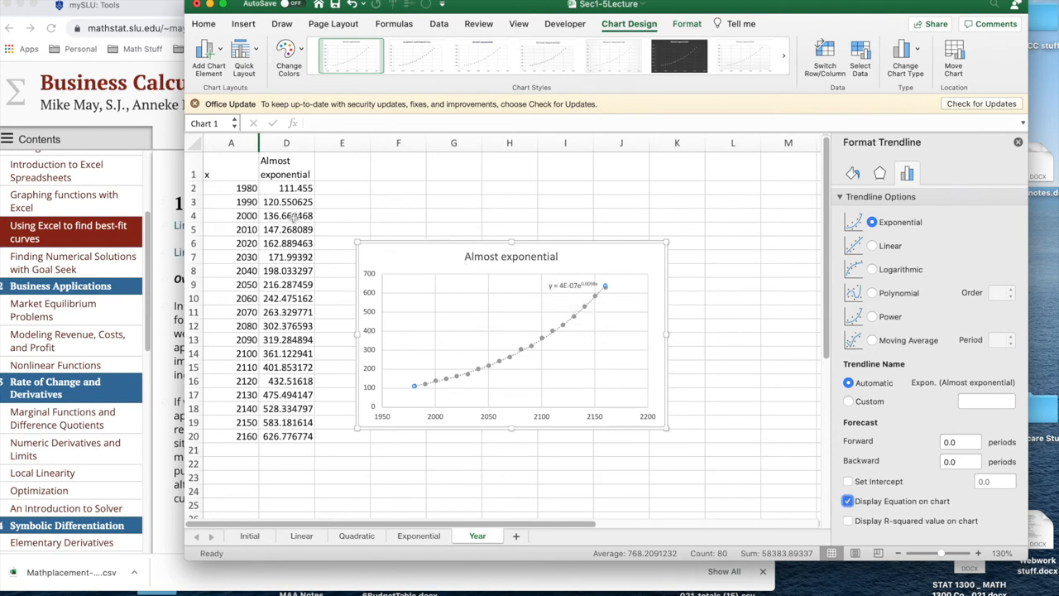
{"action": "mouse_move", "coordinate": [546, 300]}
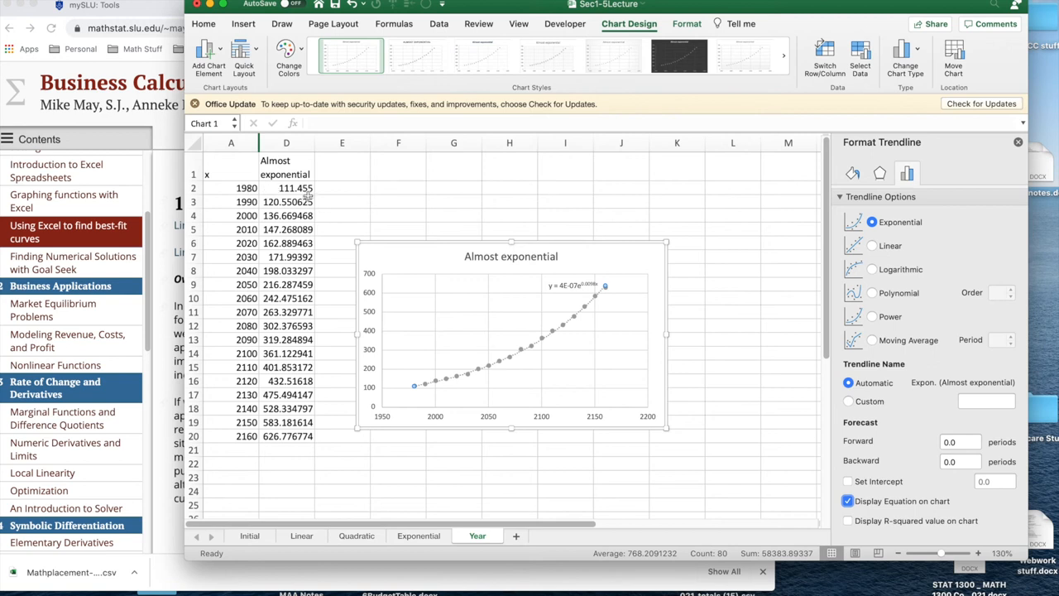
{"action": "mouse_move", "coordinate": [306, 191]}
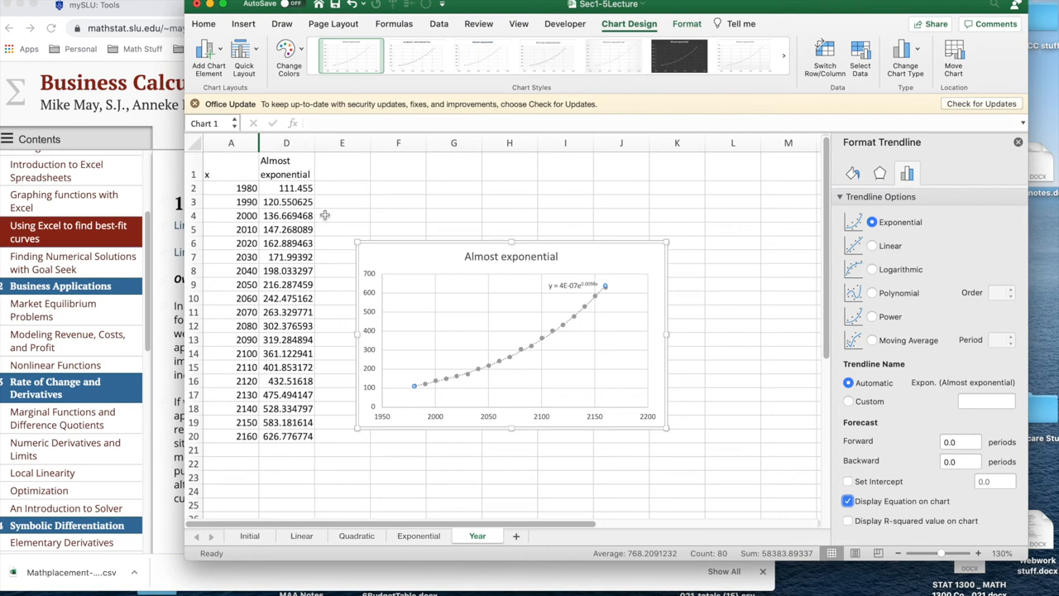
{"action": "mouse_move", "coordinate": [273, 192]}
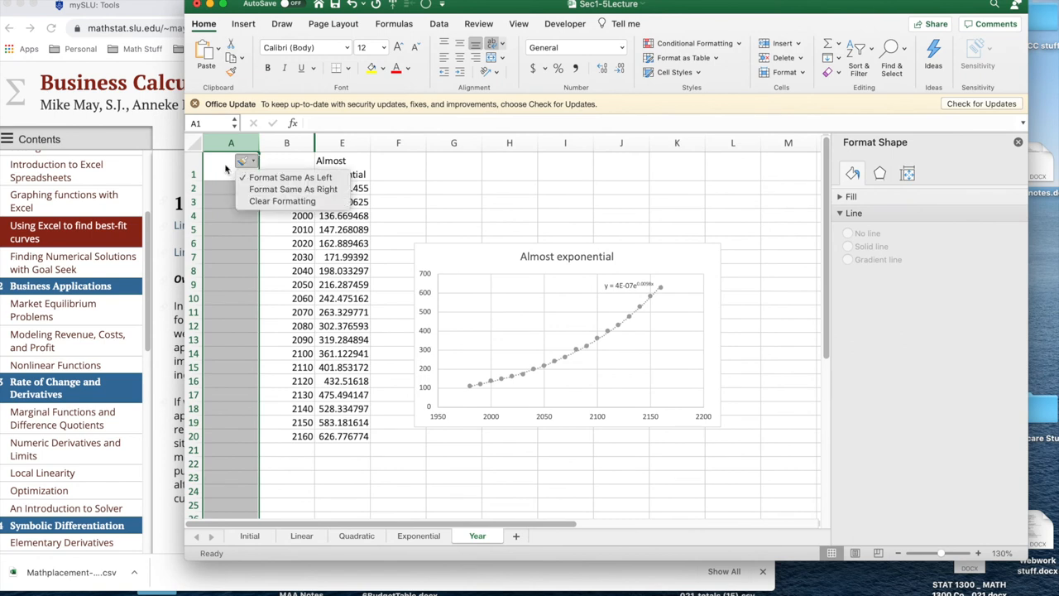
Enter the column header 'Ajusted year'
{"action": "type", "text": "A"}
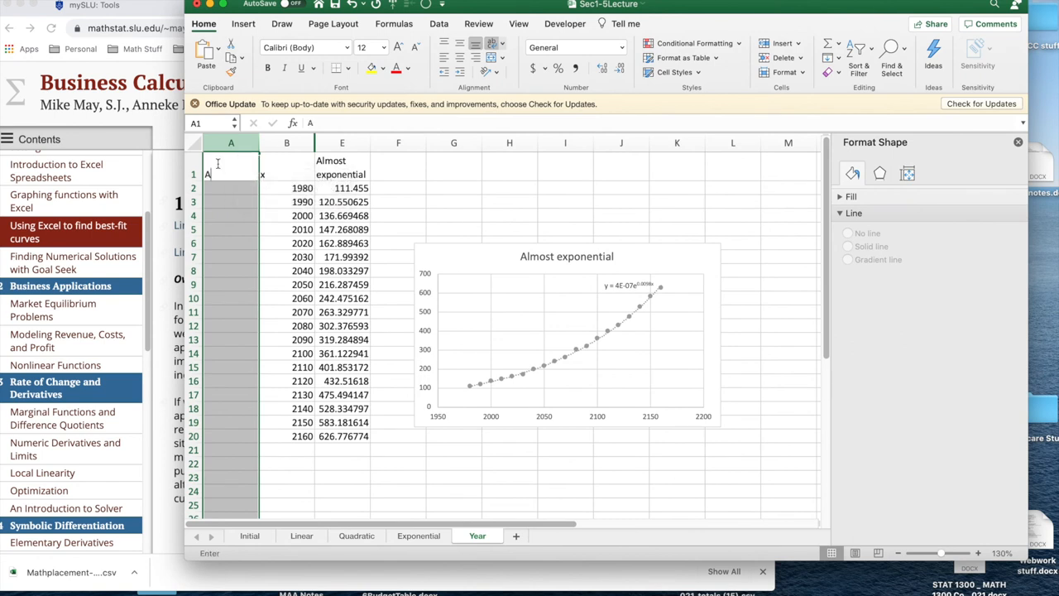
{"action": "type", "text": "Ajusted"}
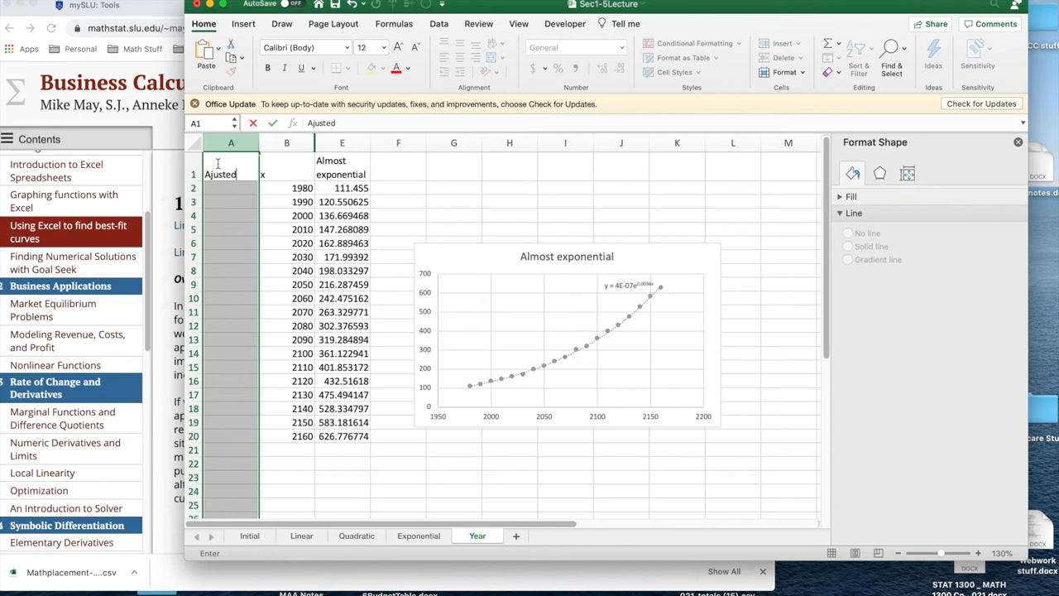
{"action": "type", "text": "year"}
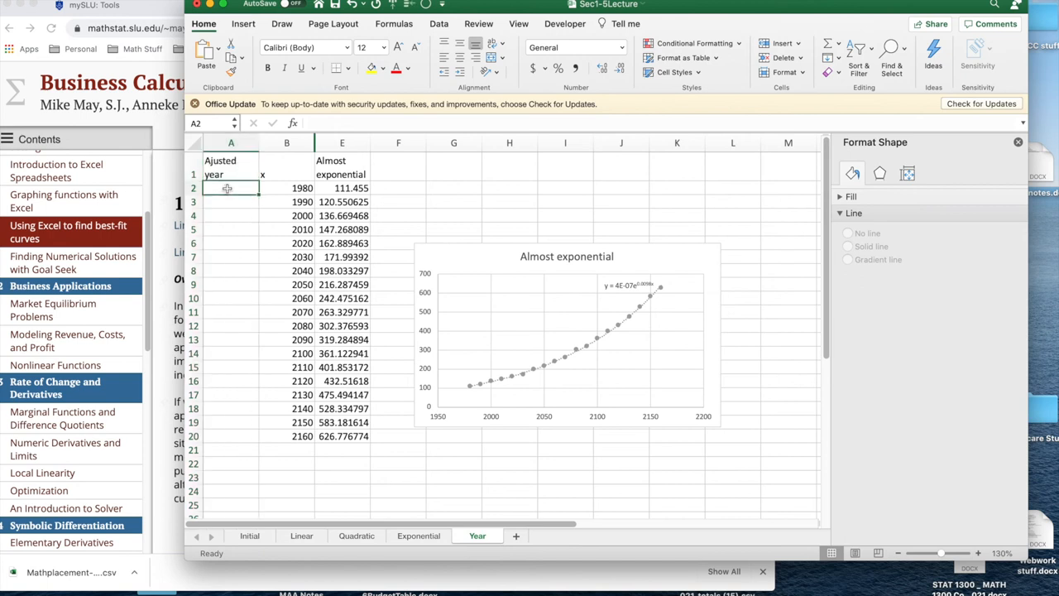
Enter the year-minus-2020 formula and fill it down to row 20, giving -40 to 140
{"action": "type", "text": "2"}
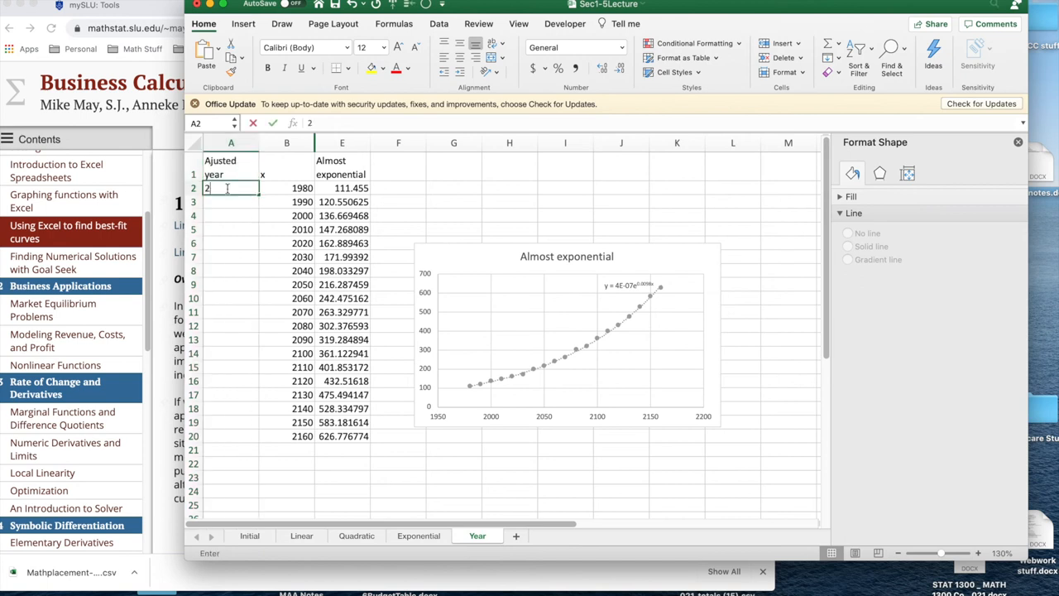
{"action": "type", "text": "020"}
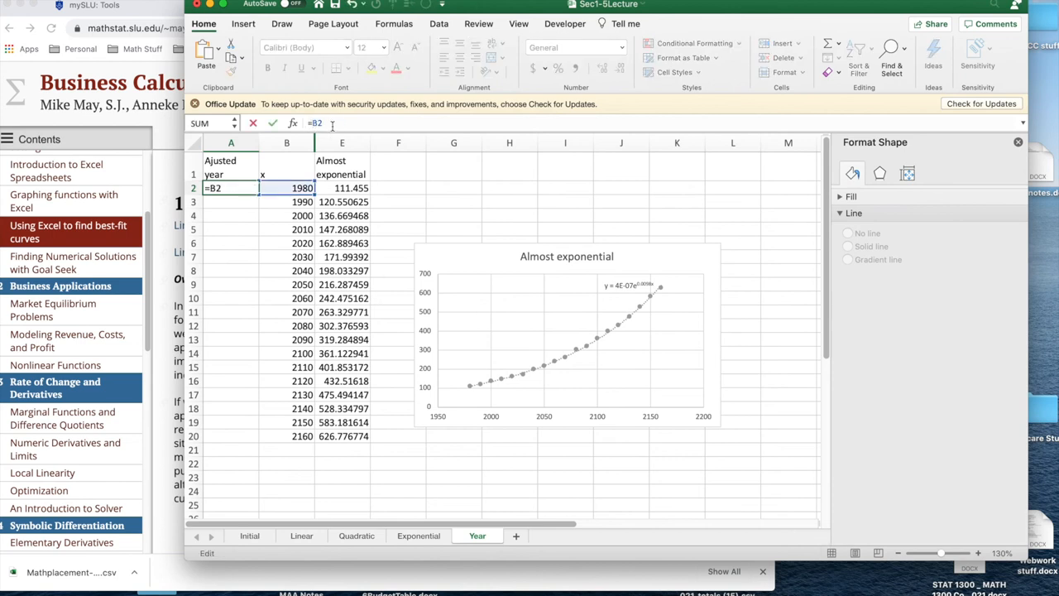
{"action": "type", "text": "-2020"}
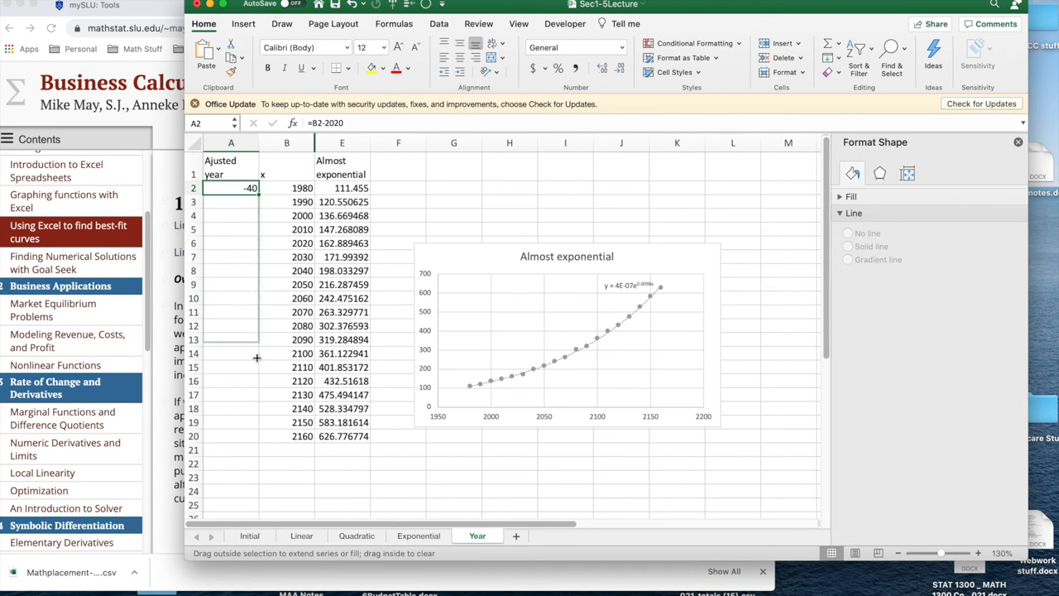
{"action": "left_click_drag", "start_coordinate": [249, 188], "coordinate": [249, 436]}
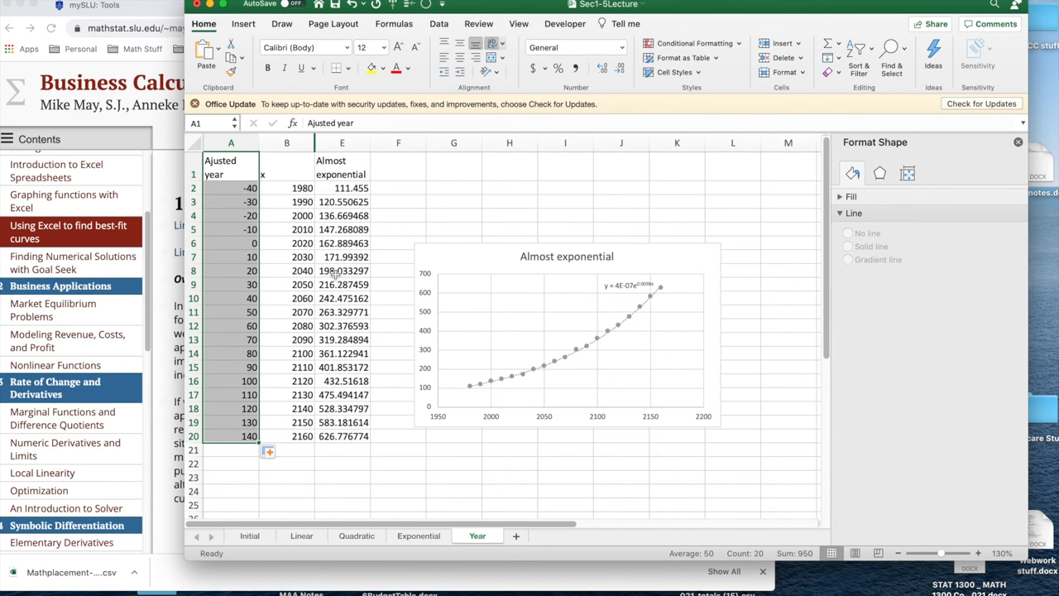
{"action": "right_click", "coordinate": [342, 161]}
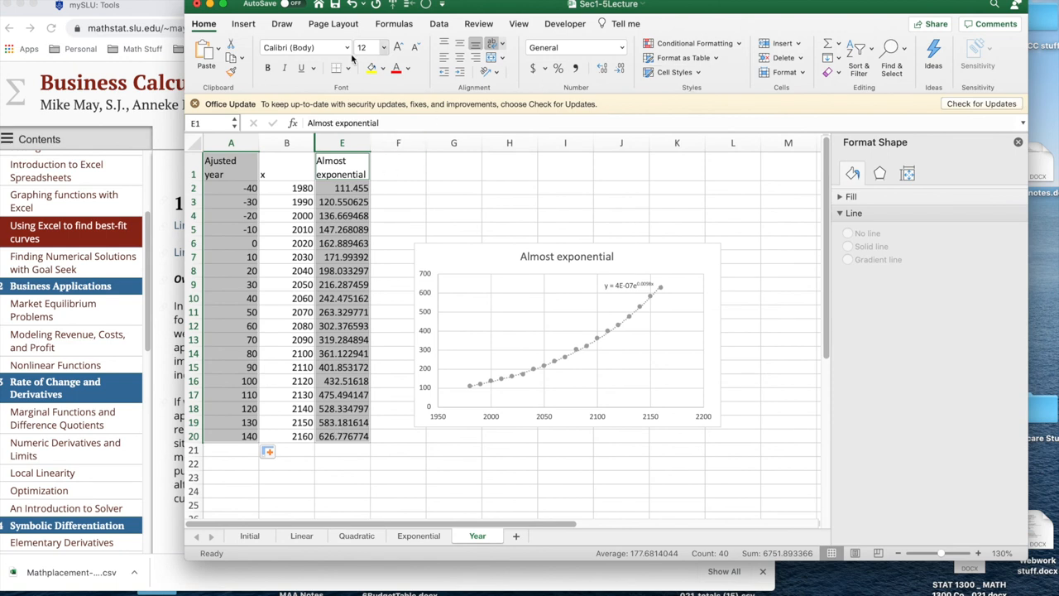
Add a scatter chart of Almost exponential vs adjusted year with exponential trendline y = 162.93e^(0.0098x)
{"action": "left_click", "coordinate": [243, 24]}
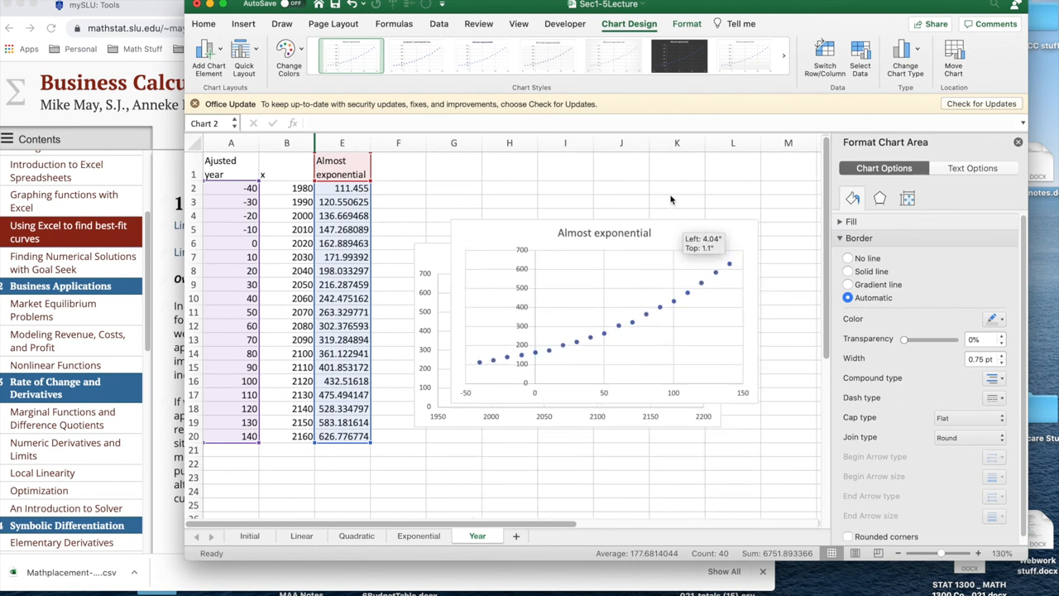
{"action": "left_click_drag", "start_coordinate": [604, 232], "coordinate": [589, 194]}
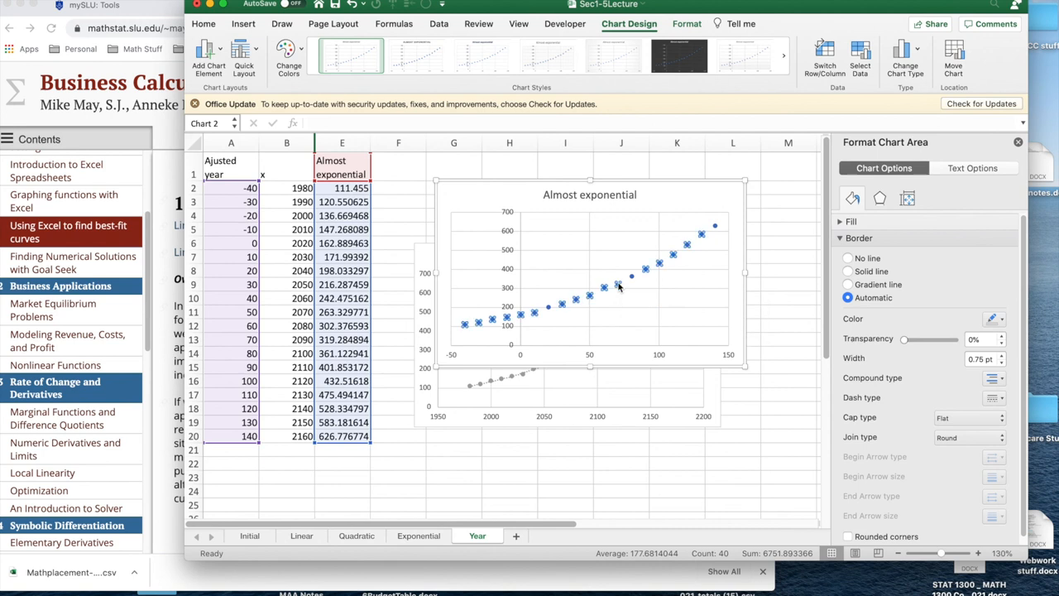
{"action": "right_click", "coordinate": [633, 277]}
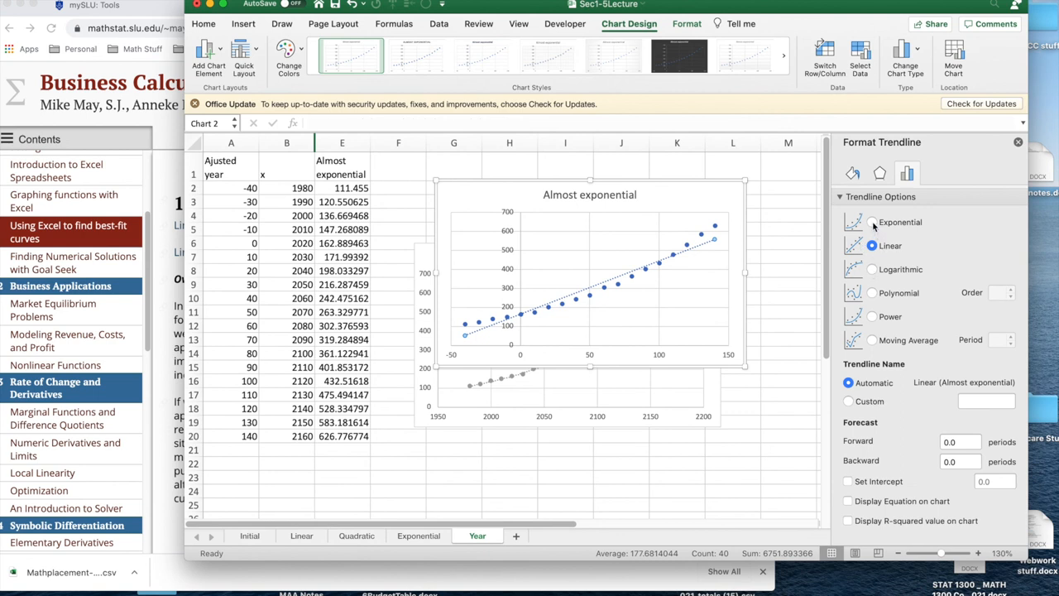
{"action": "left_click", "coordinate": [872, 222]}
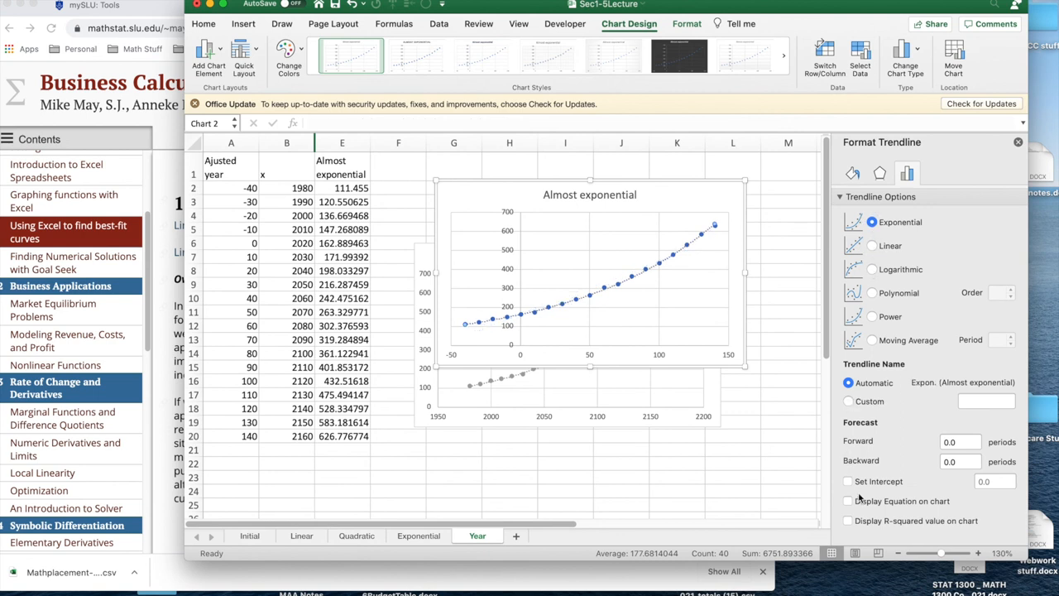
{"action": "left_click", "coordinate": [847, 501]}
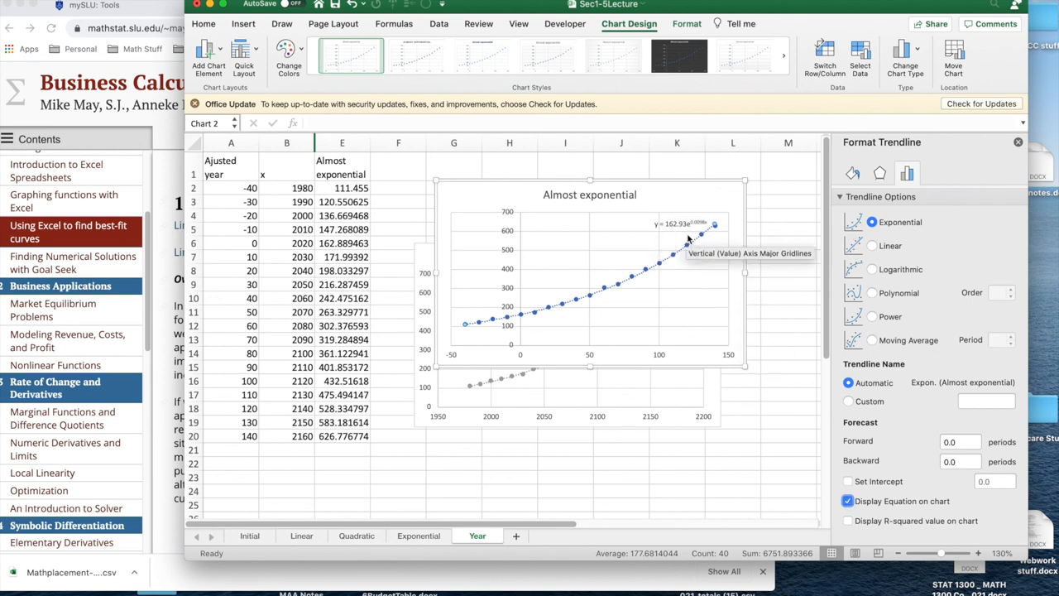
{"action": "mouse_move", "coordinate": [672, 238]}
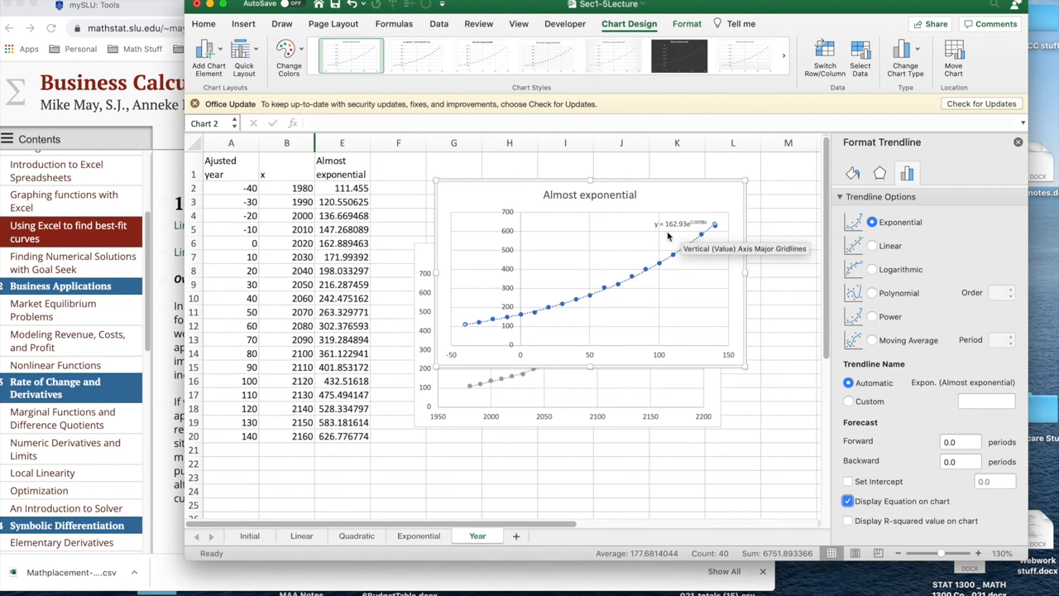
{"action": "mouse_move", "coordinate": [677, 238]}
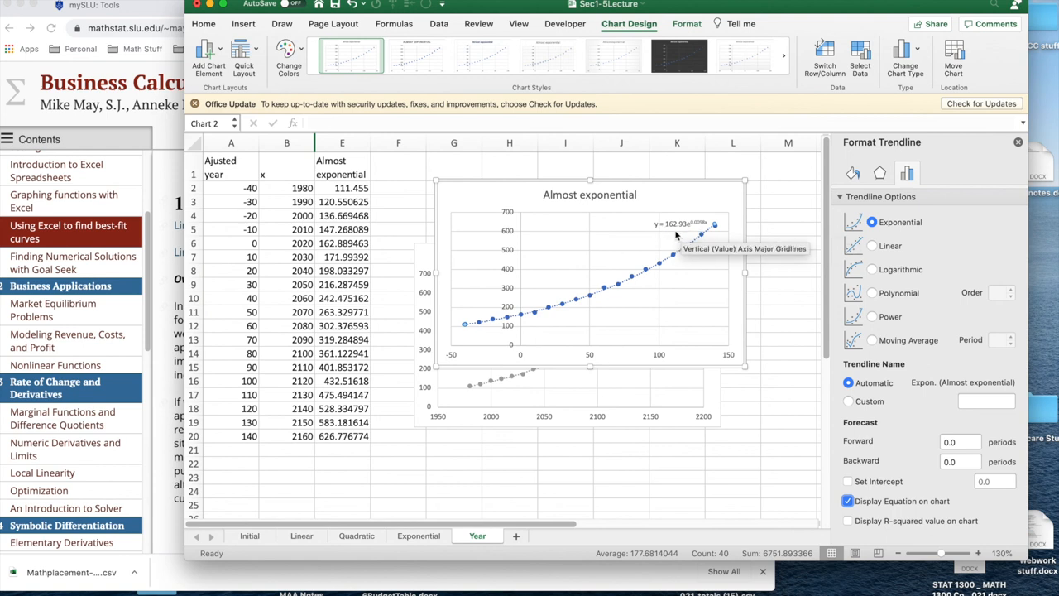
{"action": "mouse_move", "coordinate": [598, 184]}
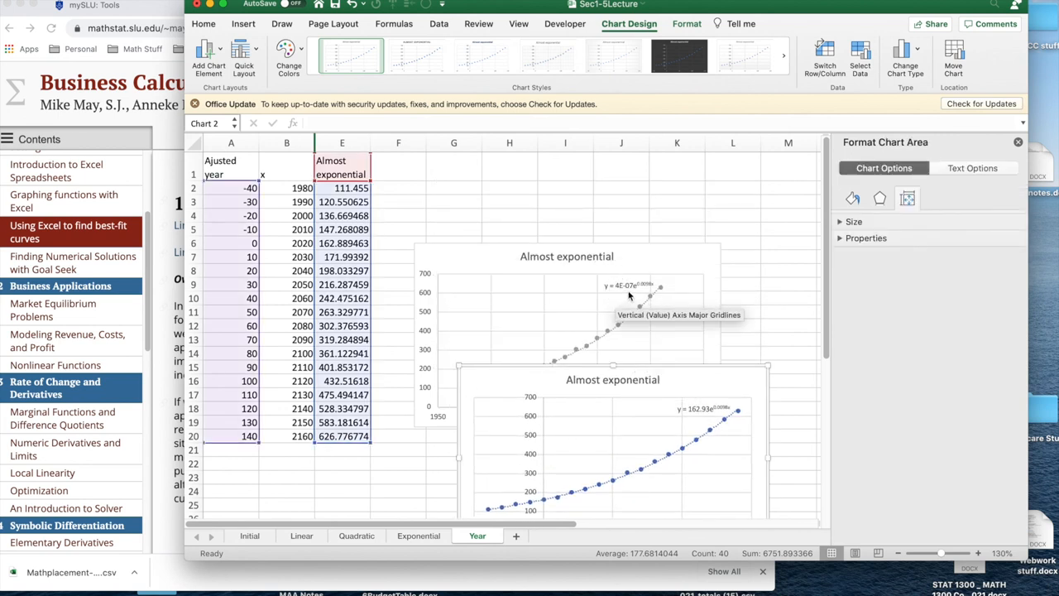
{"action": "mouse_move", "coordinate": [625, 290]}
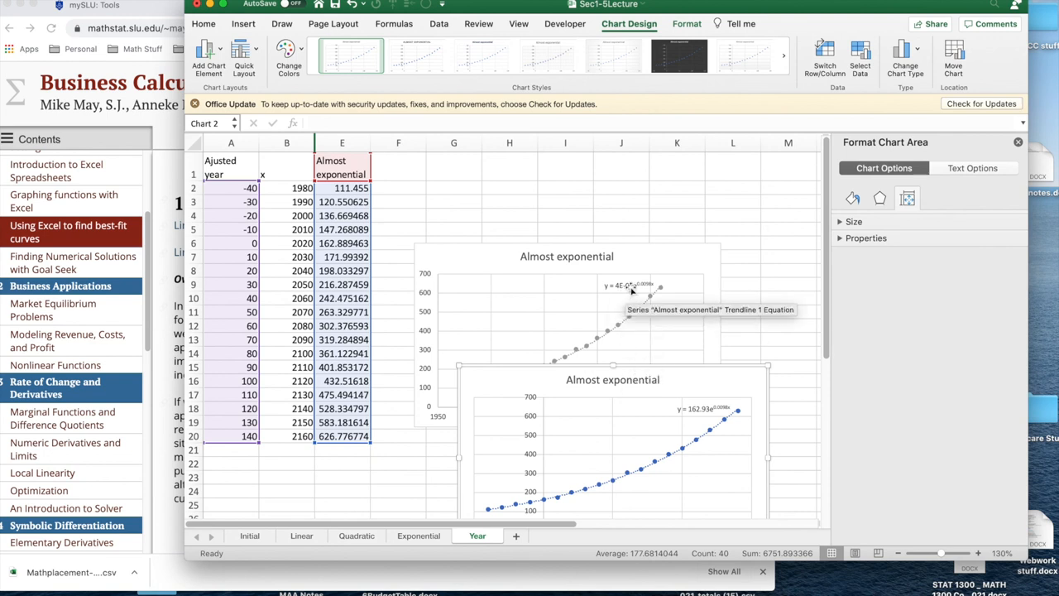
{"action": "mouse_move", "coordinate": [623, 296]}
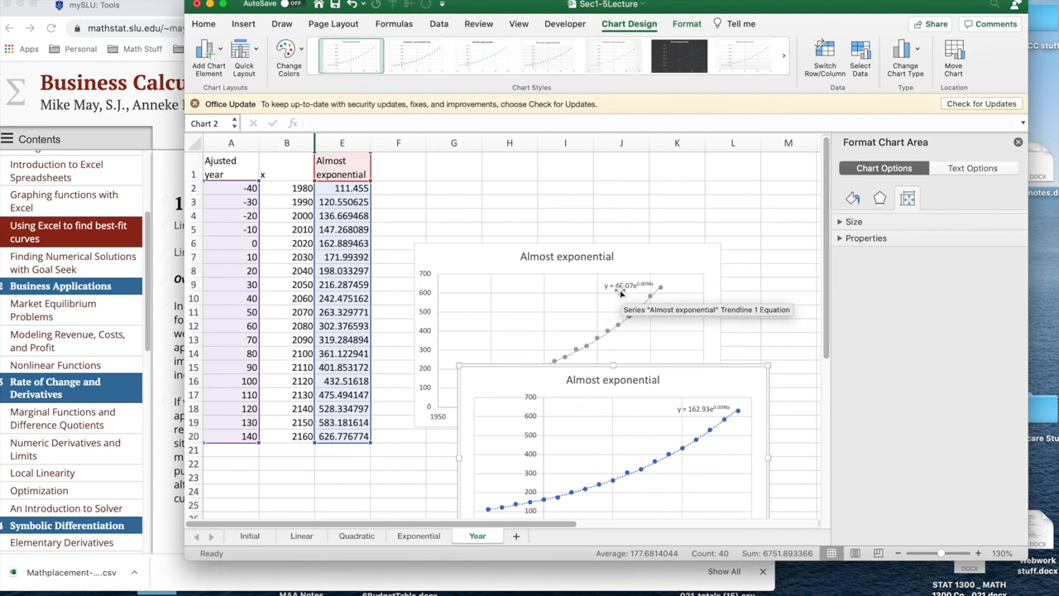
{"action": "mouse_move", "coordinate": [626, 292]}
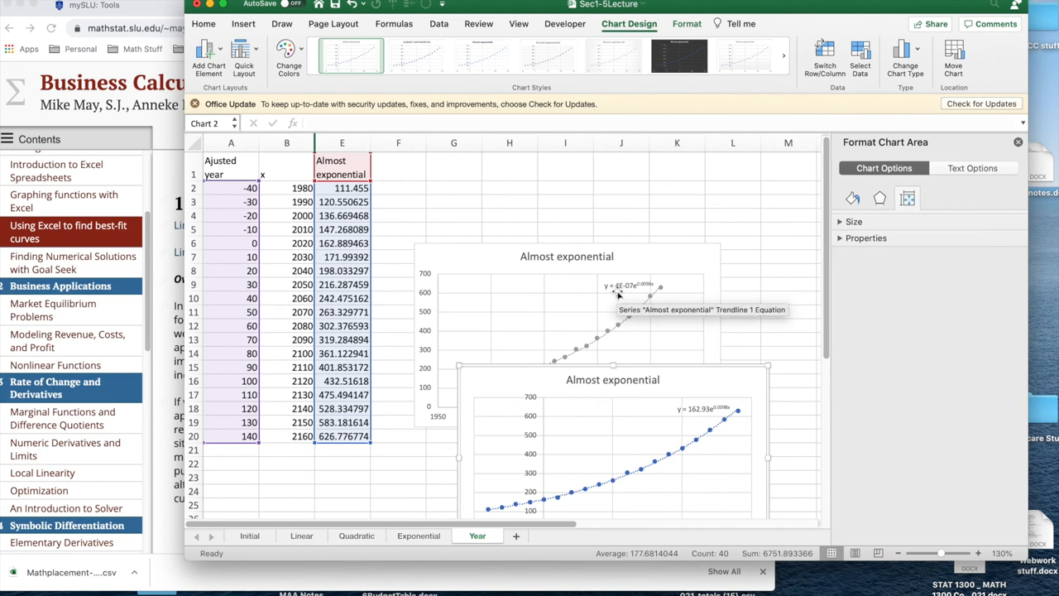
{"action": "mouse_move", "coordinate": [662, 369]}
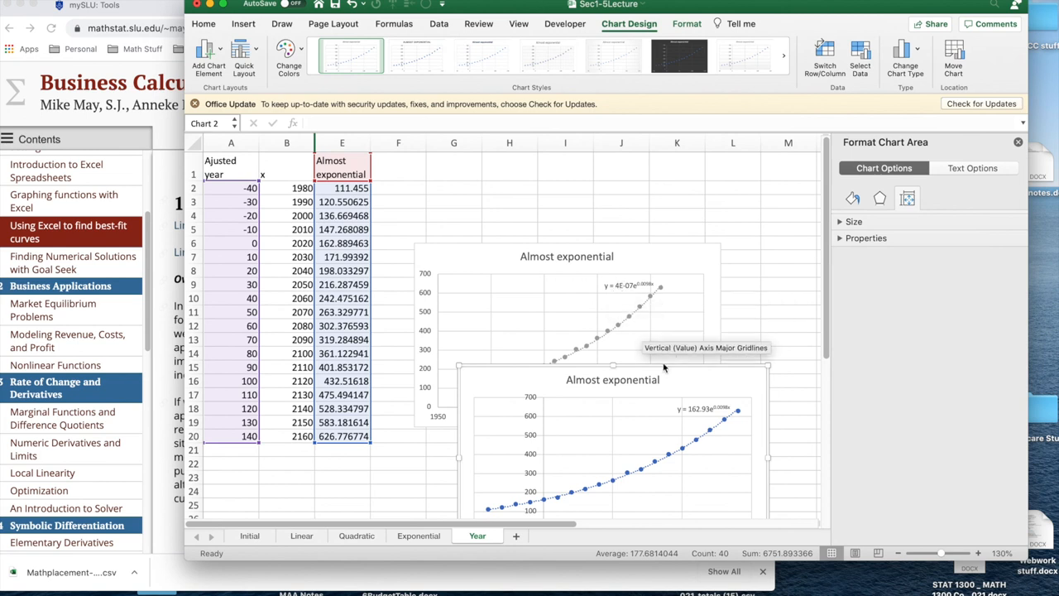
{"action": "mouse_move", "coordinate": [693, 424]}
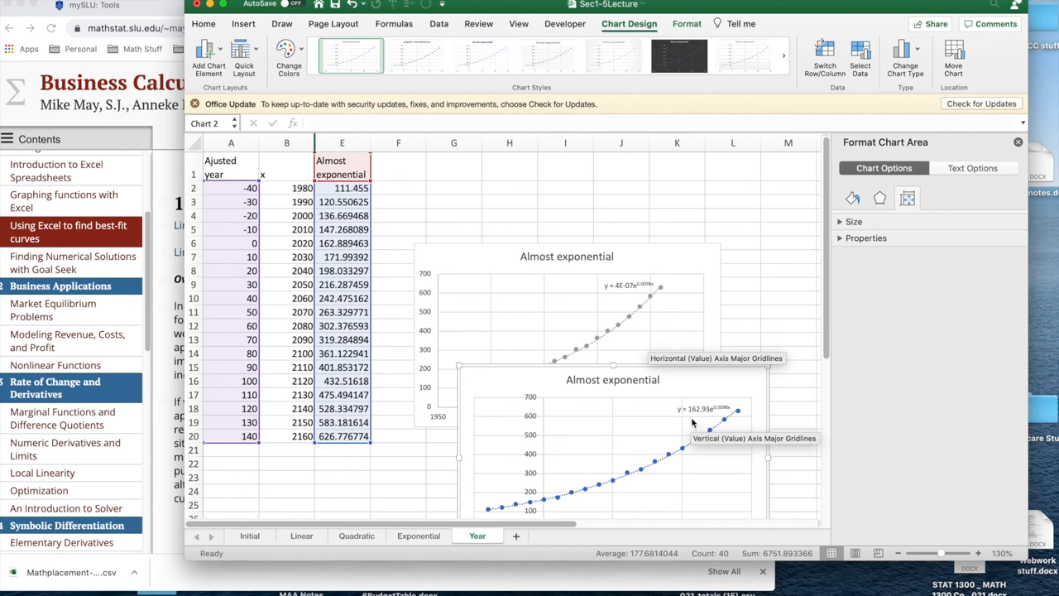
{"action": "mouse_move", "coordinate": [697, 420]}
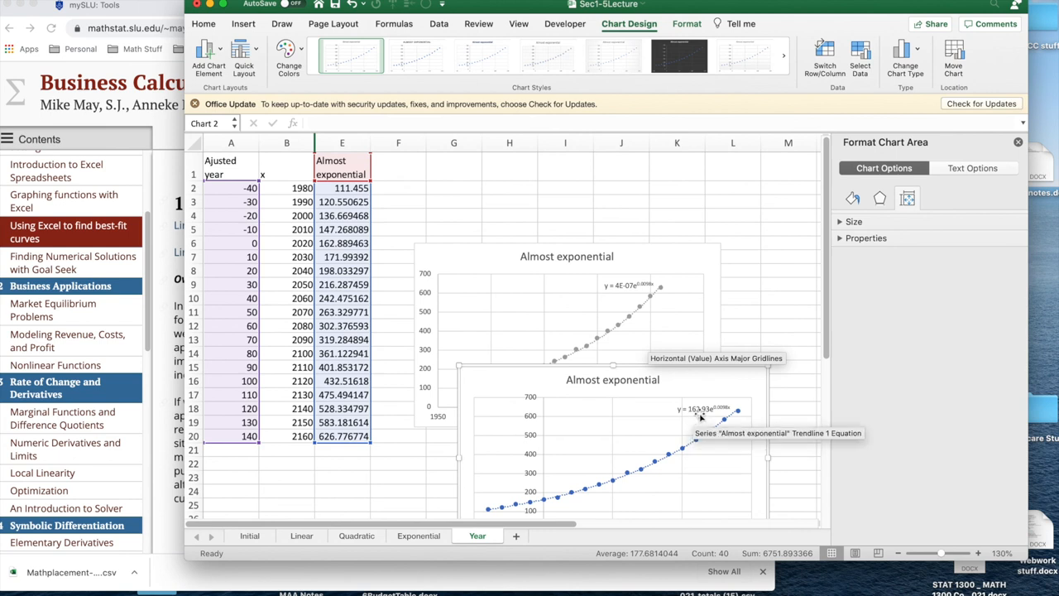
{"action": "mouse_move", "coordinate": [708, 414]}
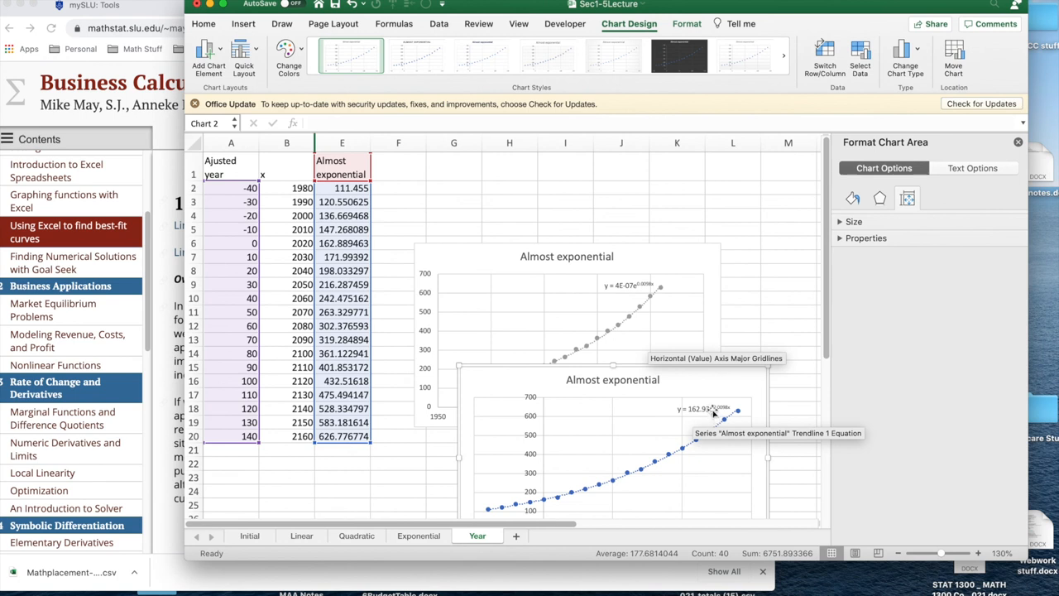
{"action": "mouse_move", "coordinate": [709, 416]}
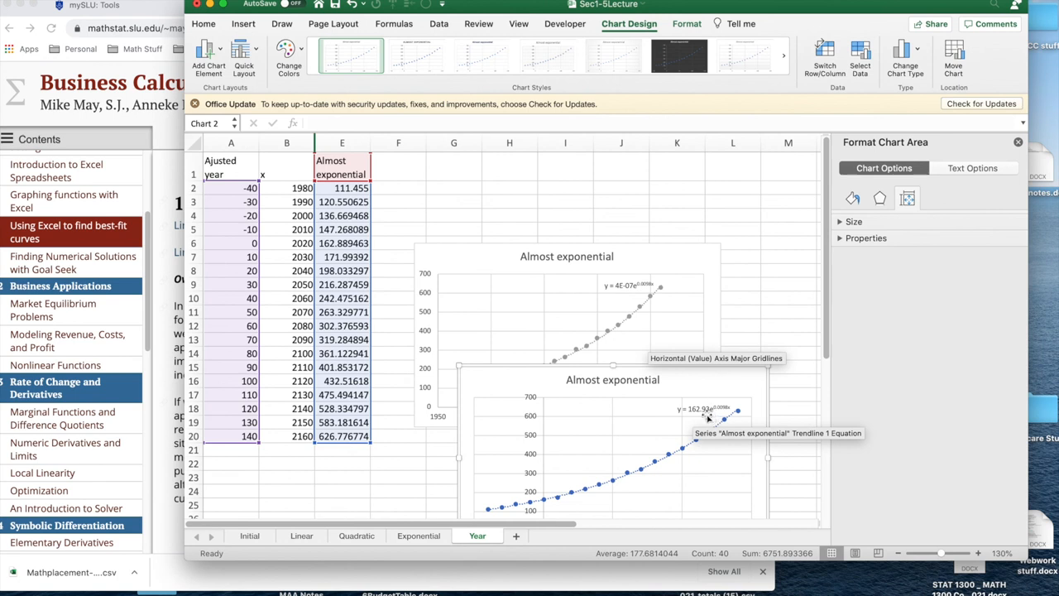
{"action": "mouse_move", "coordinate": [623, 298]}
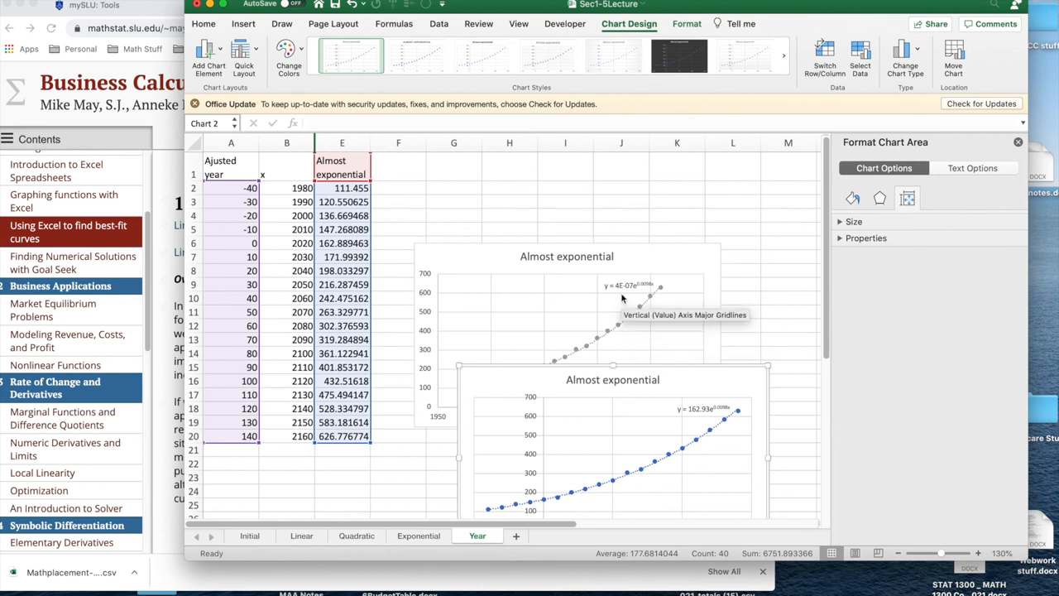
{"action": "mouse_move", "coordinate": [238, 238]}
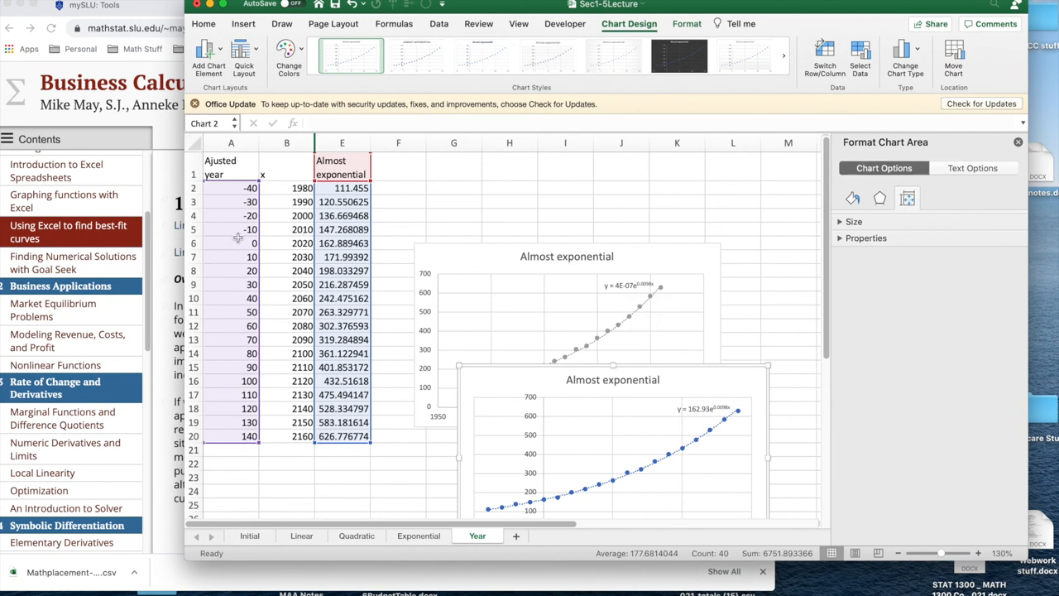
{"action": "mouse_move", "coordinate": [277, 318]}
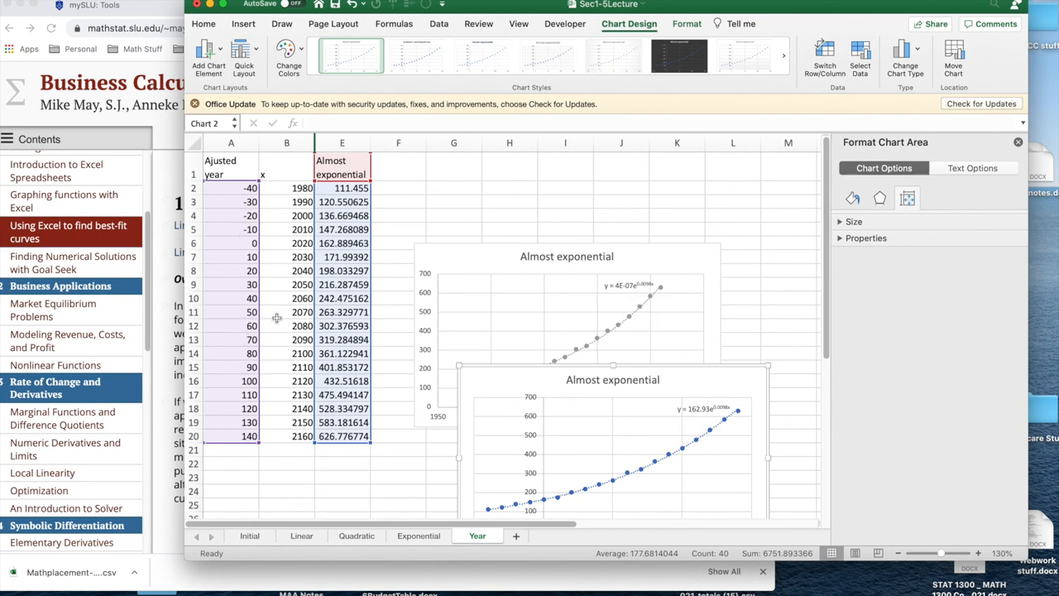
{"action": "mouse_move", "coordinate": [705, 415]}
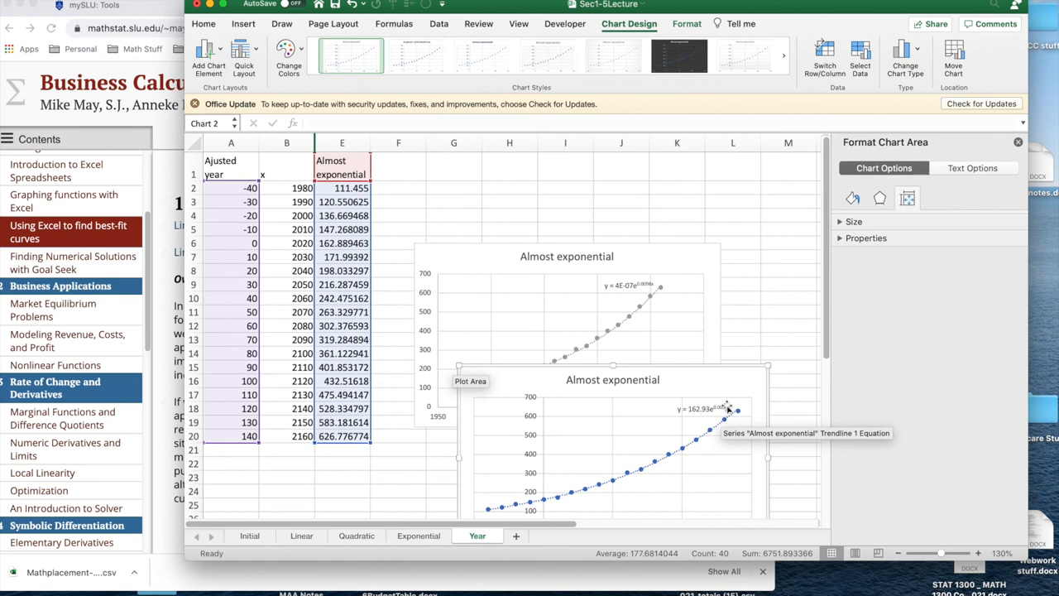
{"action": "mouse_move", "coordinate": [701, 420]}
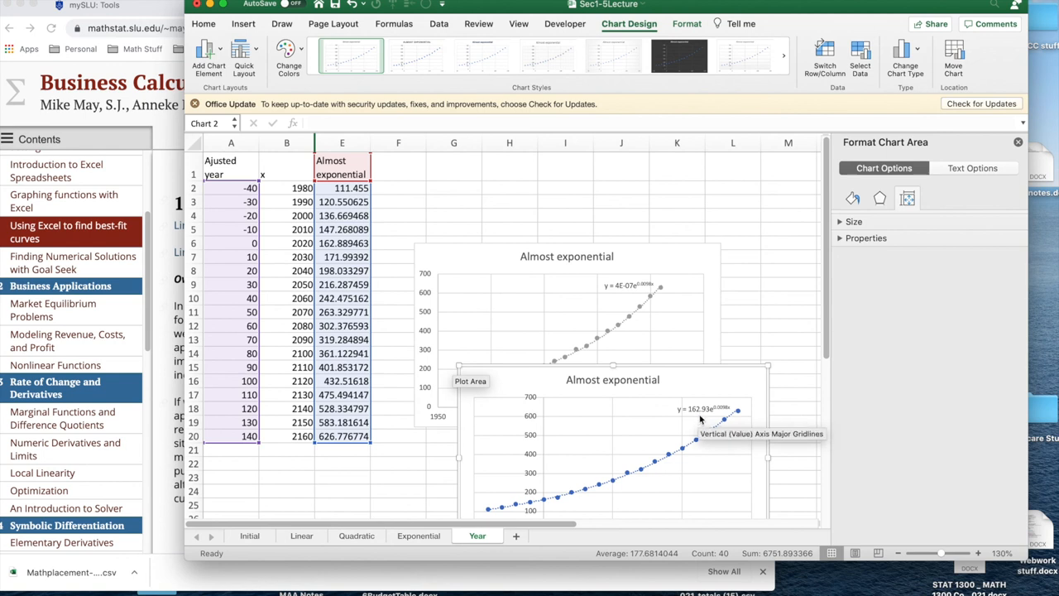